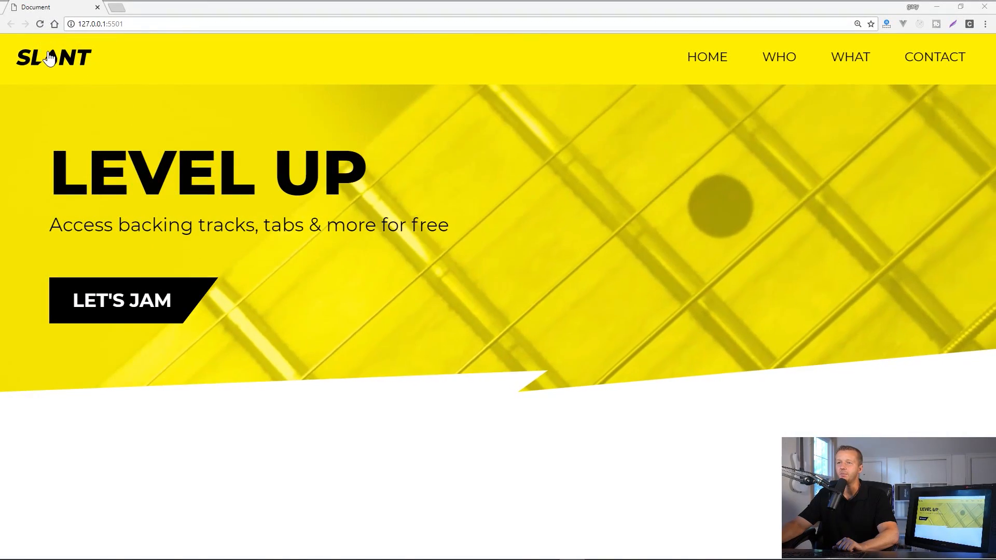
# Step: Replay the headline reveal a few times, then collapse the css folder to show index.html's hero markup
pyautogui.click(47, 60)
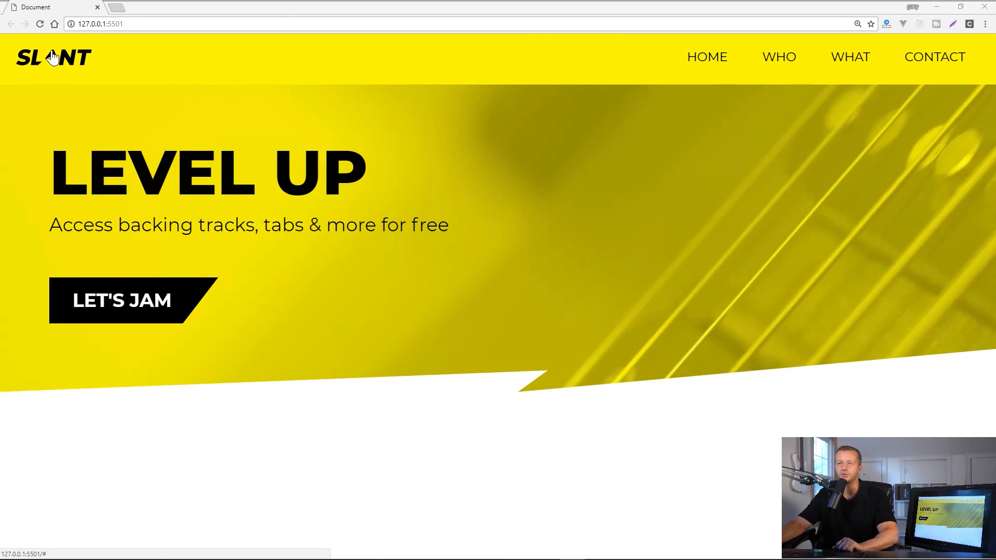
pyautogui.moveTo(657, 243)
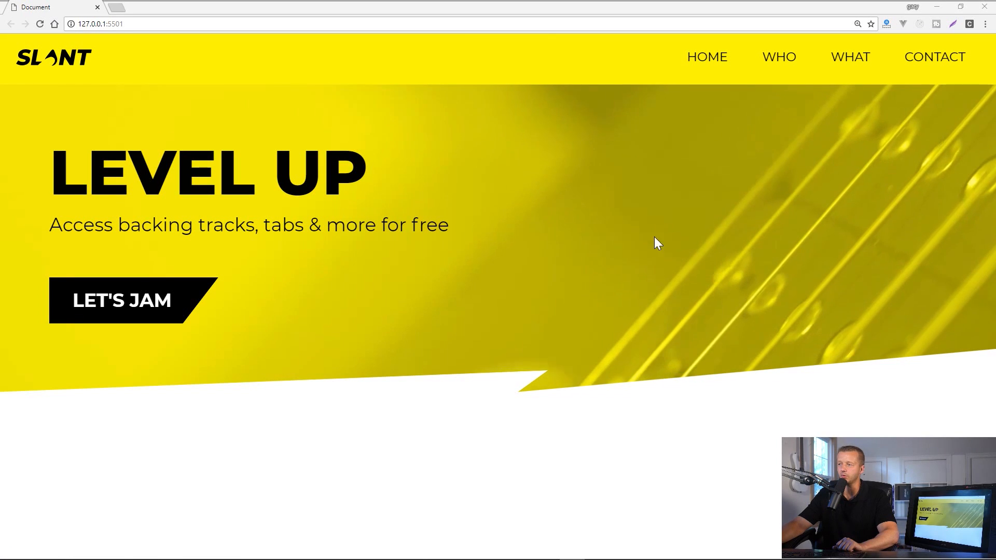
pyautogui.moveTo(191, 131)
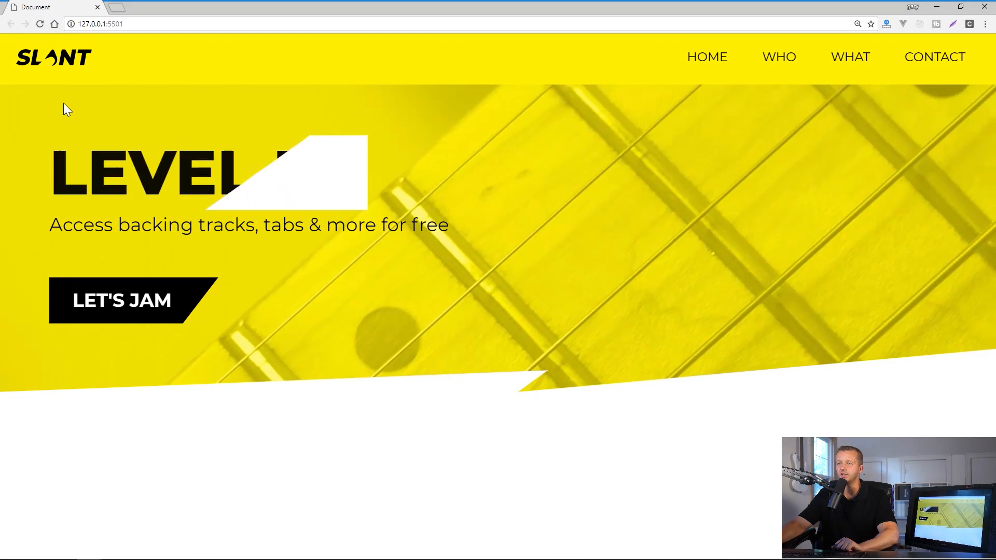
pyautogui.click(38, 23)
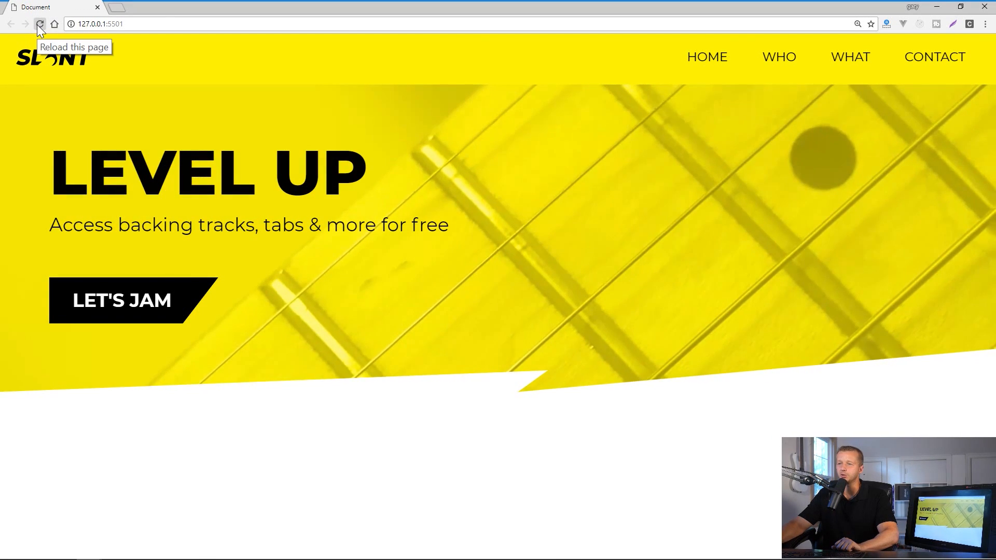
pyautogui.click(37, 24)
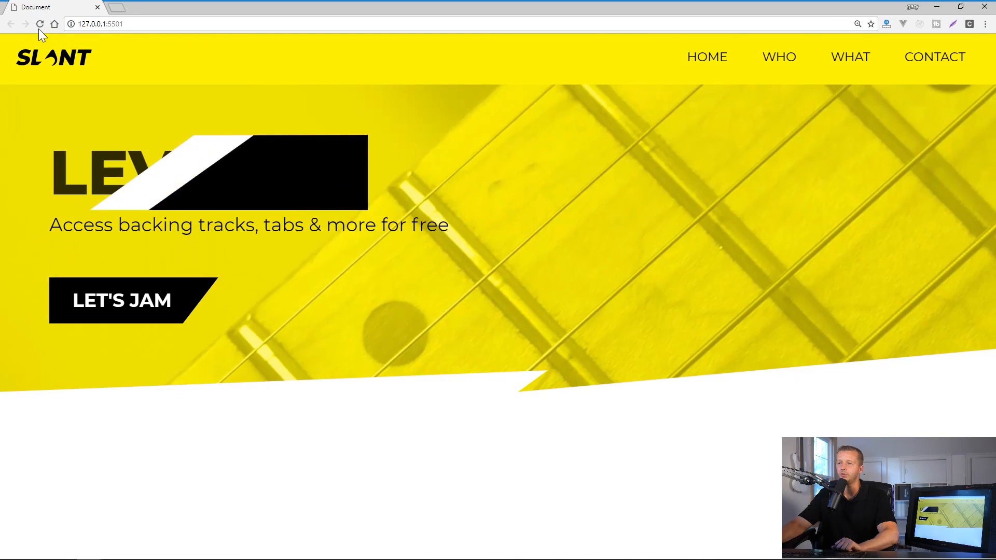
pyautogui.click(41, 24)
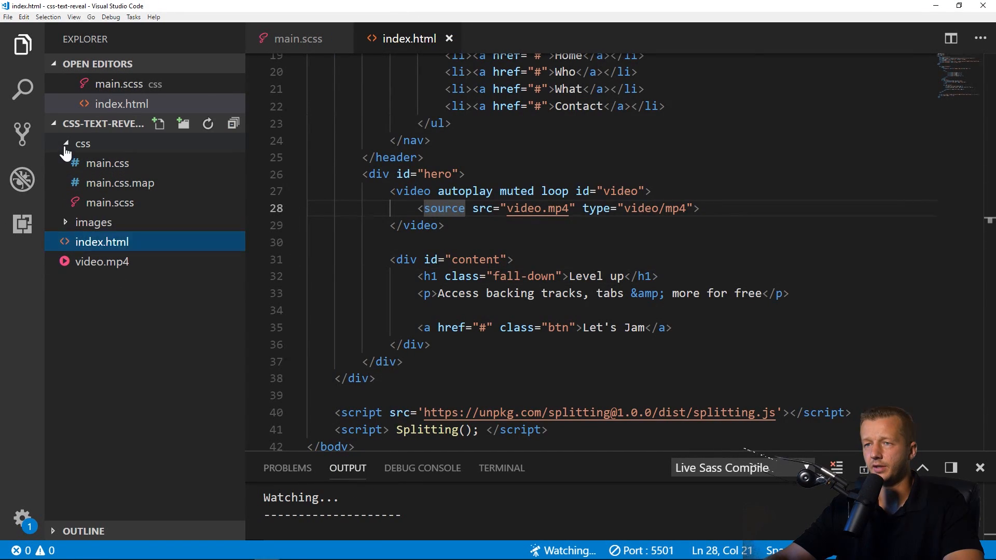
pyautogui.click(82, 144)
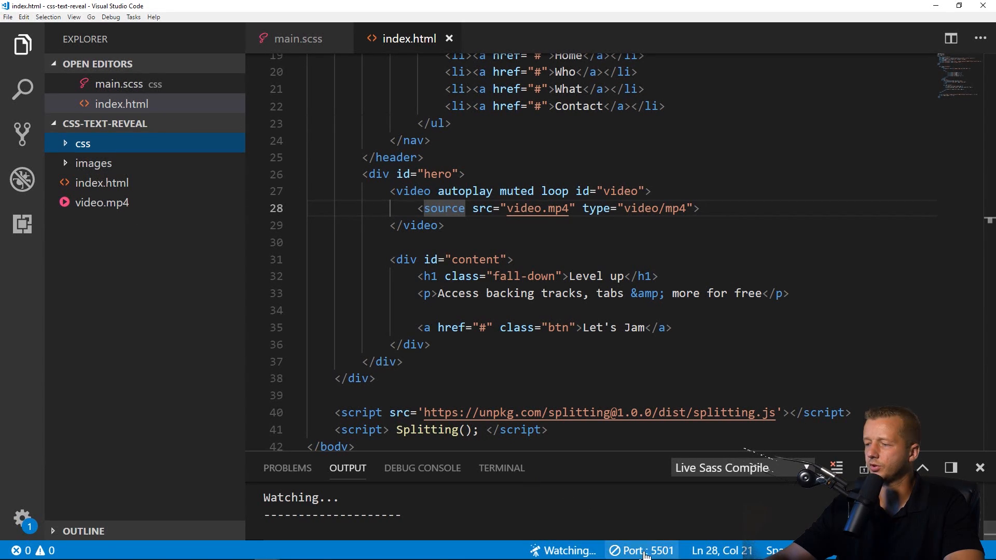
pyautogui.moveTo(635, 550)
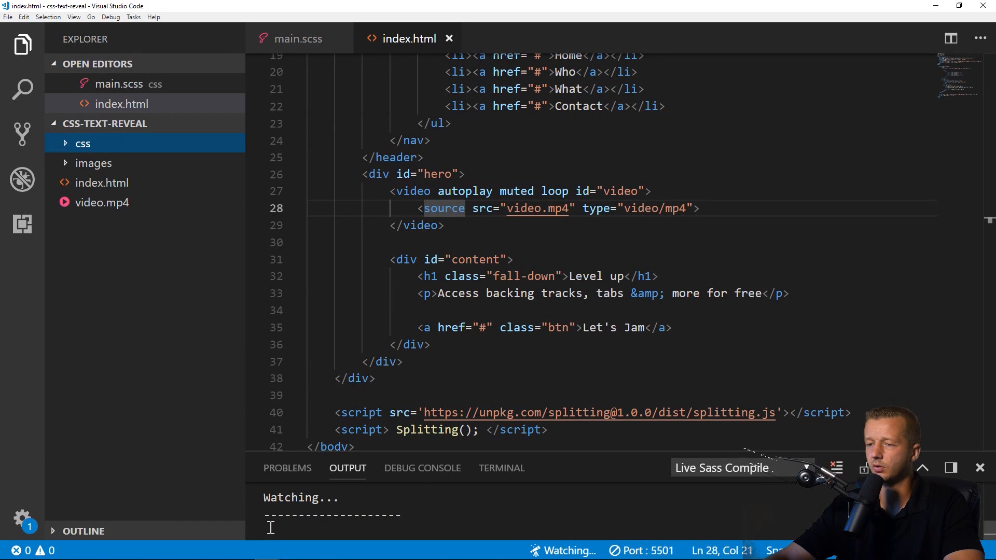
pyautogui.moveTo(89, 559)
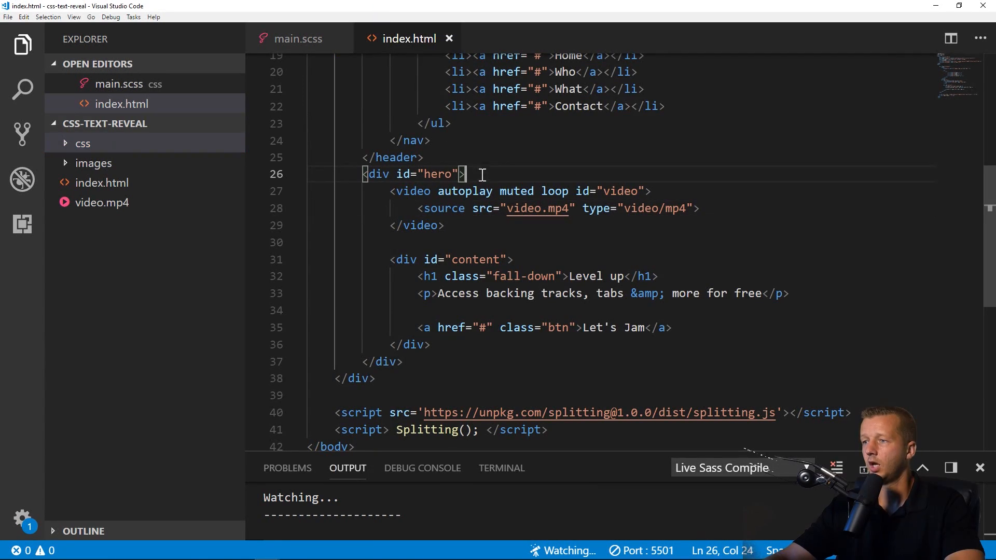
pyautogui.click(102, 183)
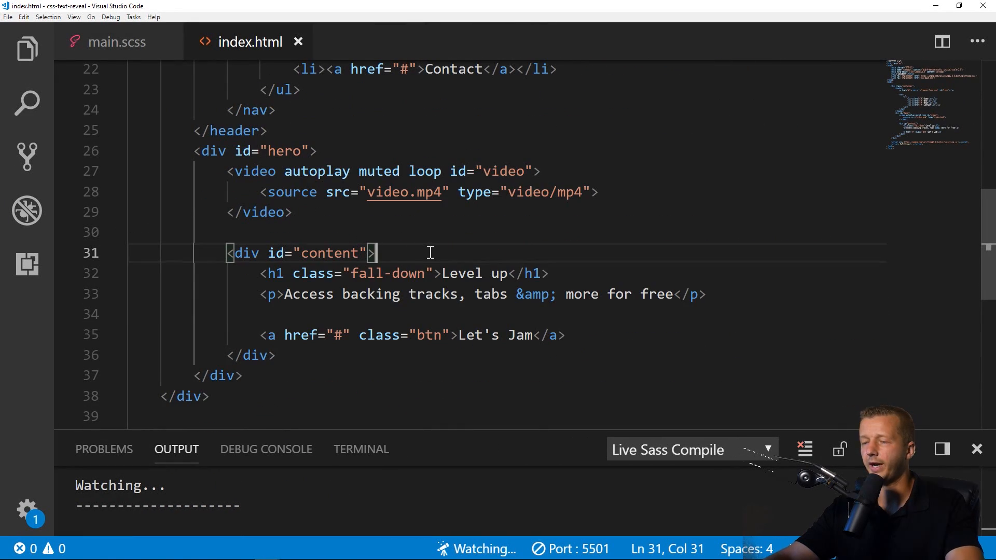
# Step: Wrap the Level up h1 in a <div class="anim"> and save index.html
pyautogui.press('Enter')
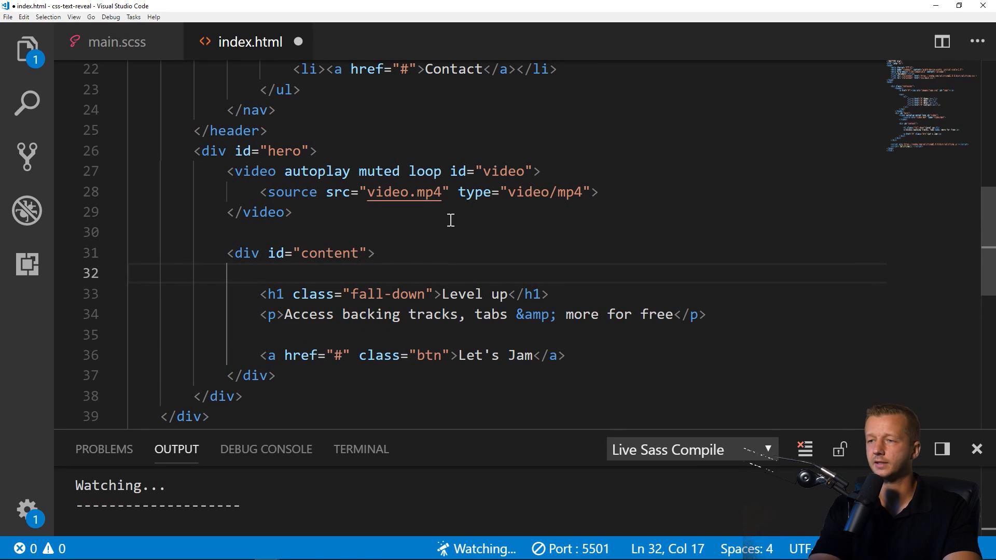
pyautogui.write('<div class="anim">')
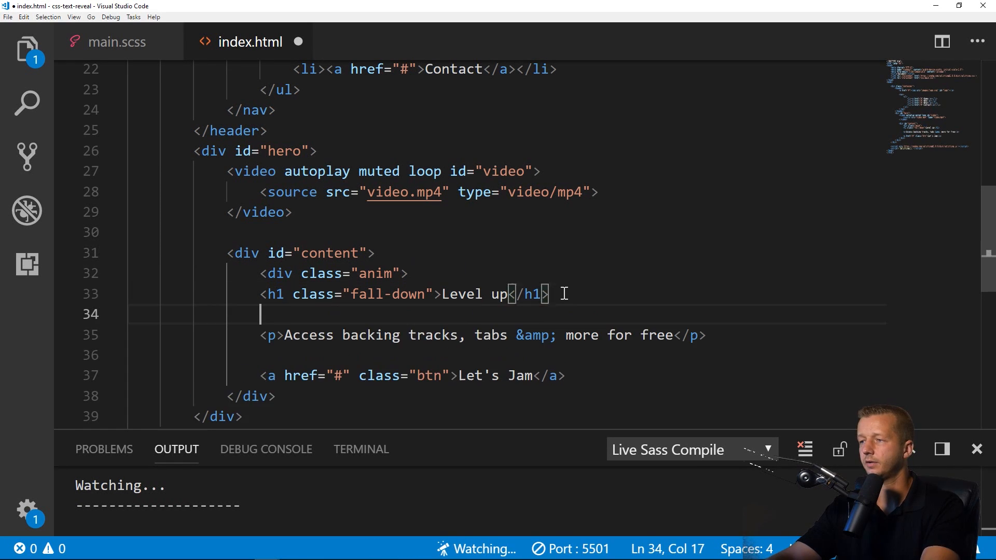
pyautogui.write('</div>')
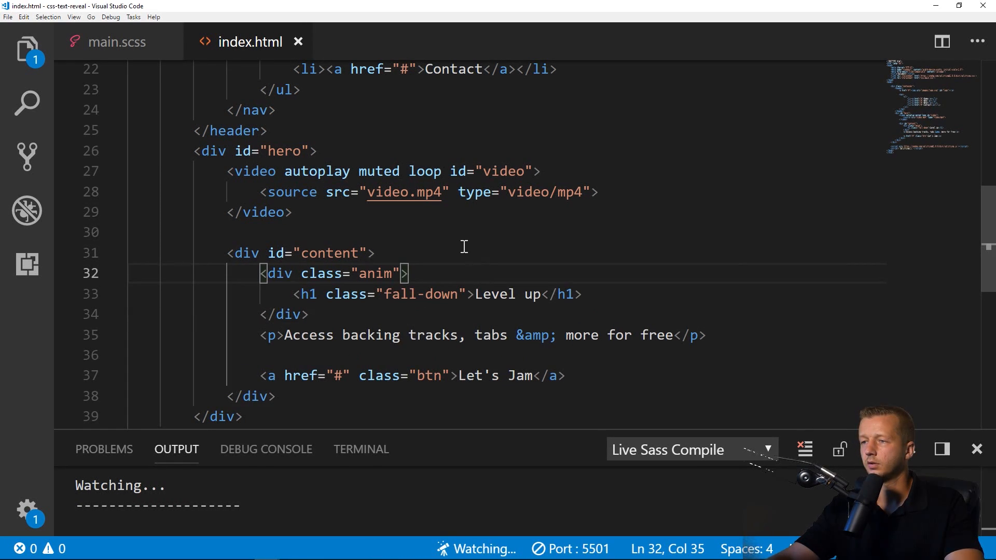
pyautogui.click(119, 42)
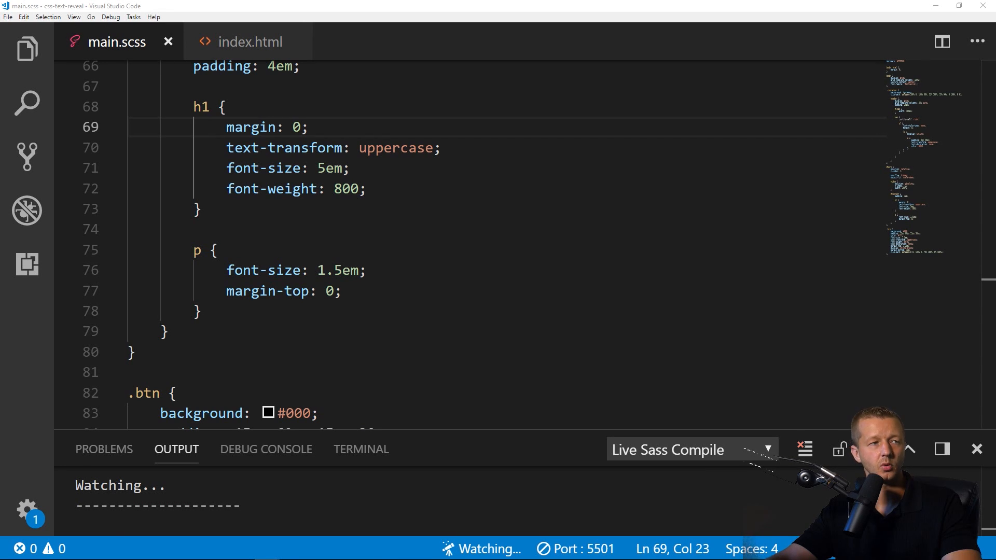
pyautogui.click(130, 352)
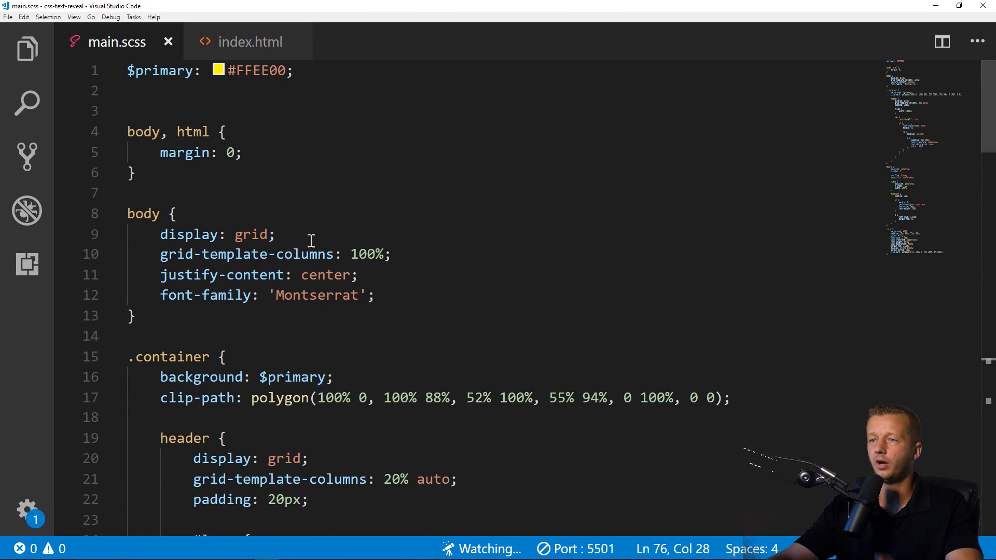
pyautogui.scroll(-3)
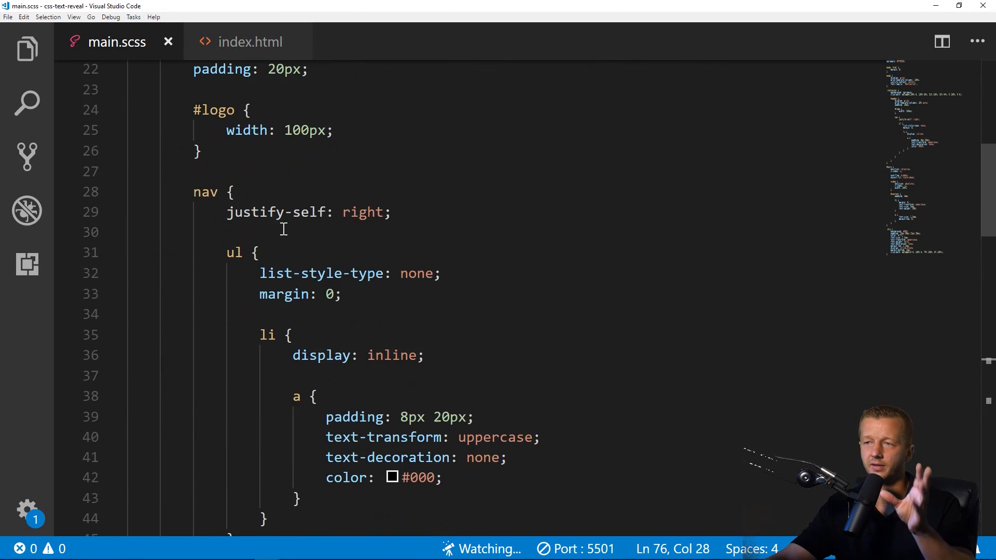
pyautogui.scroll(-3)
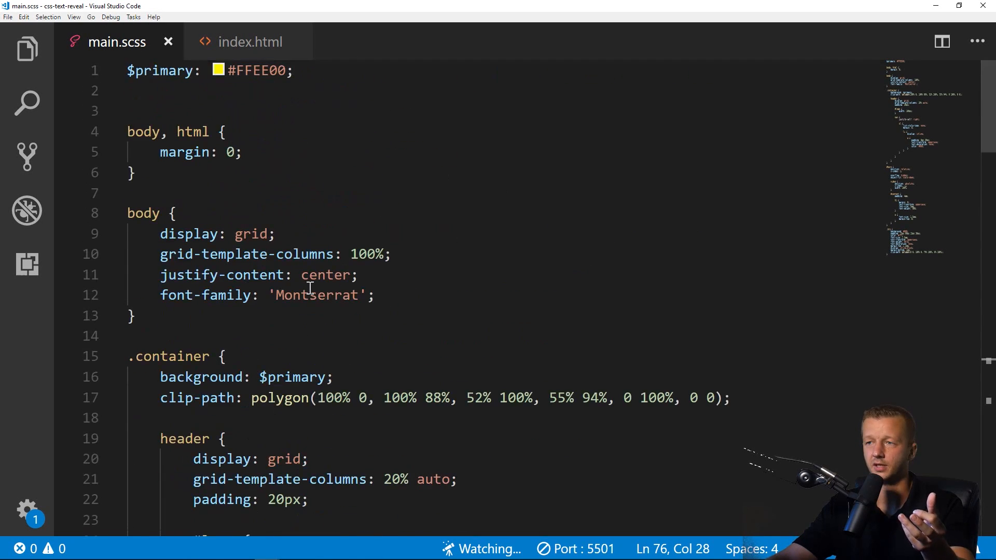
pyautogui.scroll(-3)
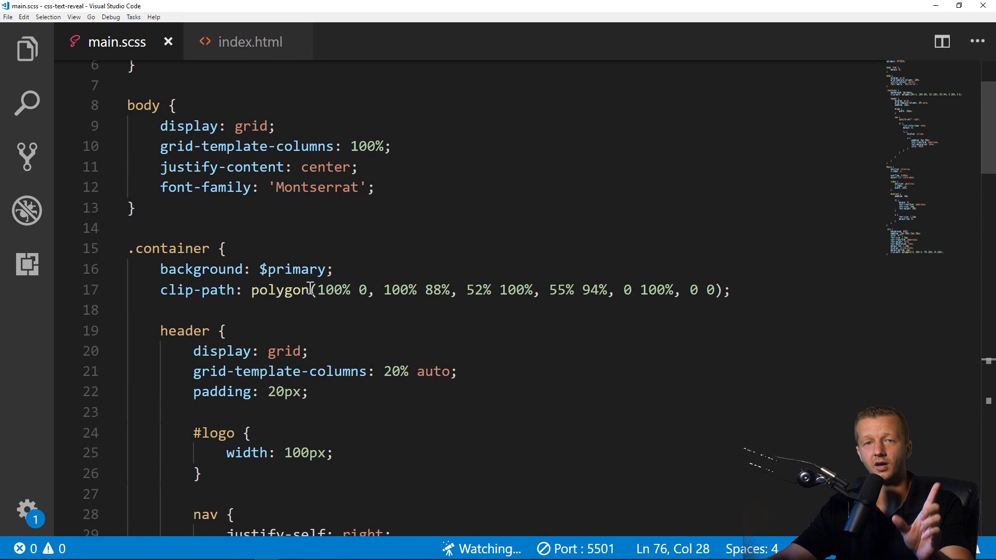
pyautogui.click(248, 41)
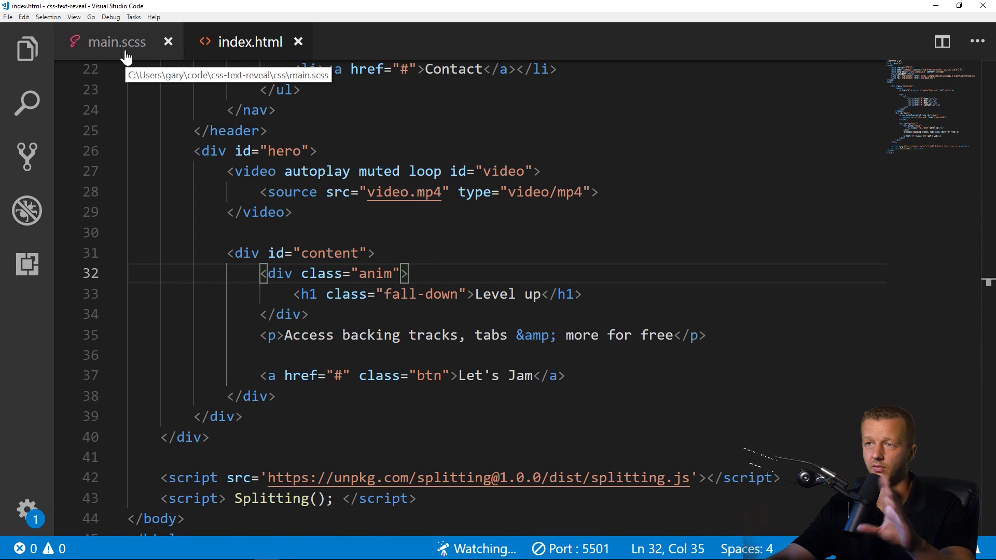
pyautogui.click(118, 42)
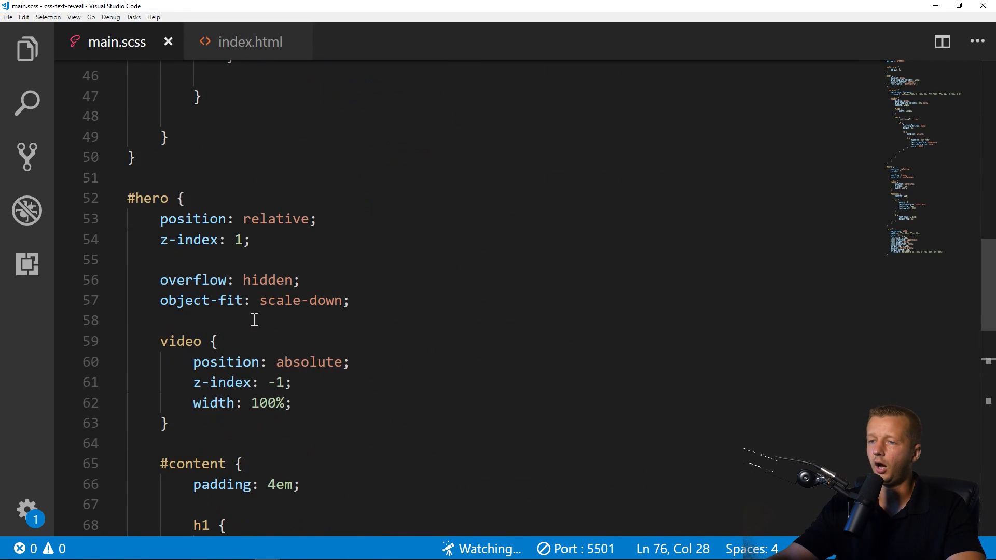
pyautogui.scroll(-3)
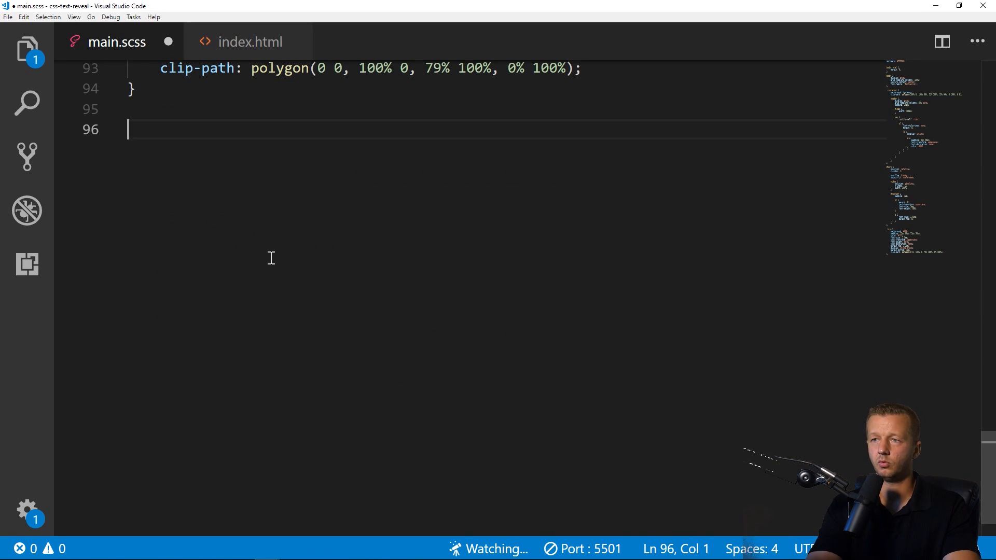
# Step: Append an .anim rule with position relative, display inline-block and overflow hidden to main.scss
pyautogui.write('.anim {')
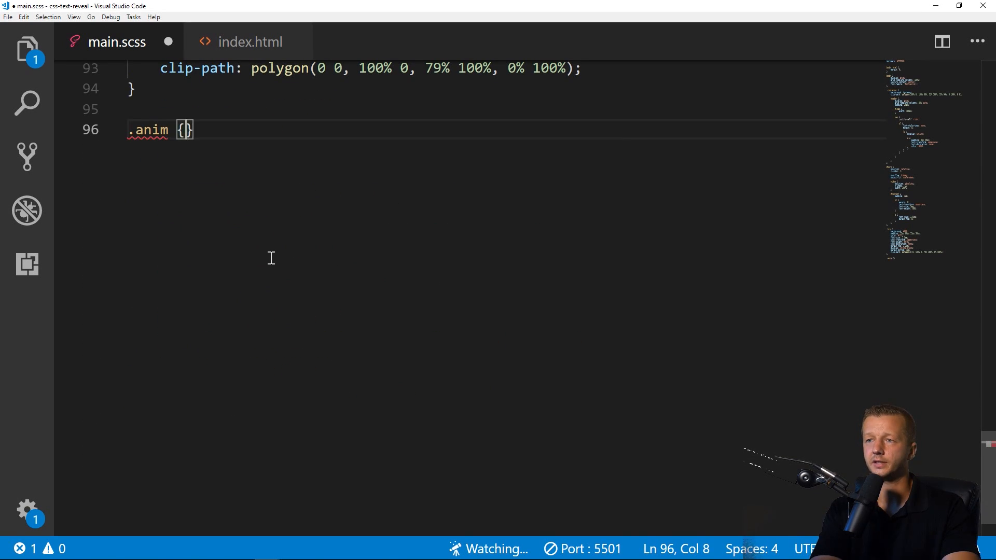
pyautogui.press('Enter')
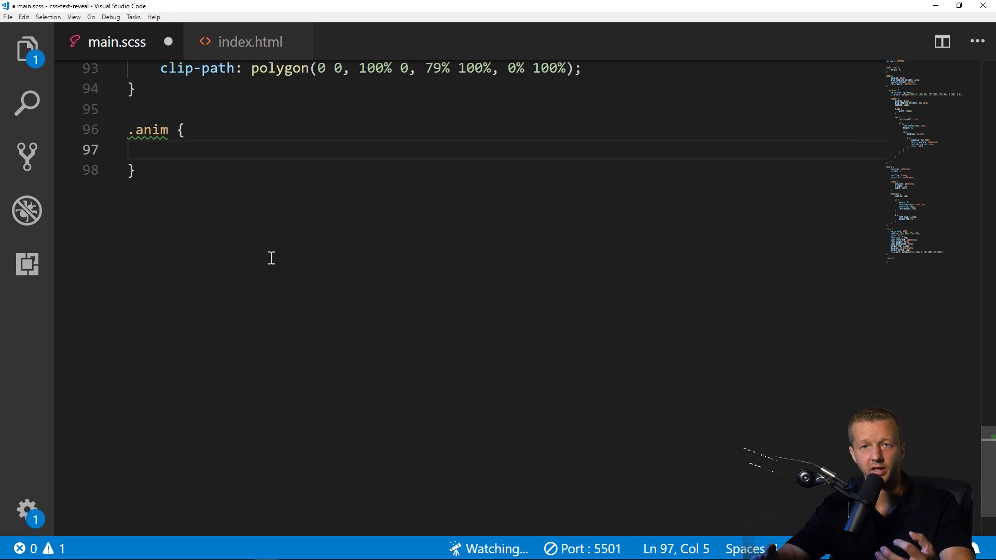
pyautogui.write('po')
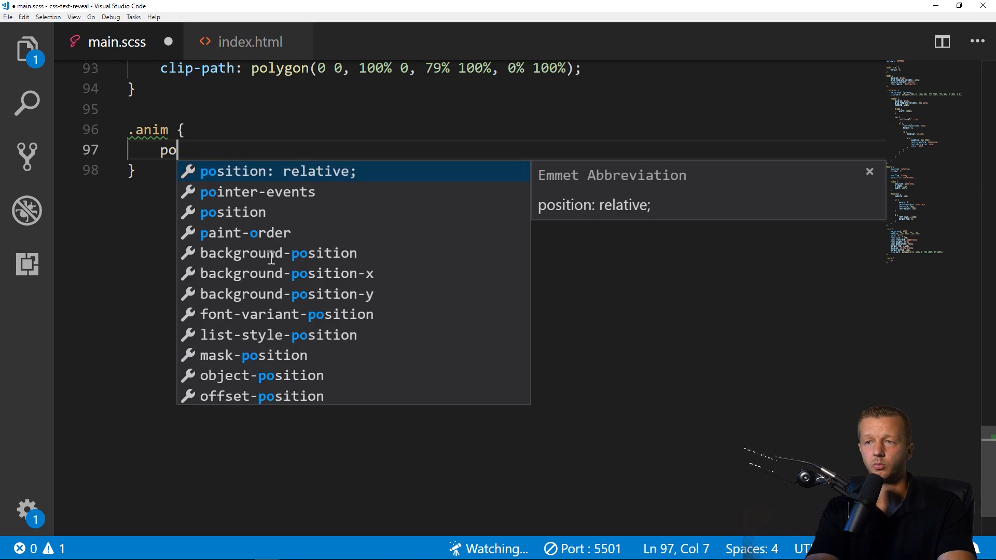
pyautogui.press('Tab')
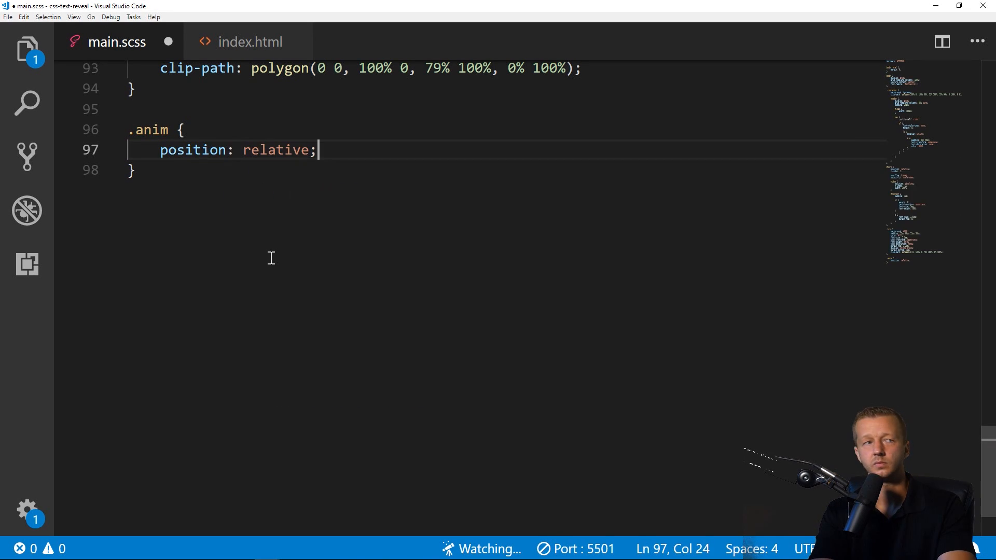
pyautogui.write('display')
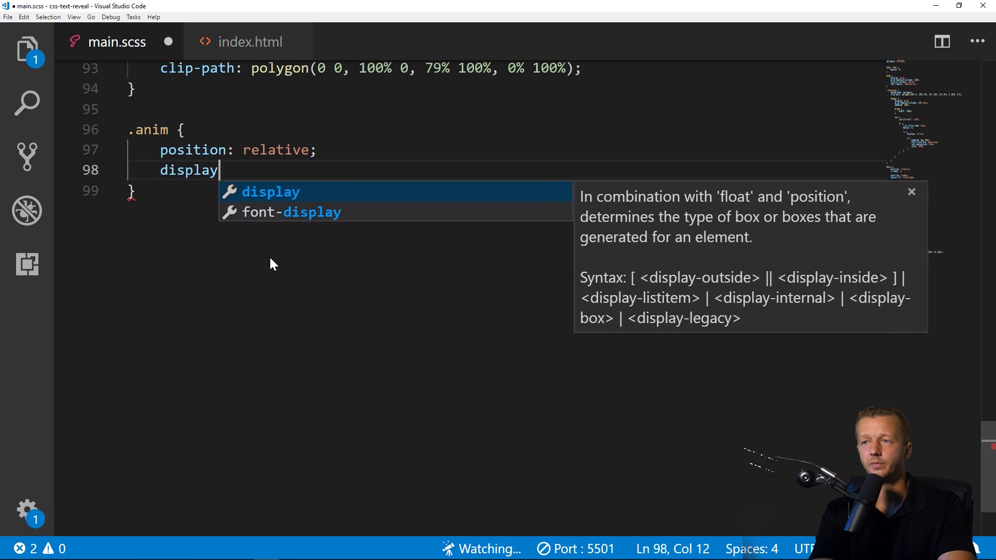
pyautogui.write(': inline-blcok')
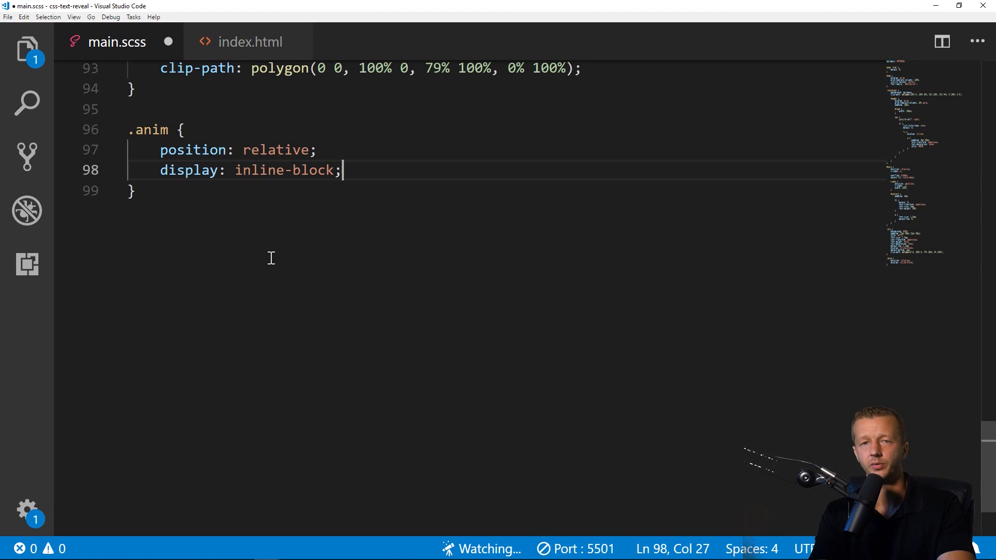
pyautogui.press('Enter')
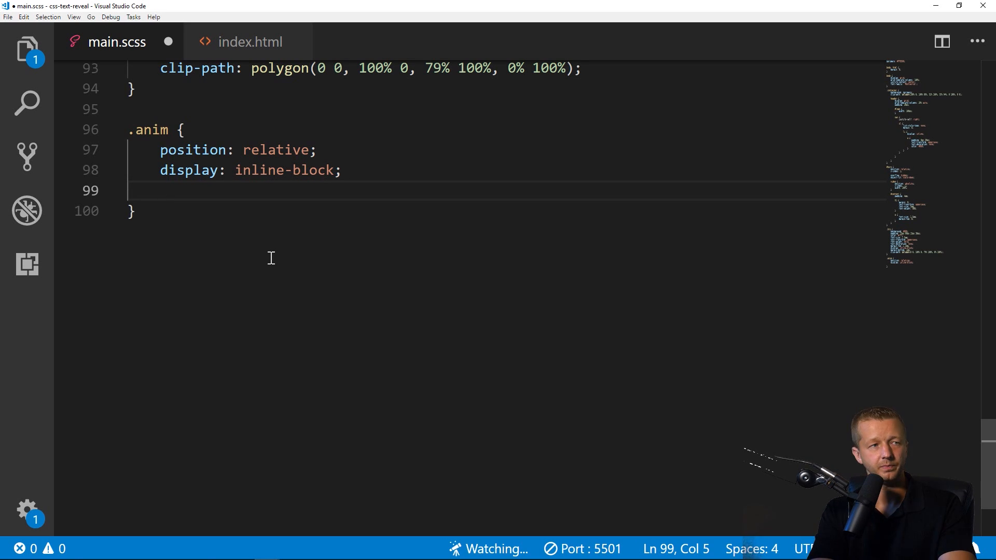
pyautogui.write('overflow')
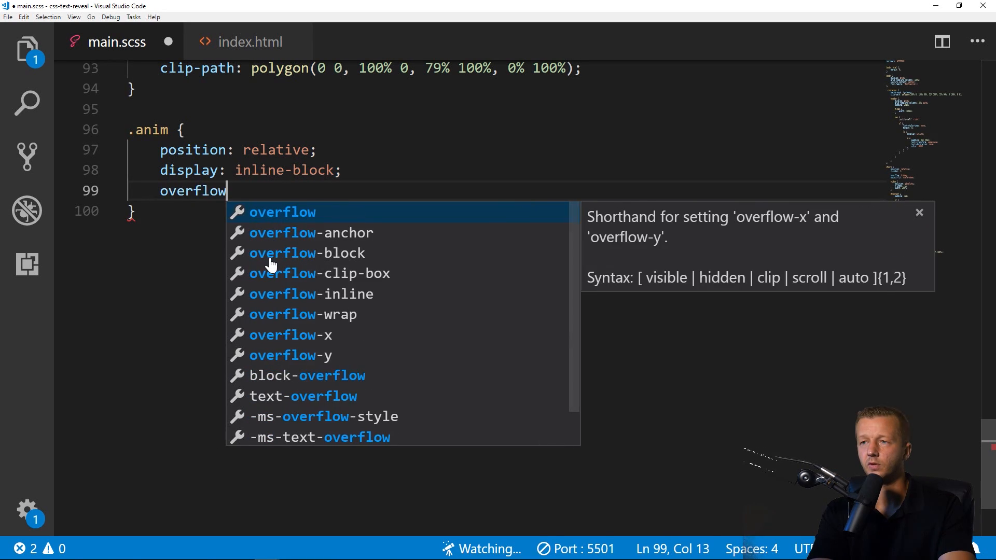
pyautogui.write(': hidden;')
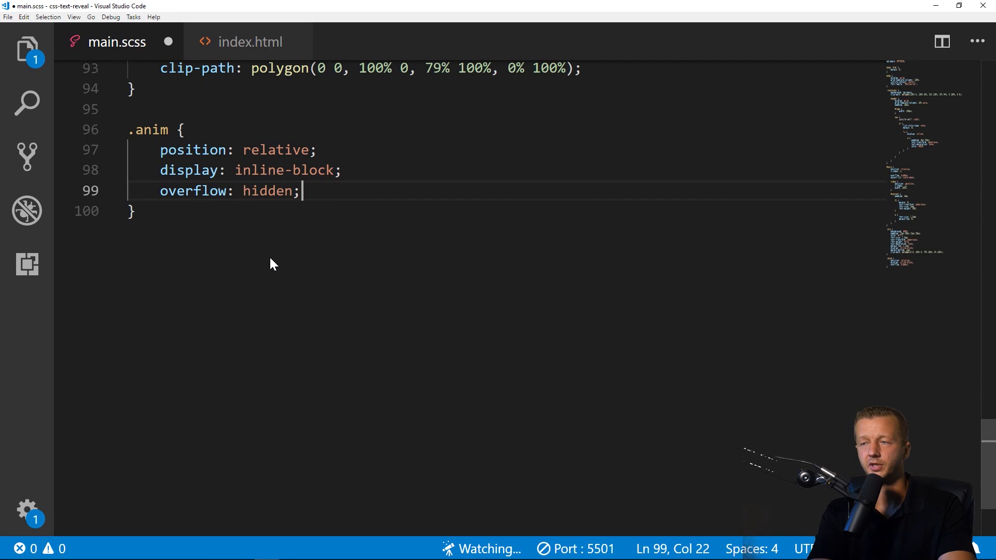
pyautogui.press('Enter')
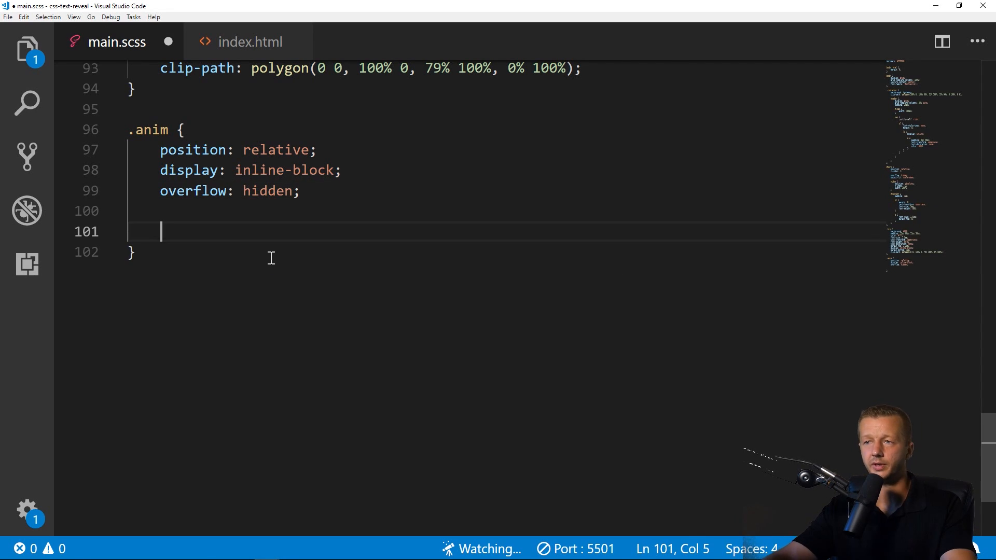
pyautogui.moveTo(410, 157)
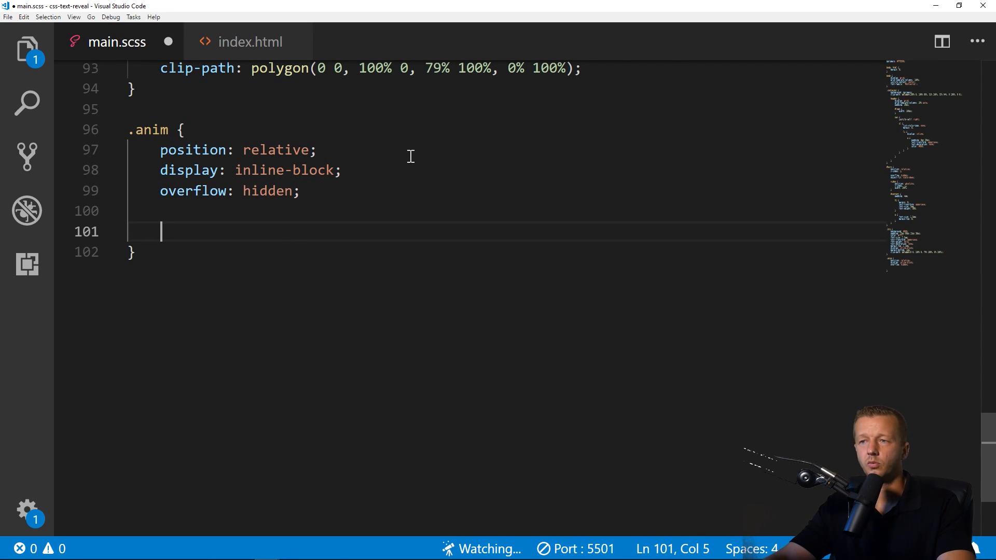
# Step: Nest an h1 rule in .anim with opacity 0 and animation: animateText .7s forwards
pyautogui.write('h1')
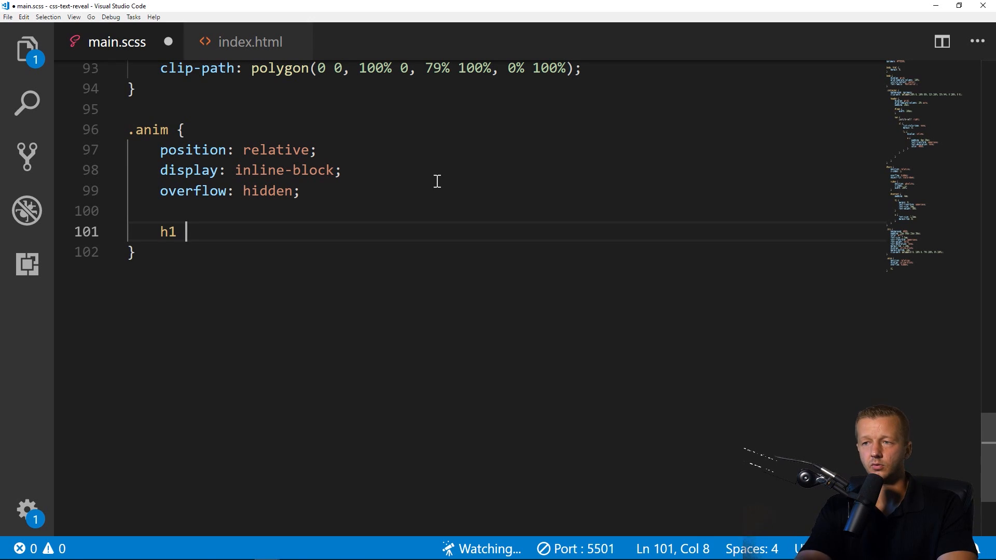
pyautogui.write('{')
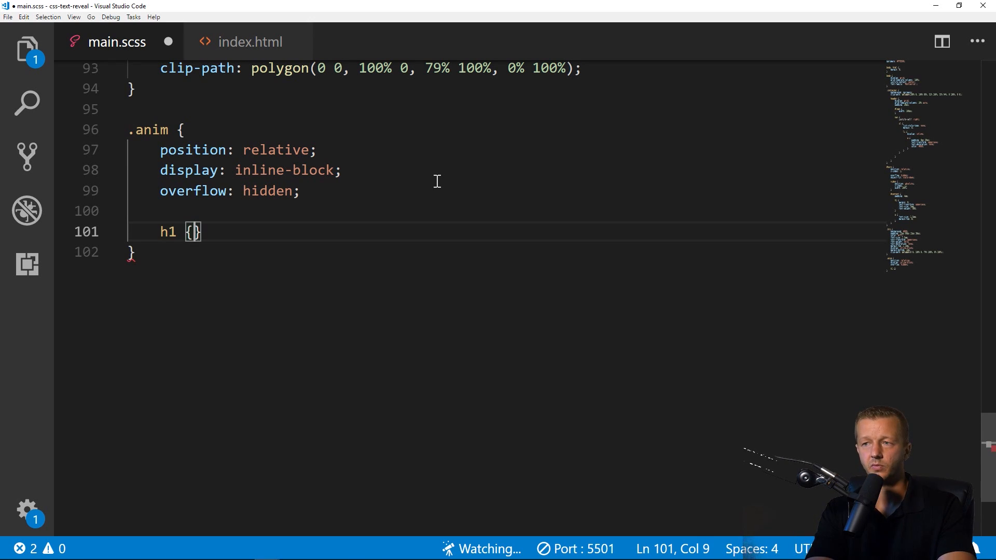
pyautogui.press('Enter')
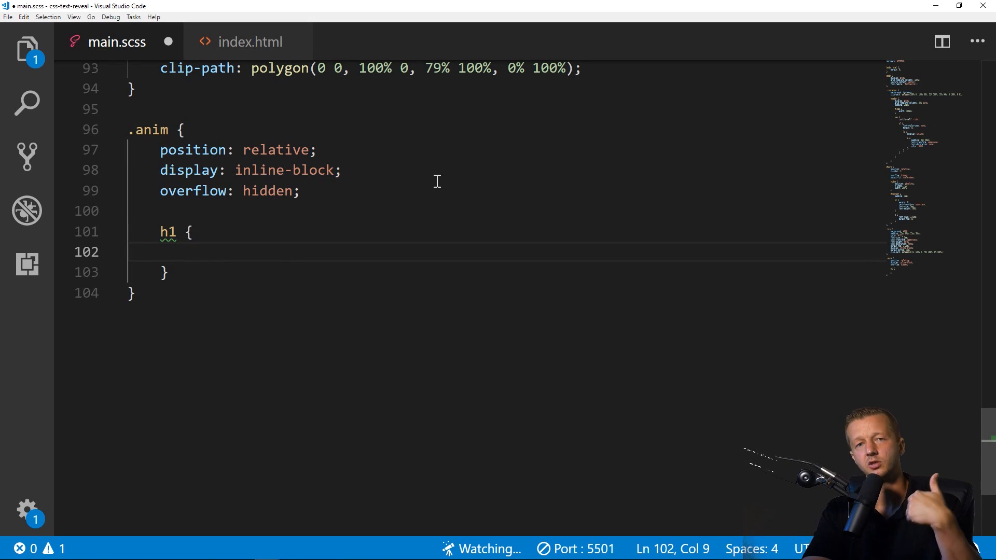
pyautogui.write('opacity: 0;')
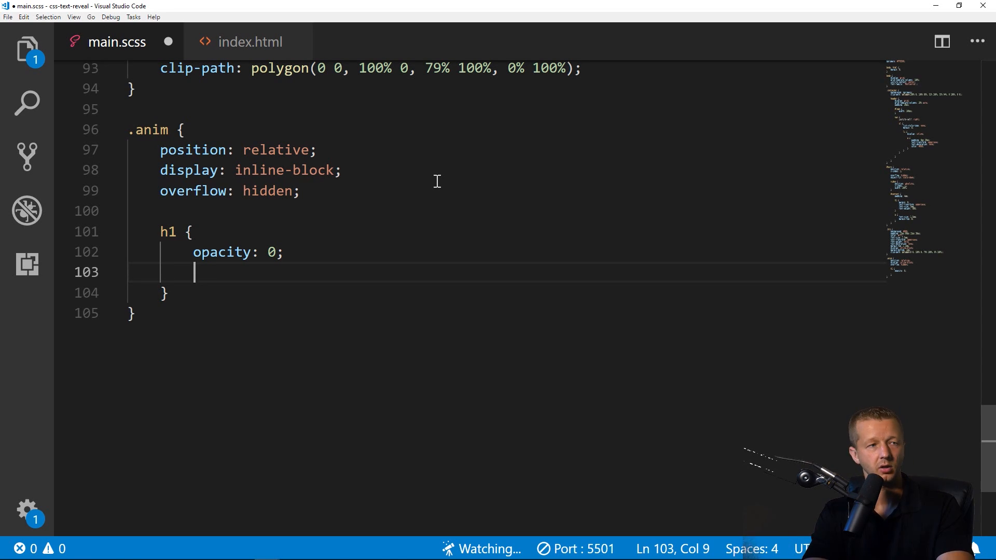
pyautogui.write('animation:')
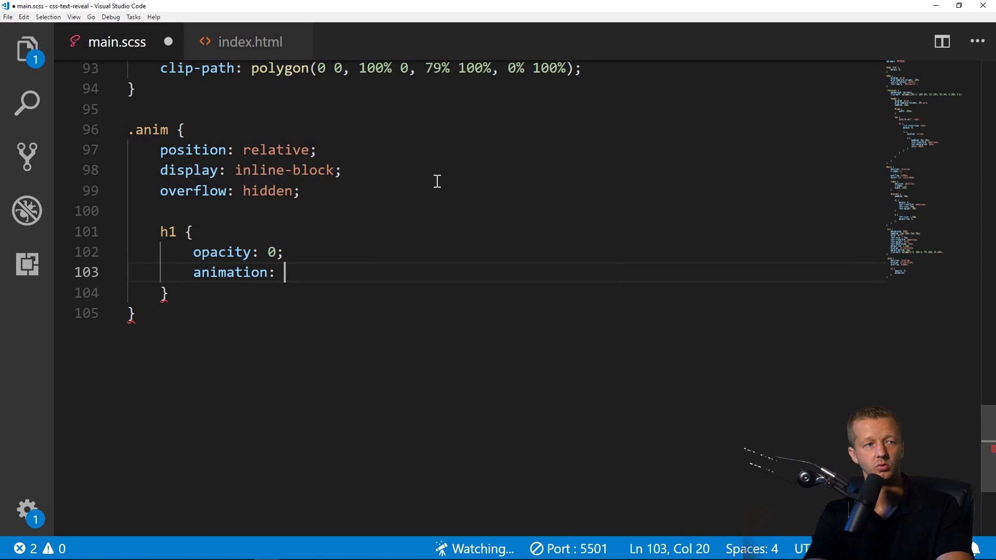
pyautogui.write('animateText')
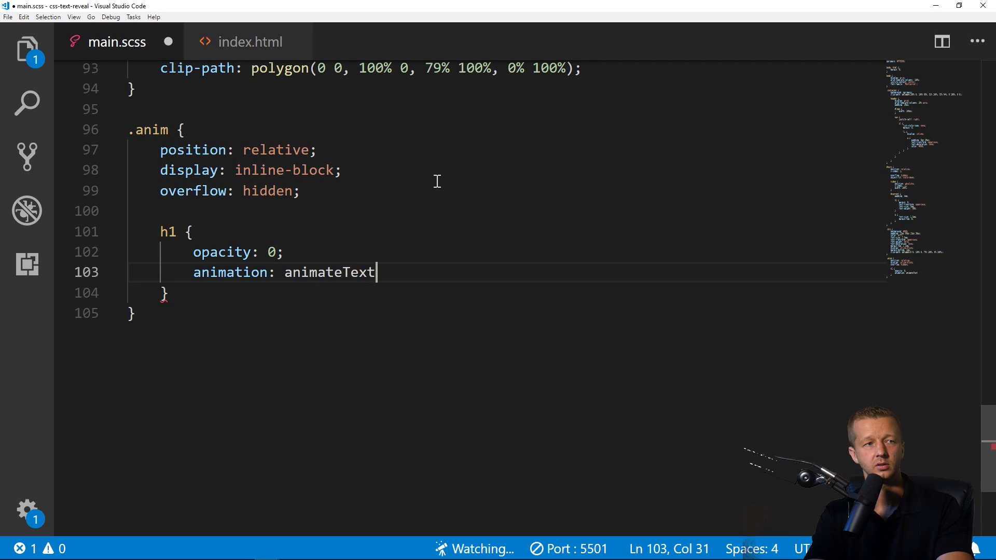
pyautogui.write('.')
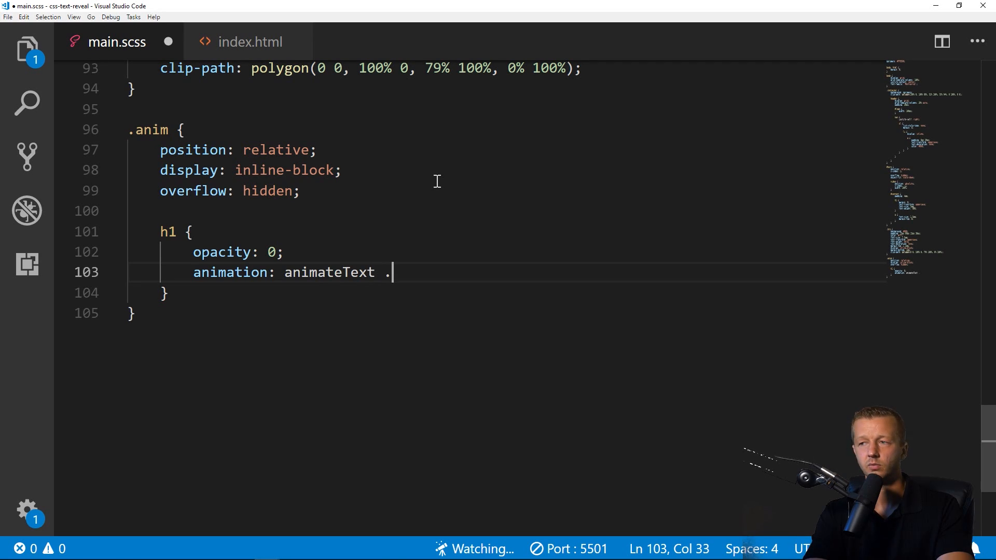
pyautogui.write('7s')
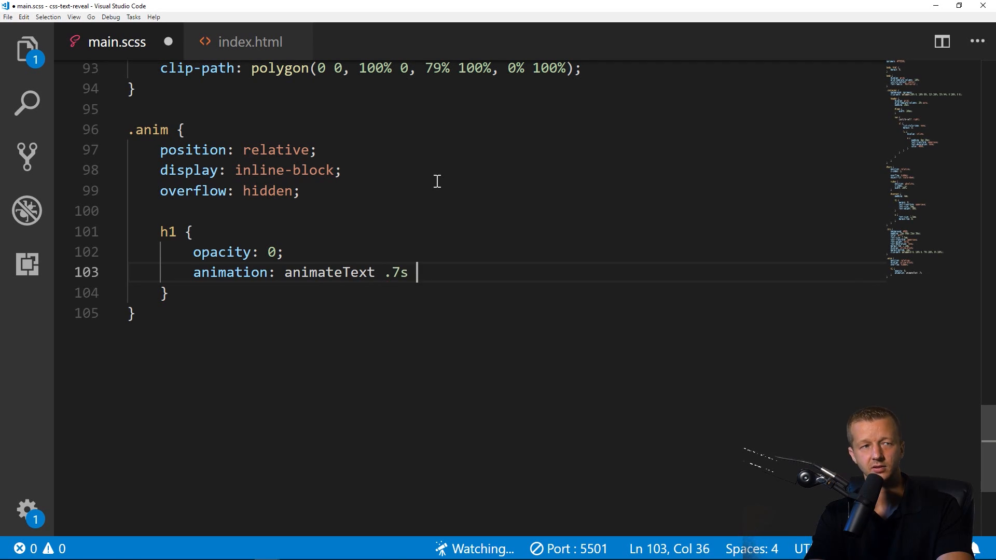
pyautogui.write('forwards;')
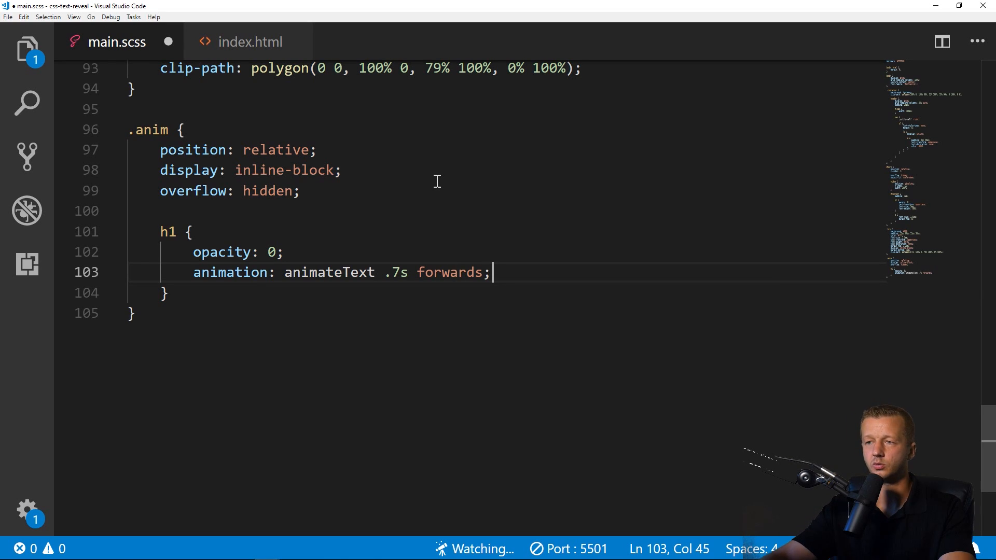
pyautogui.moveTo(518, 272)
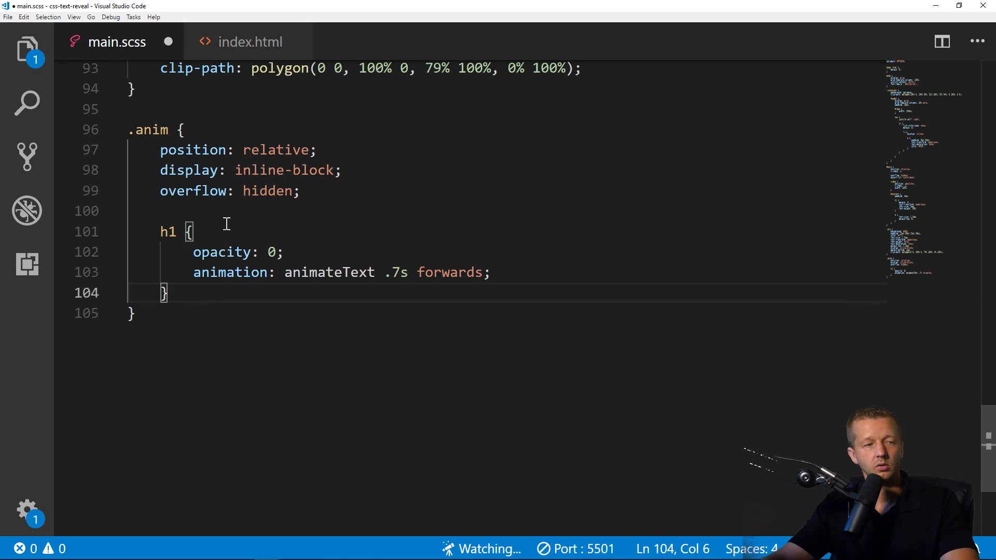
pyautogui.press('Enter')
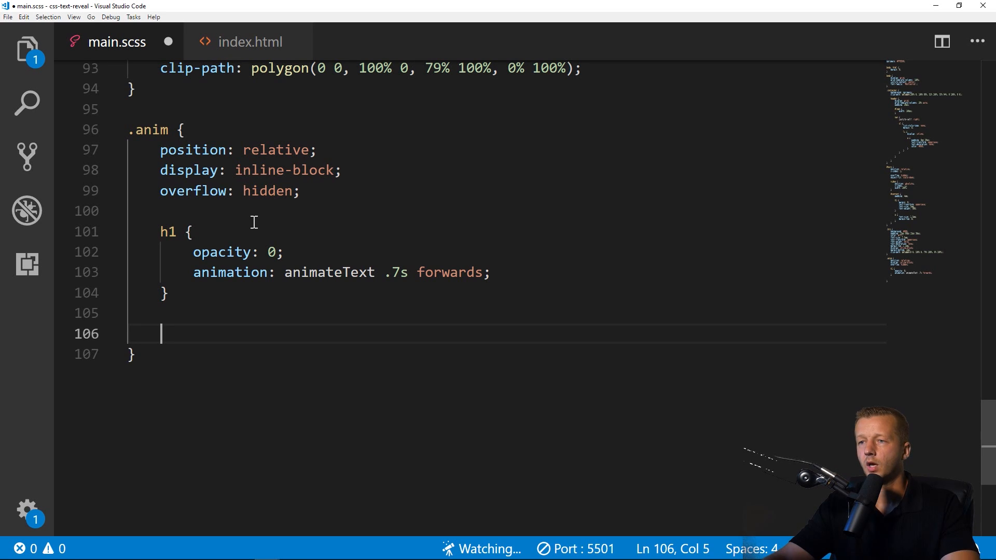
pyautogui.press('Backspace')
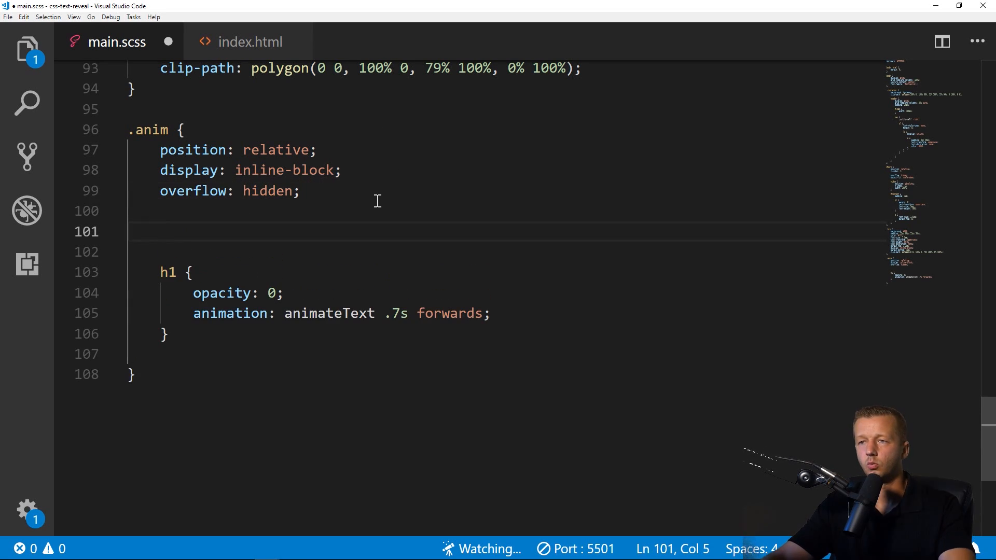
# Step: Start an &:before rule inside .anim with empty content ''
pyautogui.write('&:')
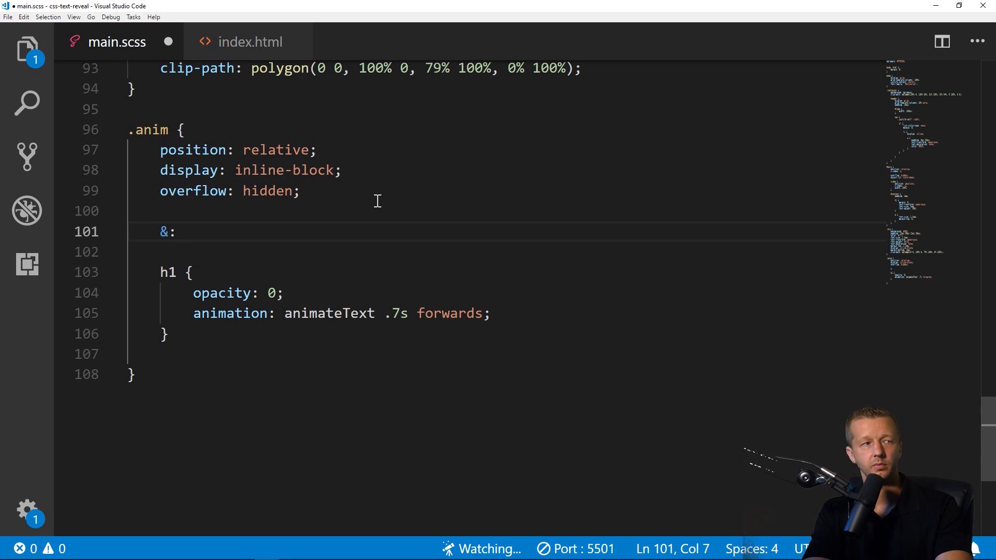
pyautogui.write('before {')
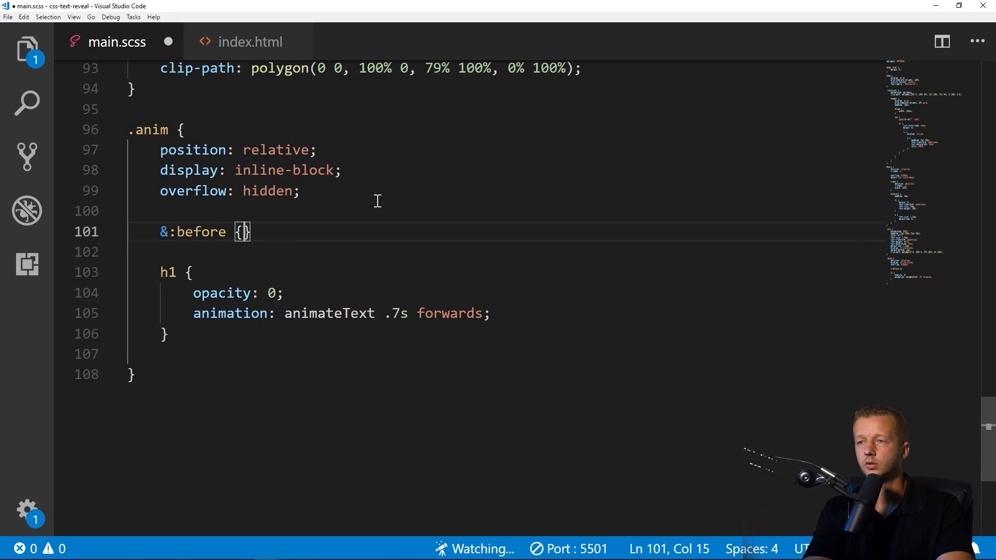
pyautogui.press('Enter')
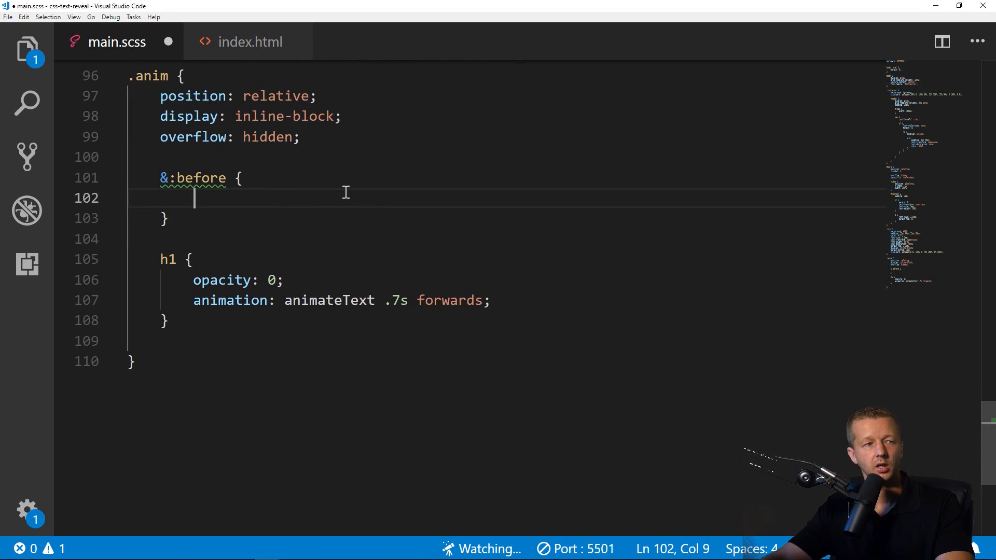
pyautogui.write('conte')
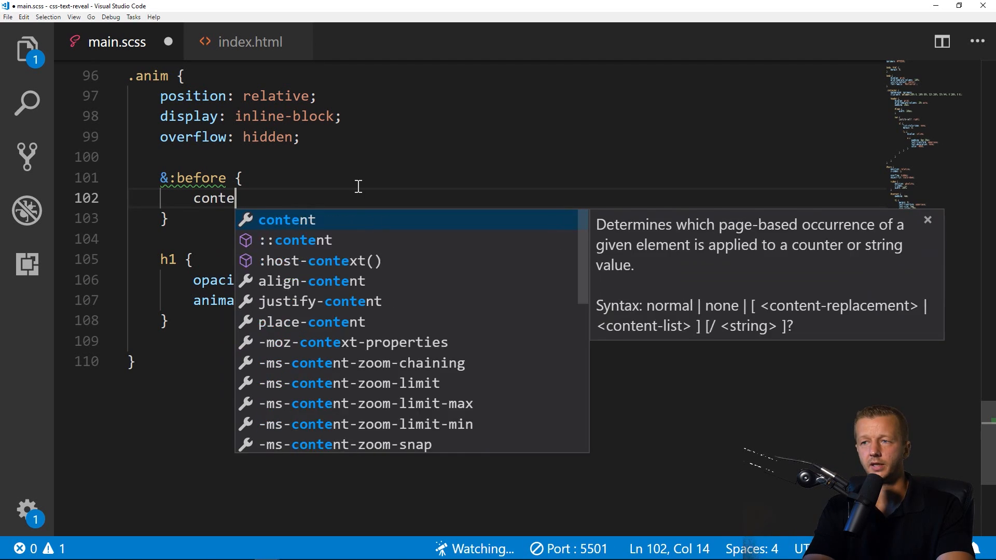
pyautogui.write("nt: '';")
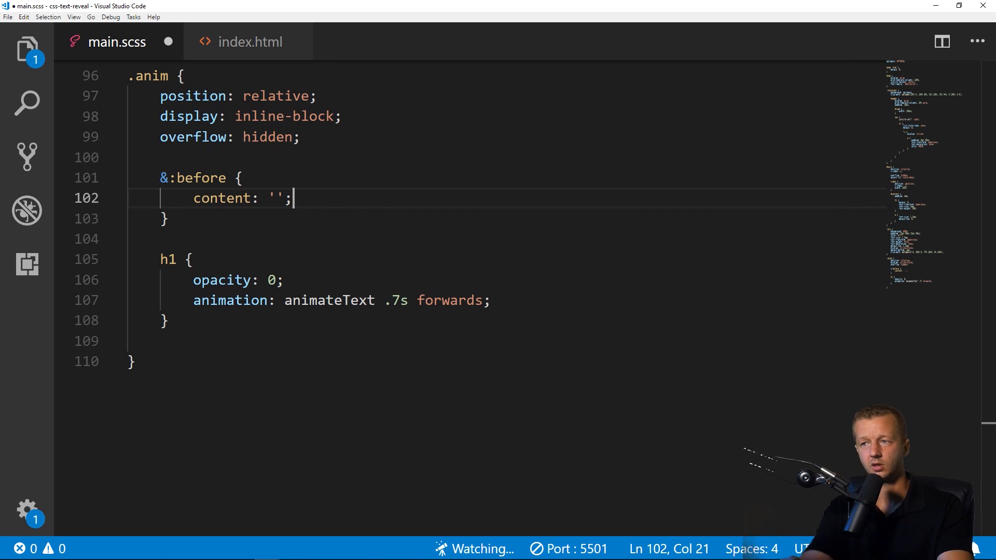
pyautogui.press('Enter')
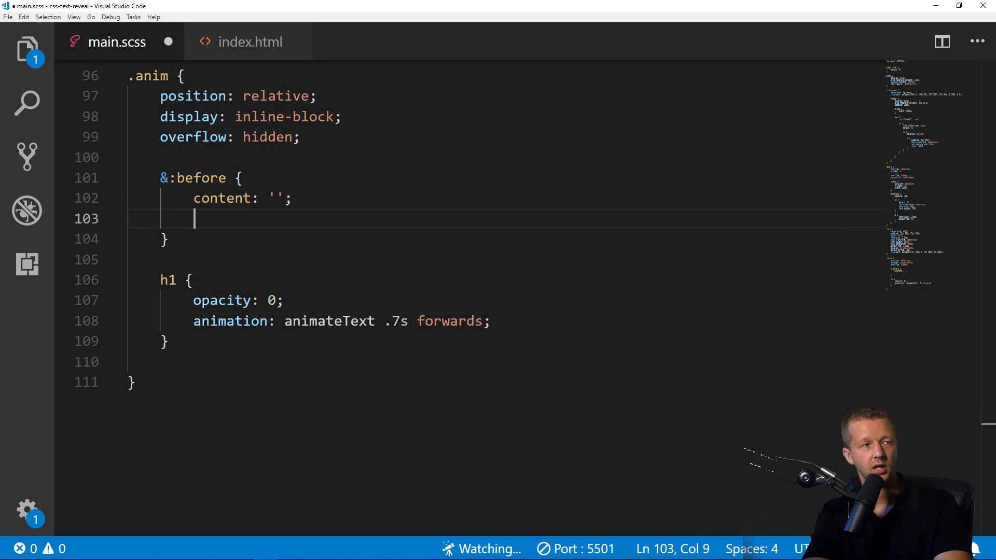
# Step: Give &:before absolute position at top/right 0, z-index, black background and showText .8s animation
pyautogui.write('position: absolute;')
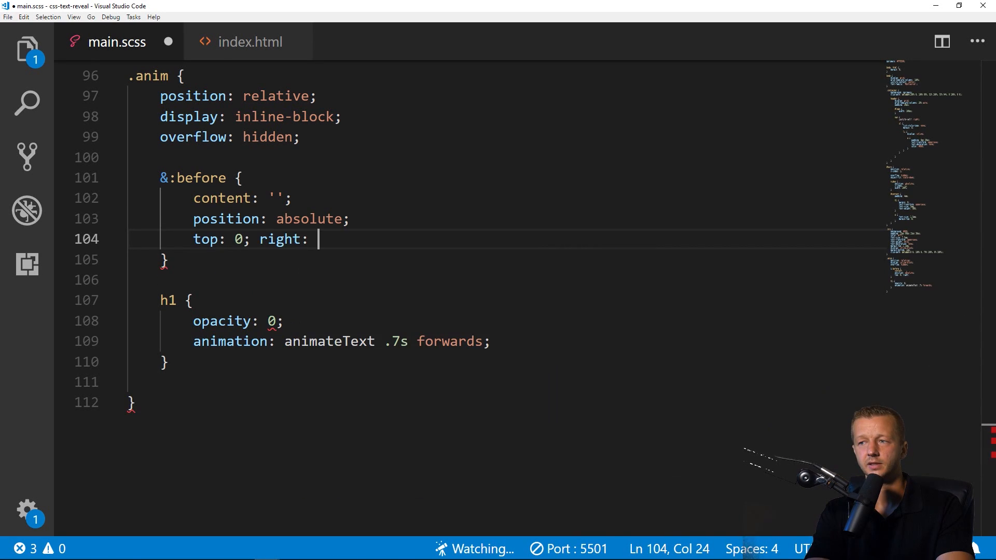
pyautogui.write('0;')
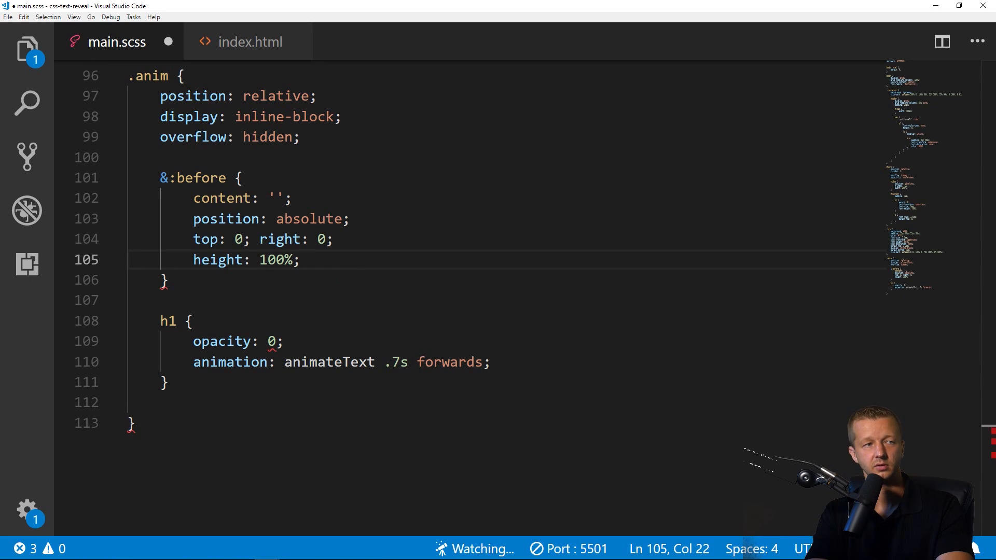
pyautogui.write('z-index: 1;')
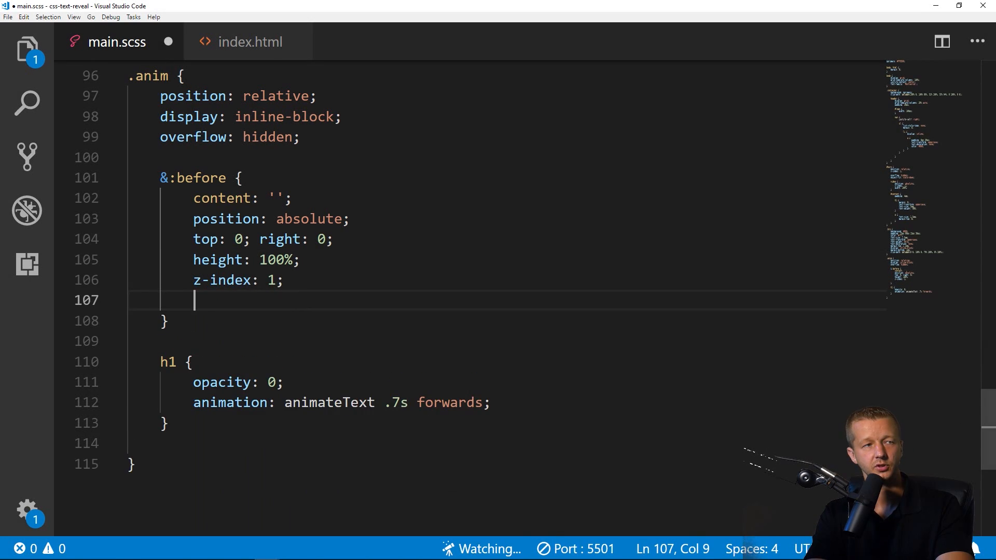
pyautogui.write('background')
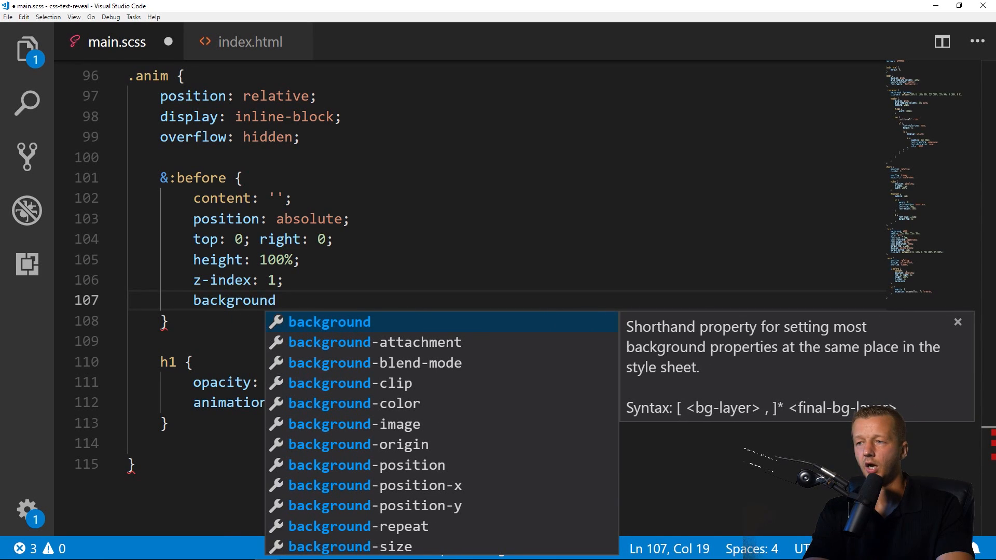
pyautogui.write('-color: black')
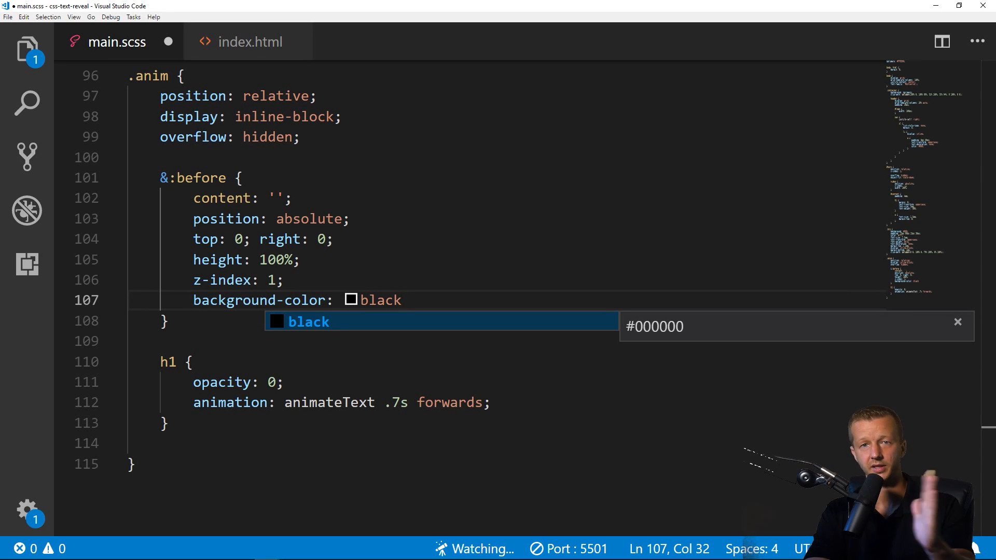
pyautogui.write(';')
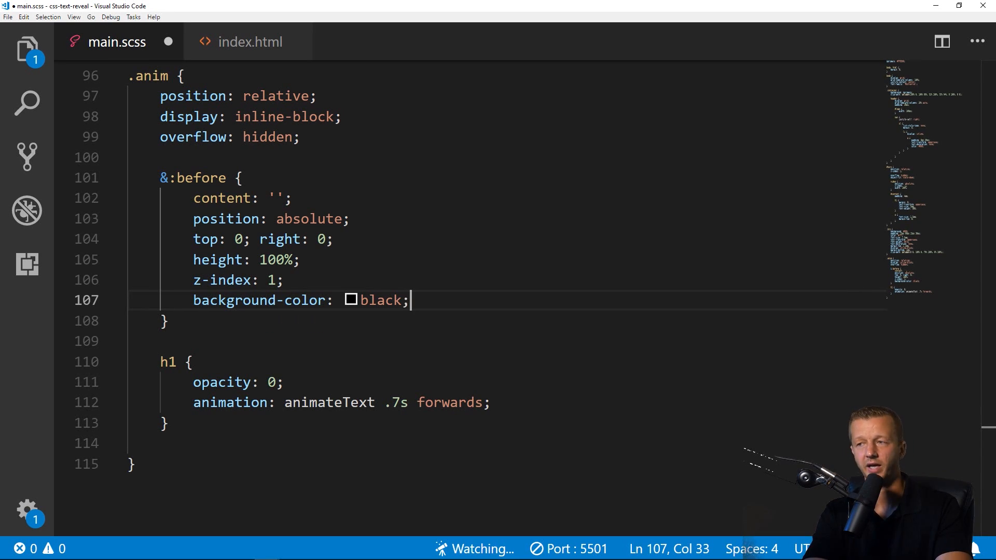
pyautogui.write('a')
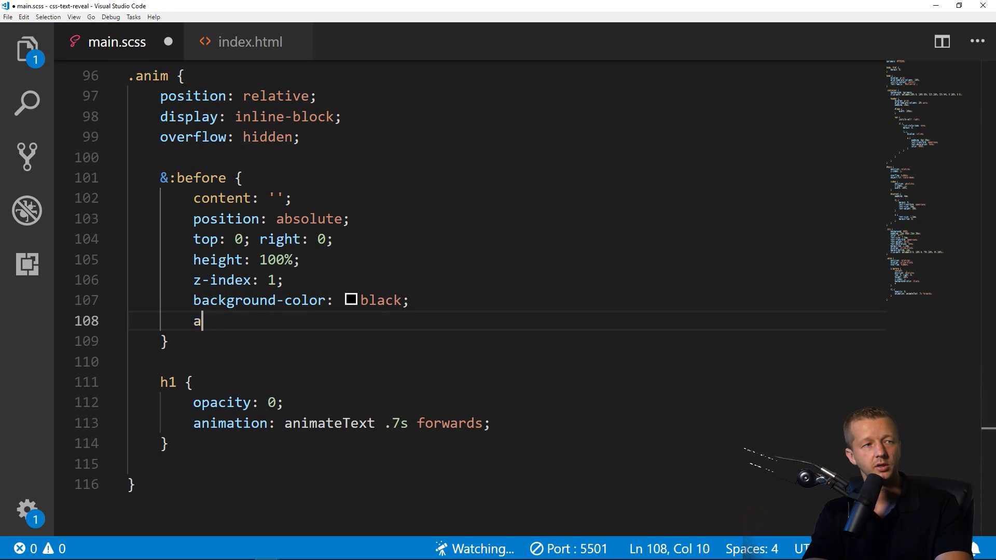
pyautogui.write('nimation: show')
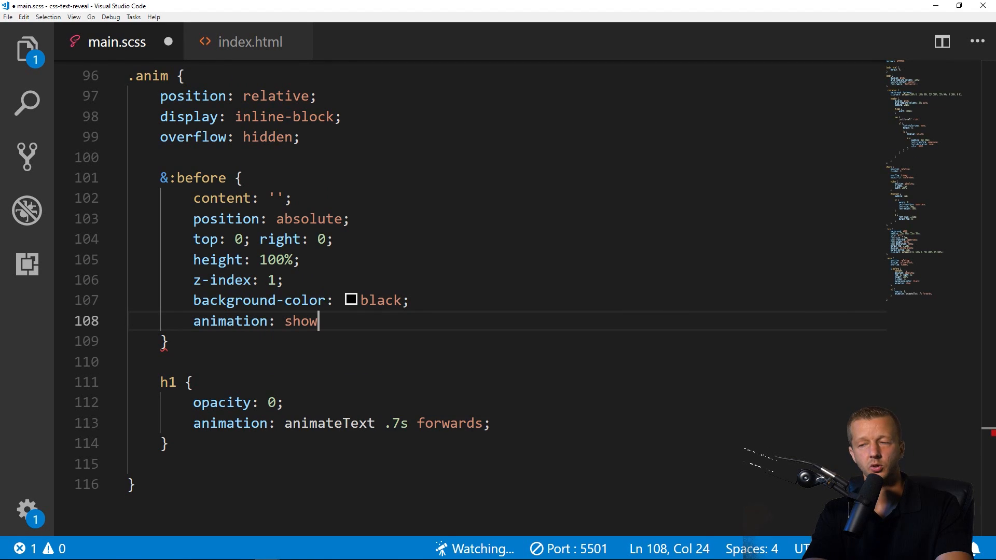
pyautogui.write('T')
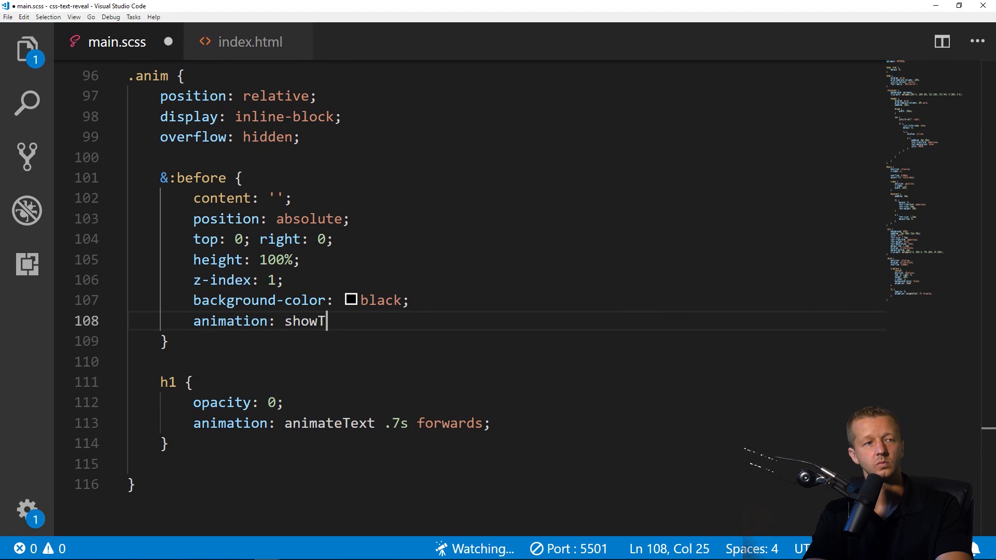
pyautogui.write('ext .8s ease;')
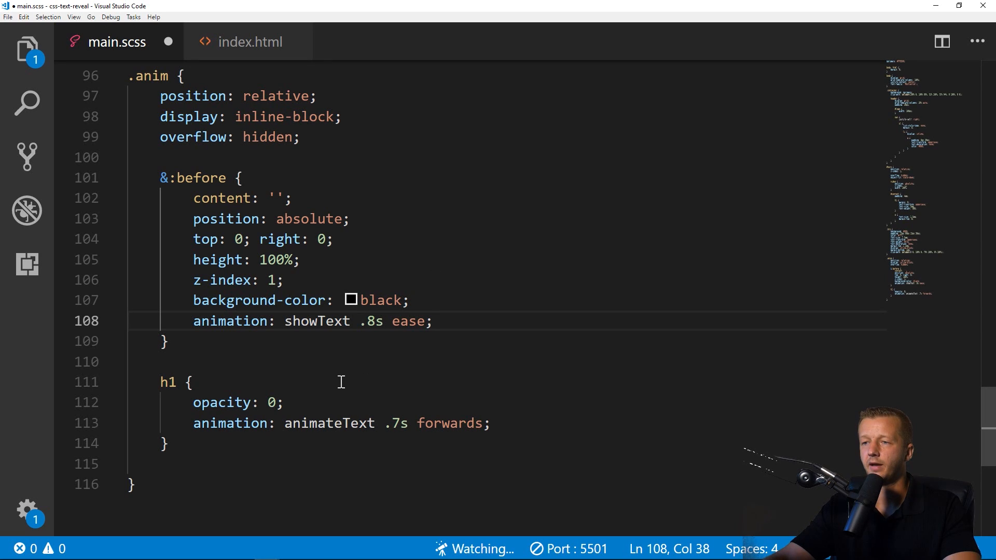
pyautogui.scroll(-3)
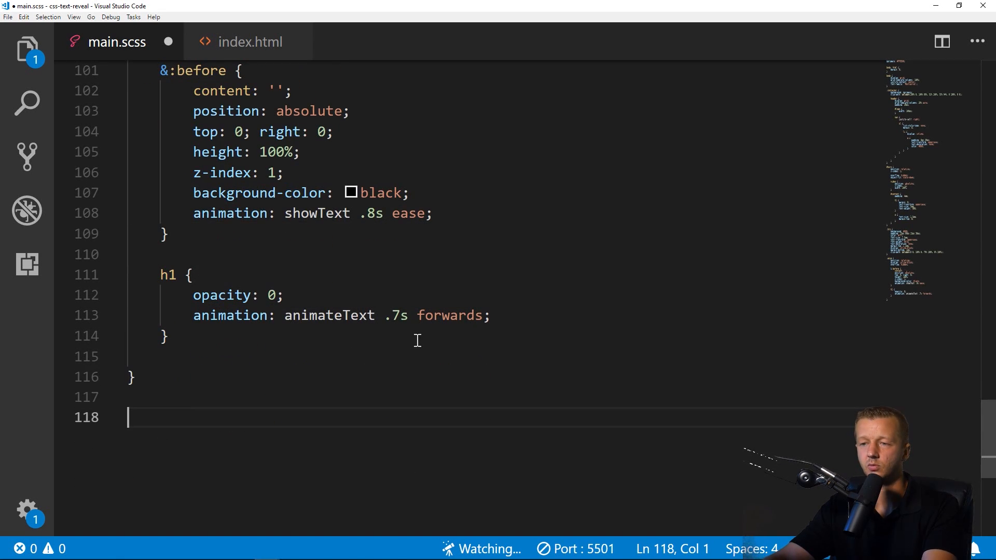
pyautogui.write('@')
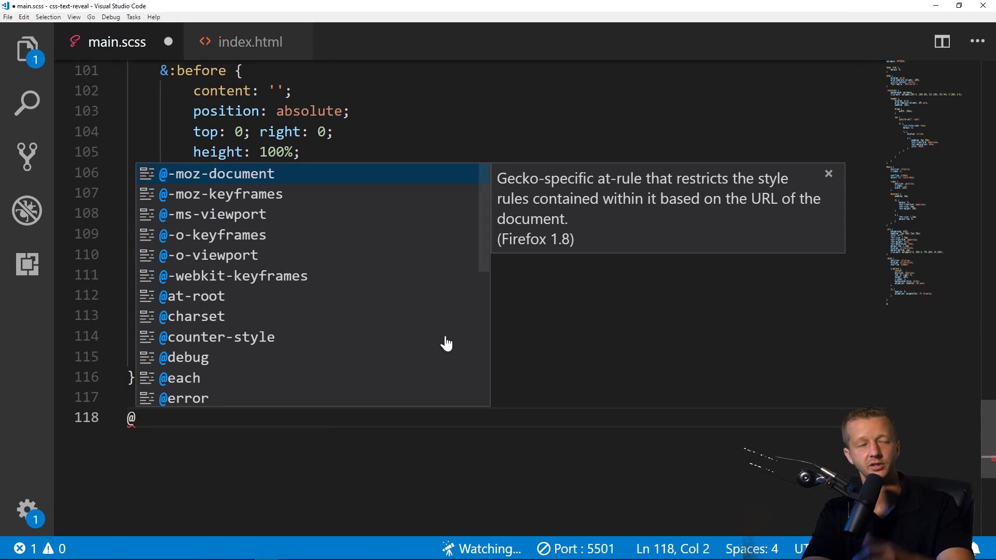
pyautogui.write('keyframes ani')
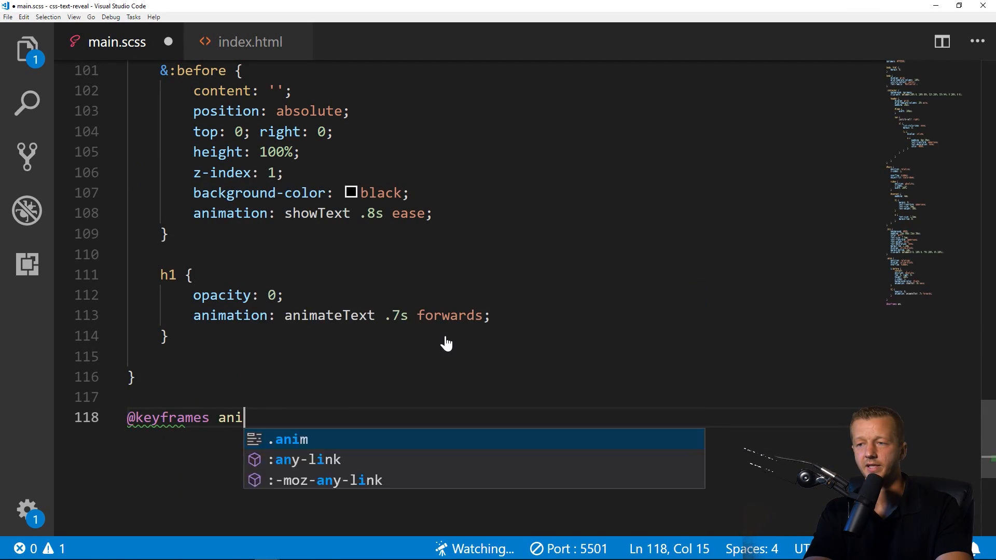
pyautogui.write('mateText {')
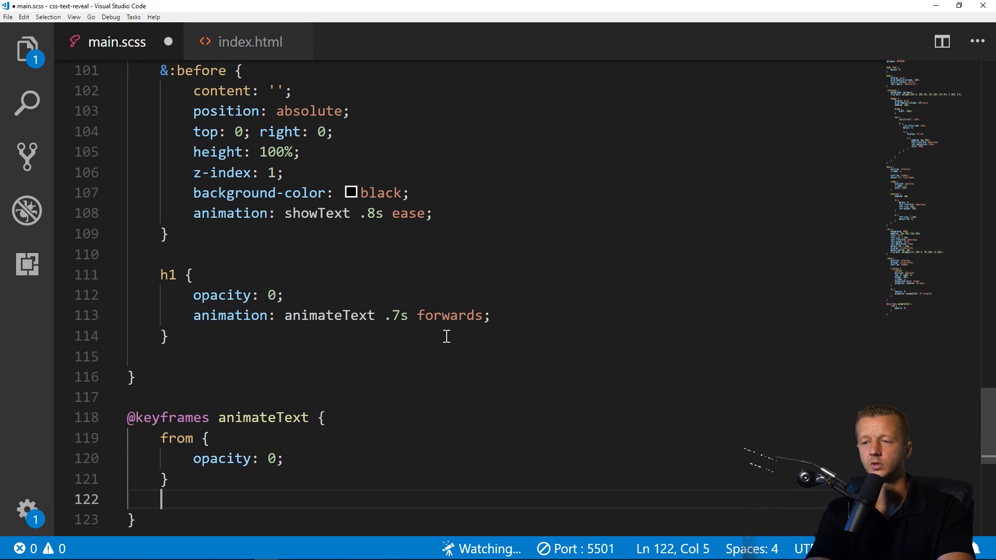
pyautogui.write('to {')
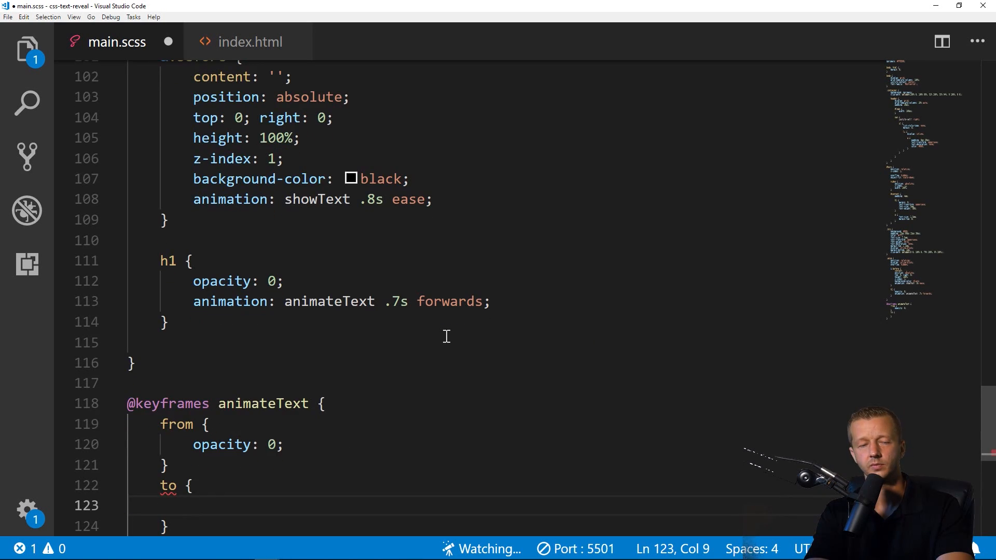
pyautogui.write('opacity')
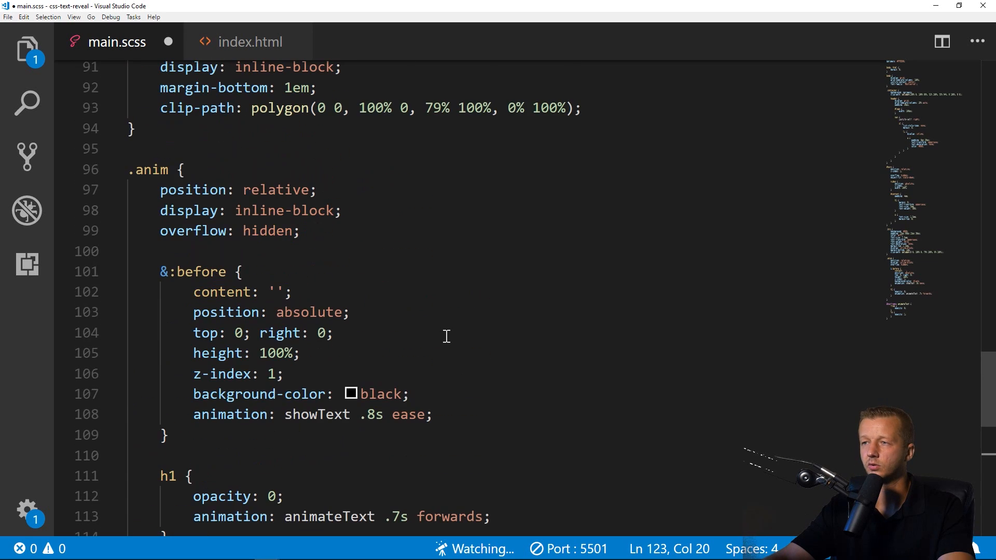
pyautogui.scroll(-3)
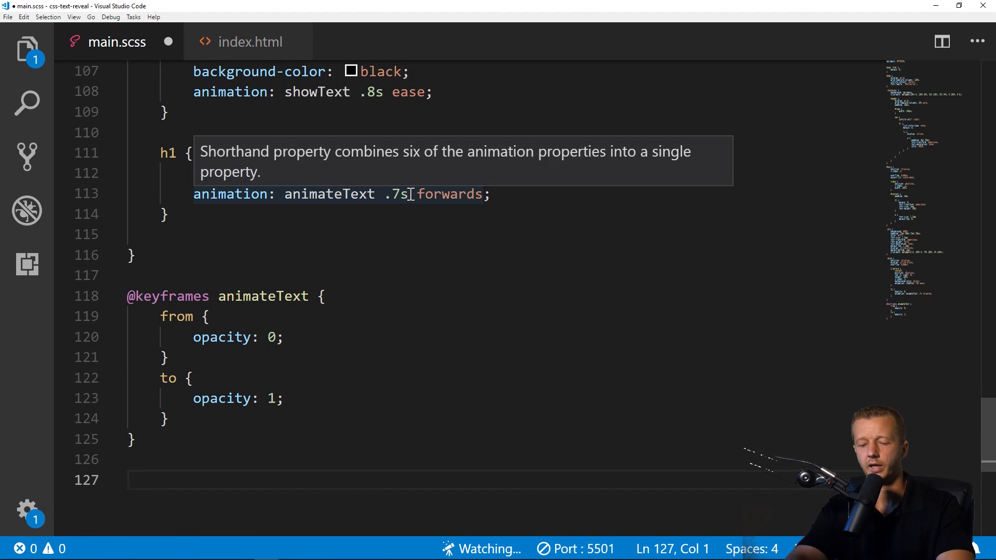
pyautogui.write('@keyframes')
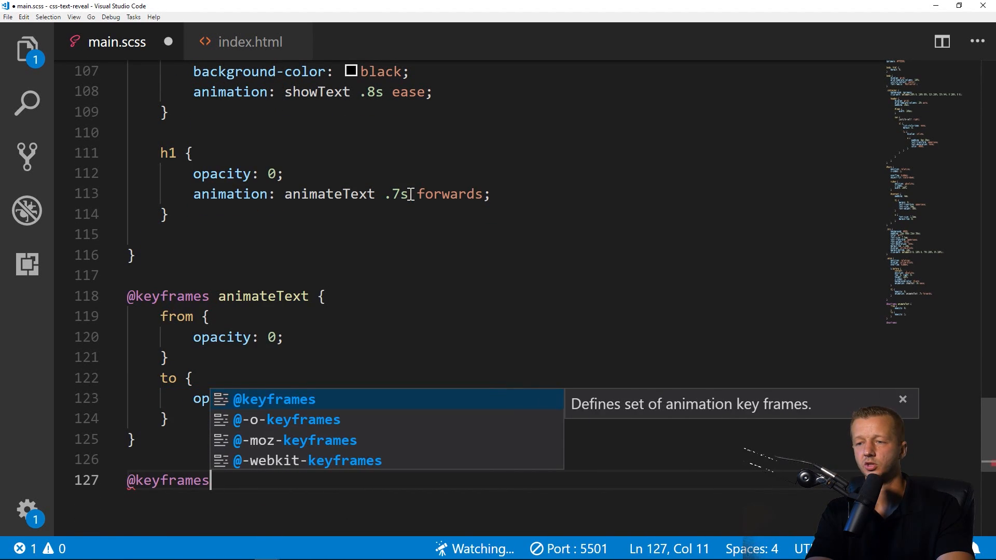
pyautogui.write('showText {')
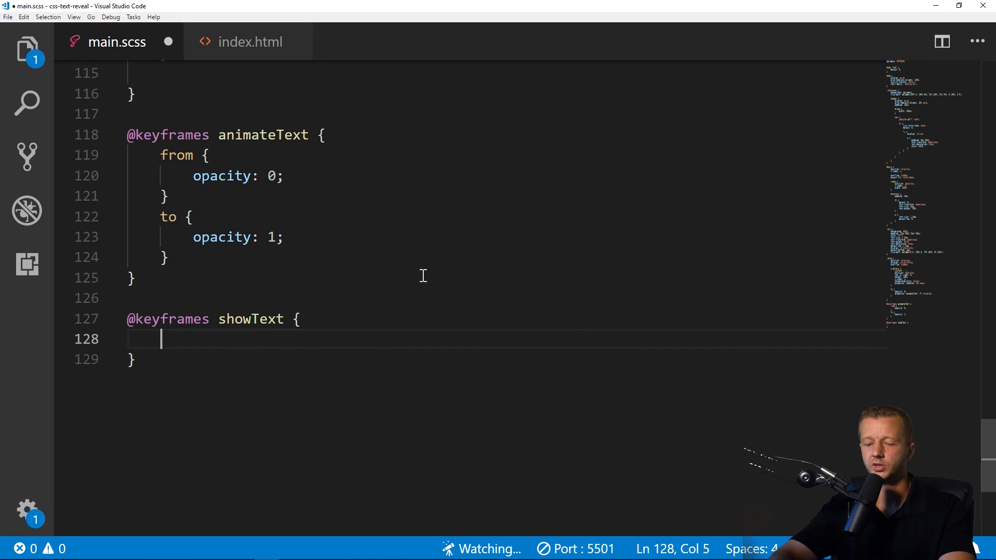
# Step: Add showText steps: 0% with width 0 and left 0, 50% with width 100%
pyautogui.write('0%')
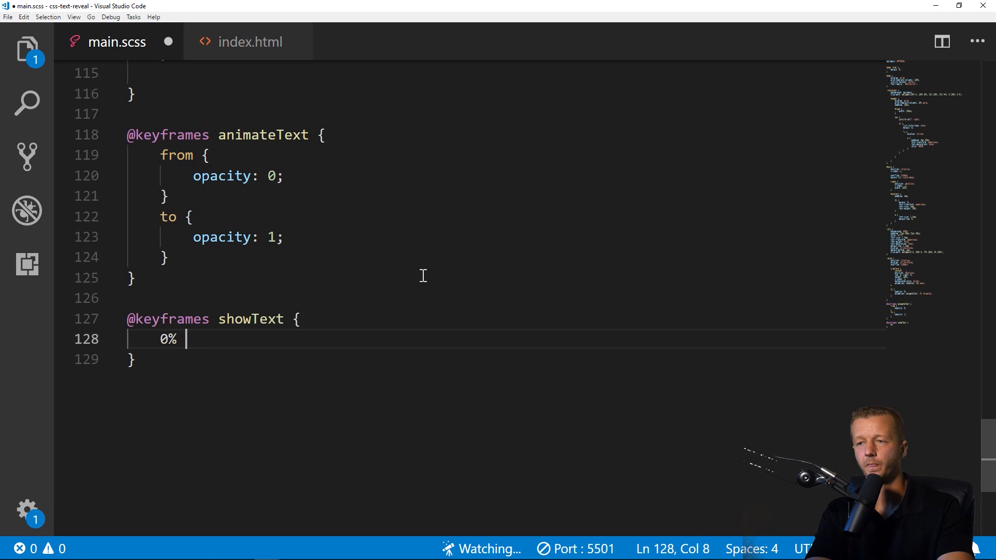
pyautogui.write('{')
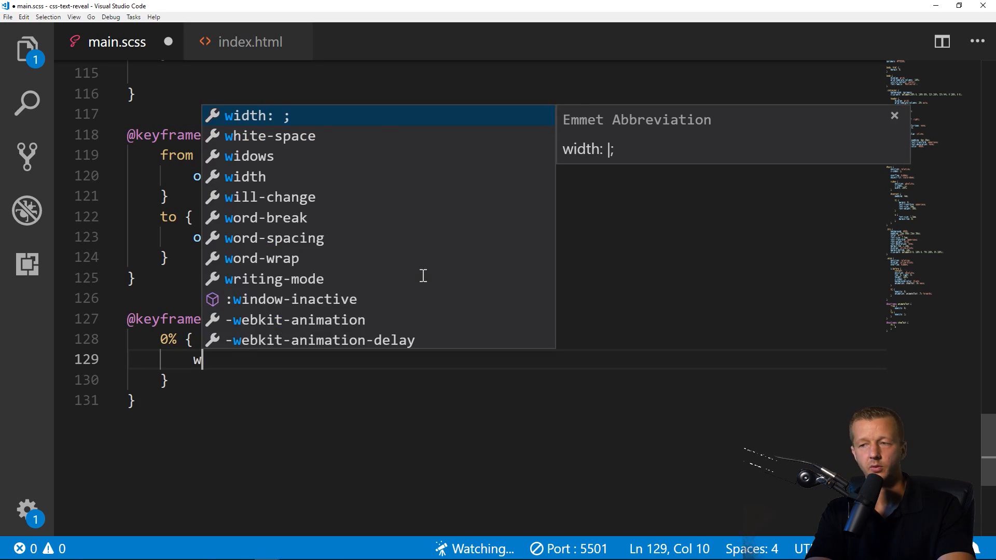
pyautogui.write('idth: 0;')
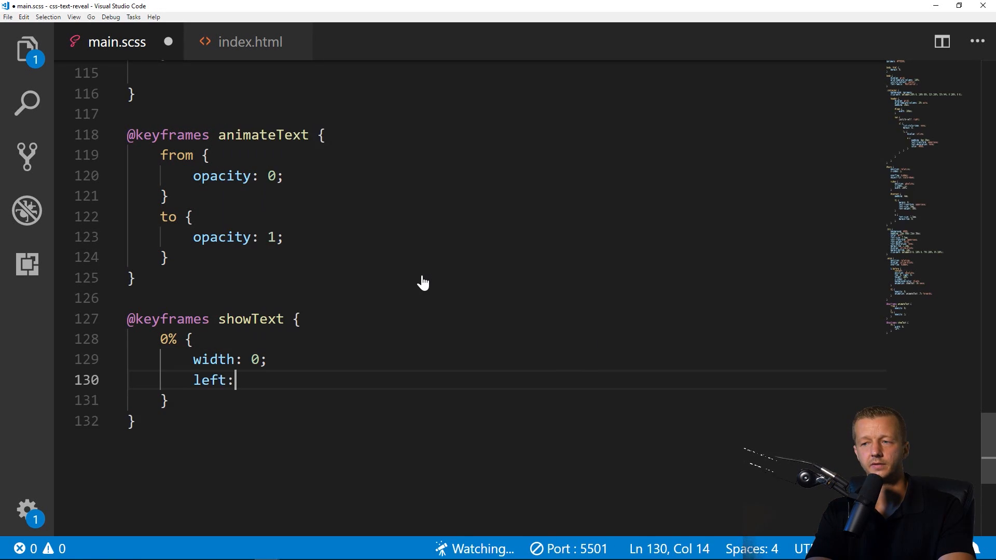
pyautogui.write('0;')
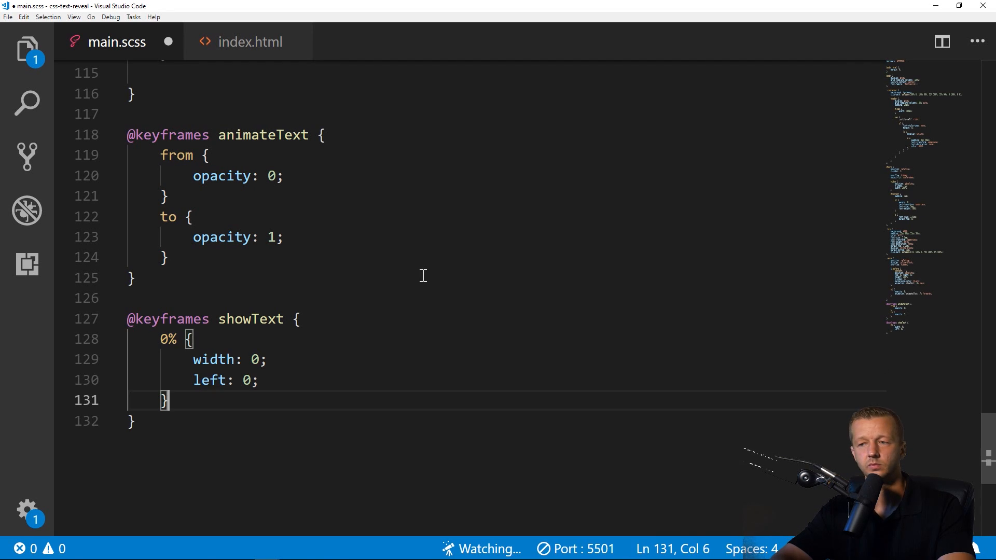
pyautogui.write('50%')
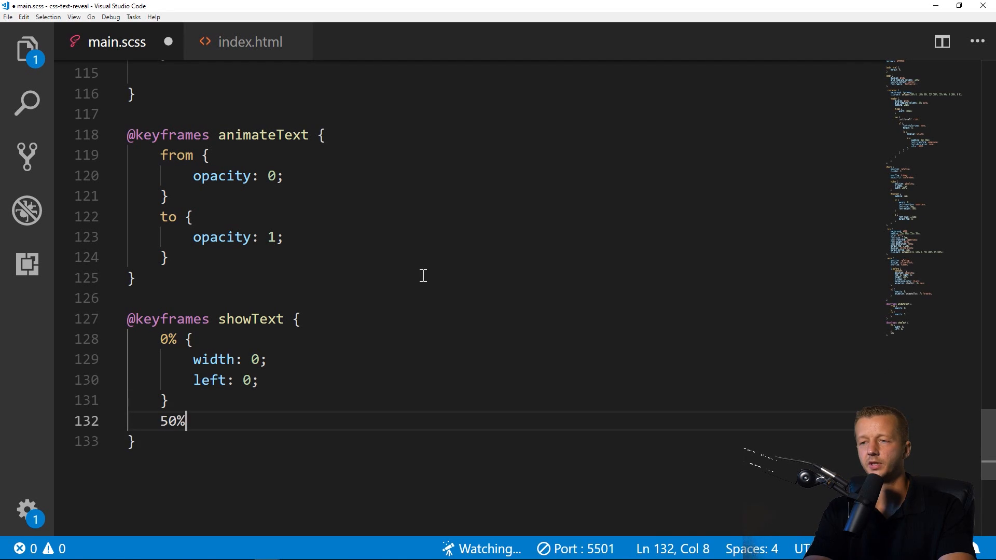
pyautogui.write('{')
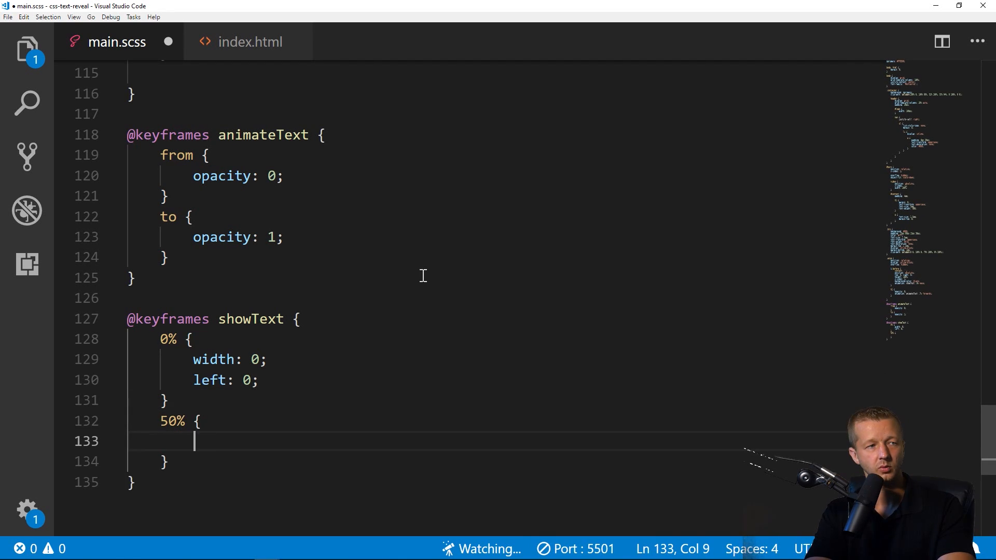
pyautogui.write('width: 100%;')
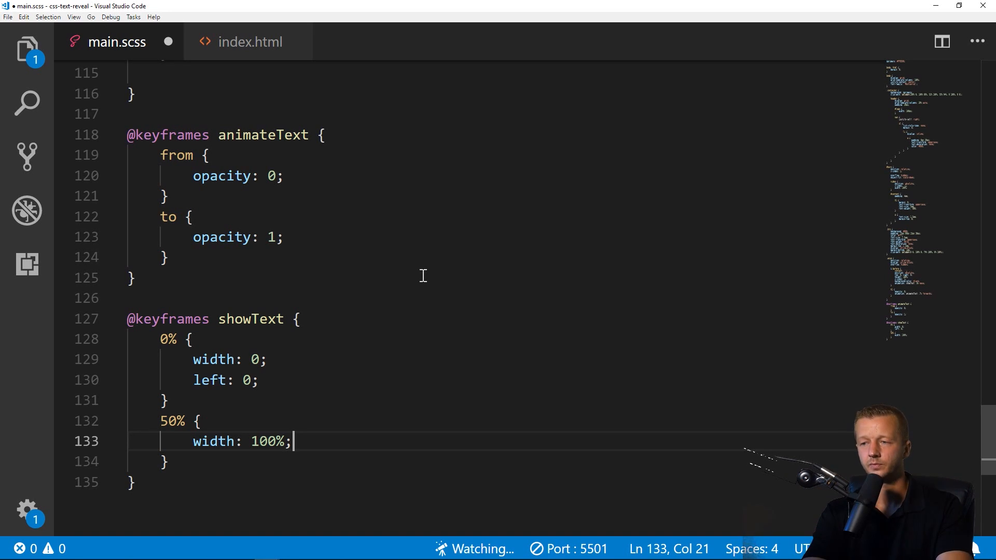
pyautogui.press('Enter')
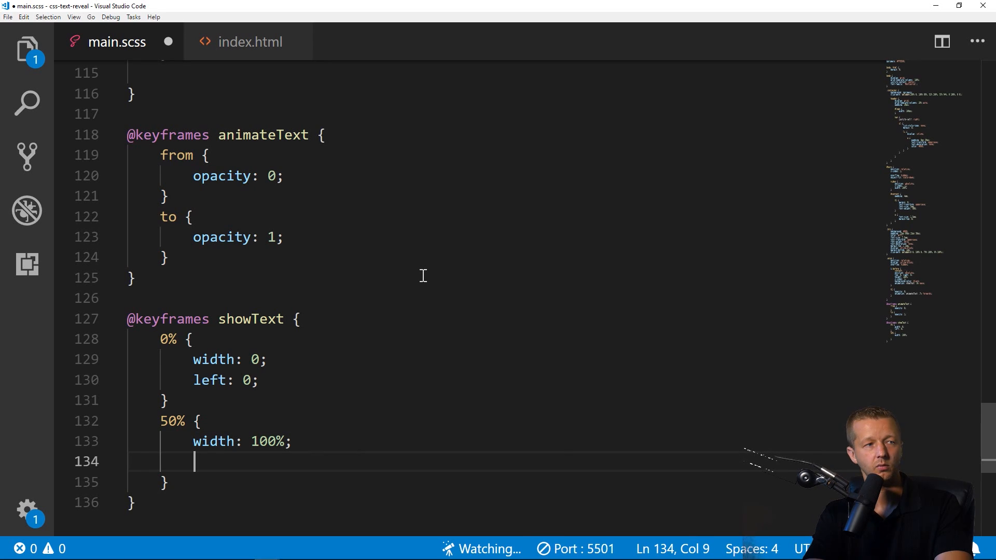
# Step: Add left to the 50% step and a 100% step with width 0, left 100%
pyautogui.write('left: 0;')
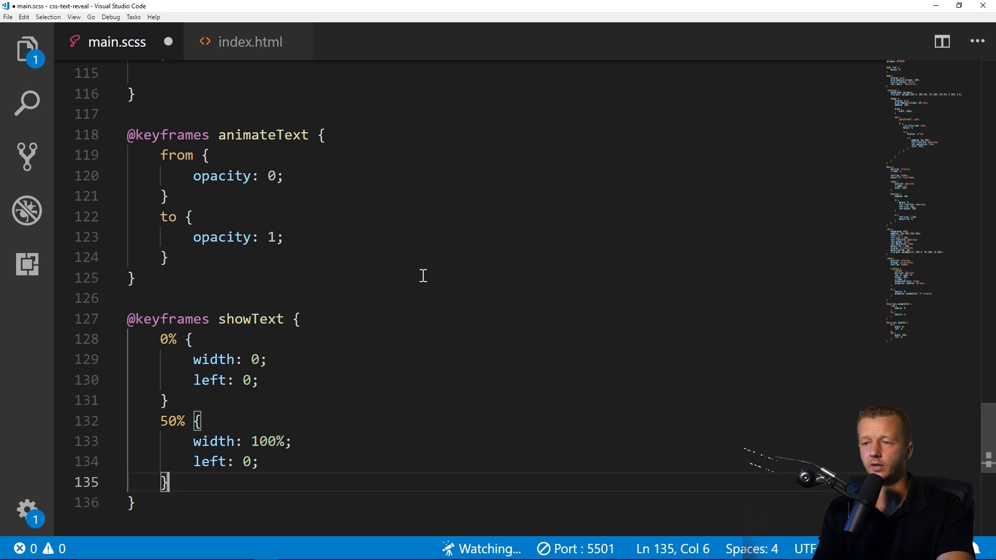
pyautogui.write('100')
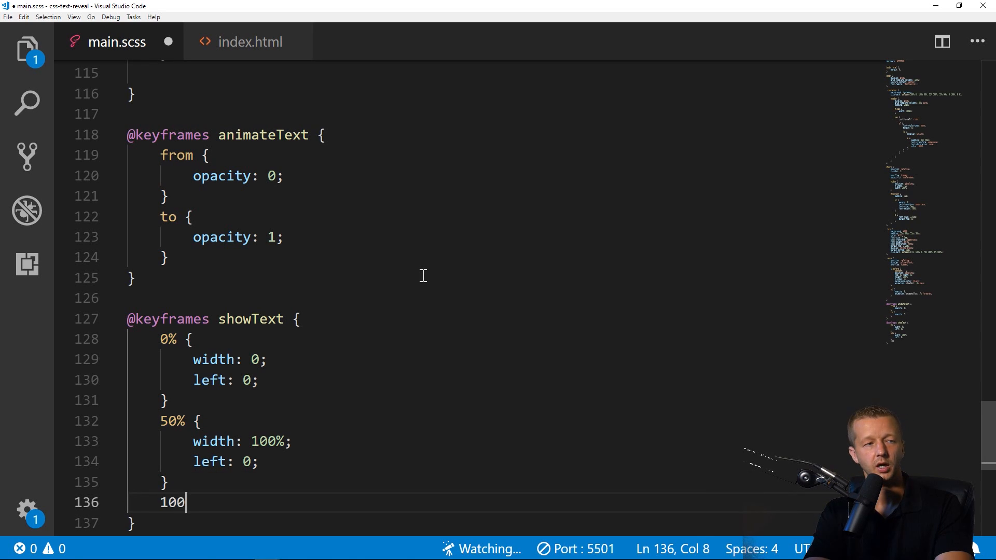
pyautogui.write('% {')
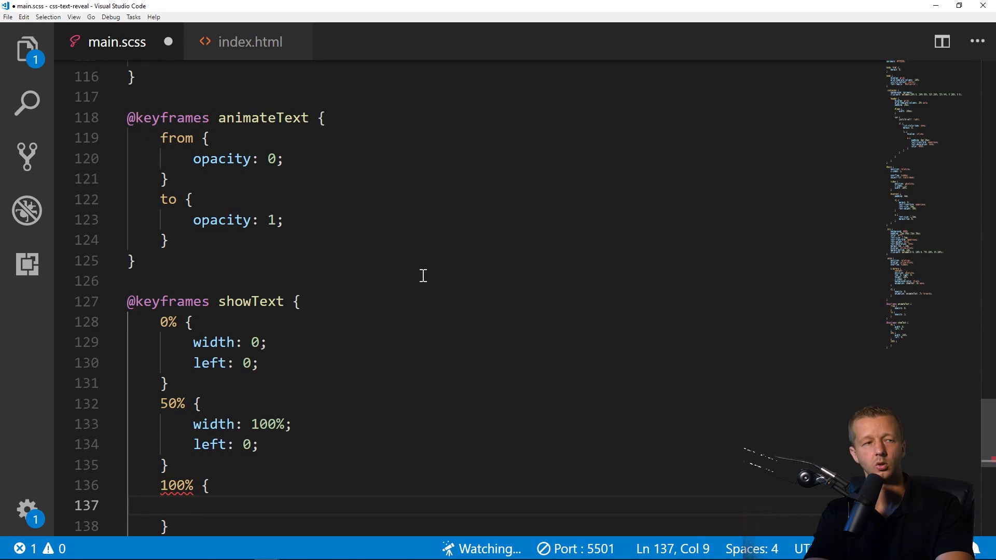
pyautogui.write('width: 0;')
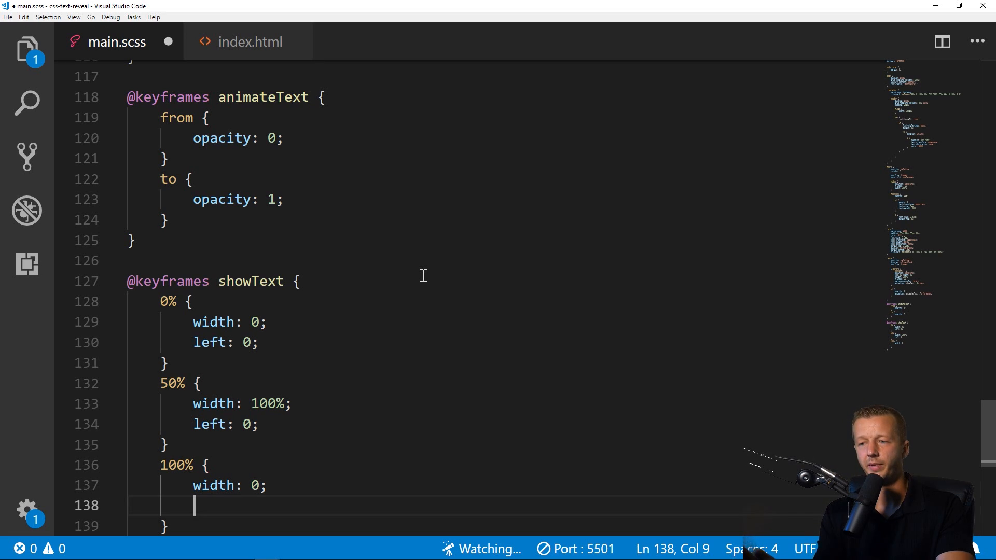
pyautogui.write('lef')
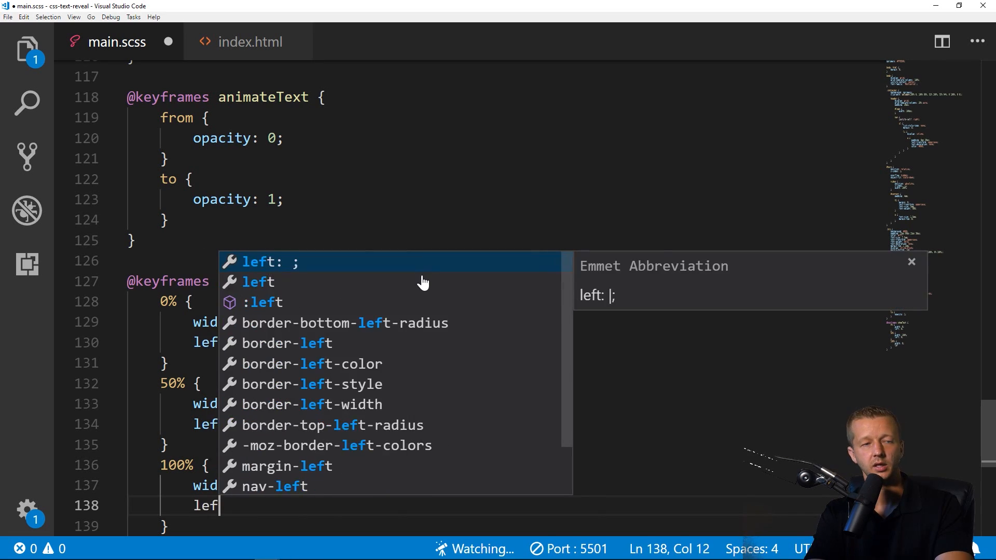
pyautogui.write('left: 100%;')
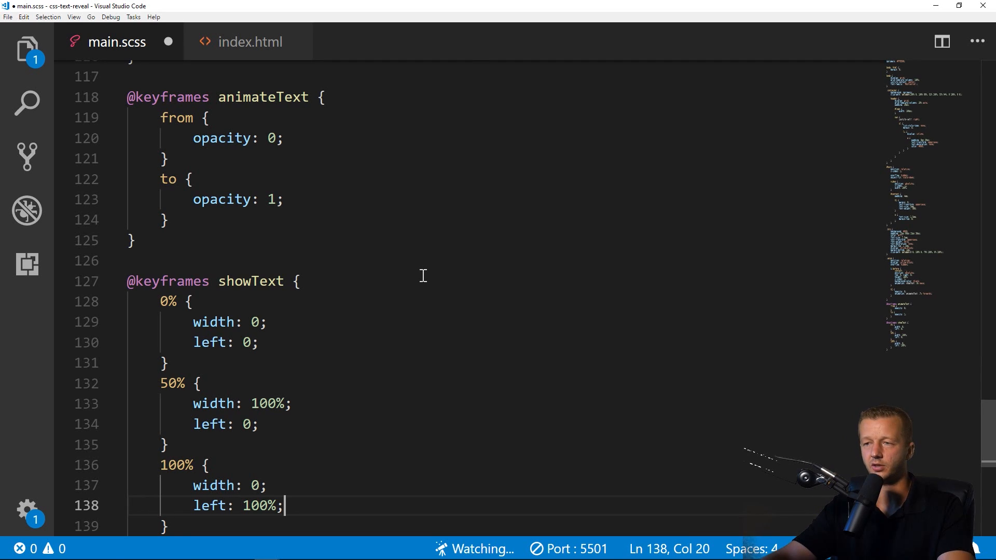
pyautogui.scroll(-3)
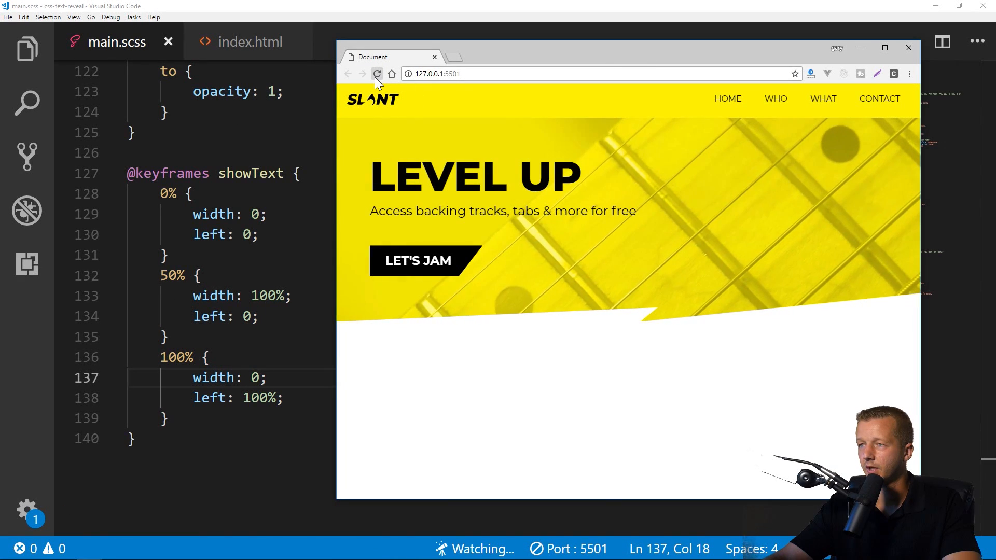
pyautogui.click(376, 74)
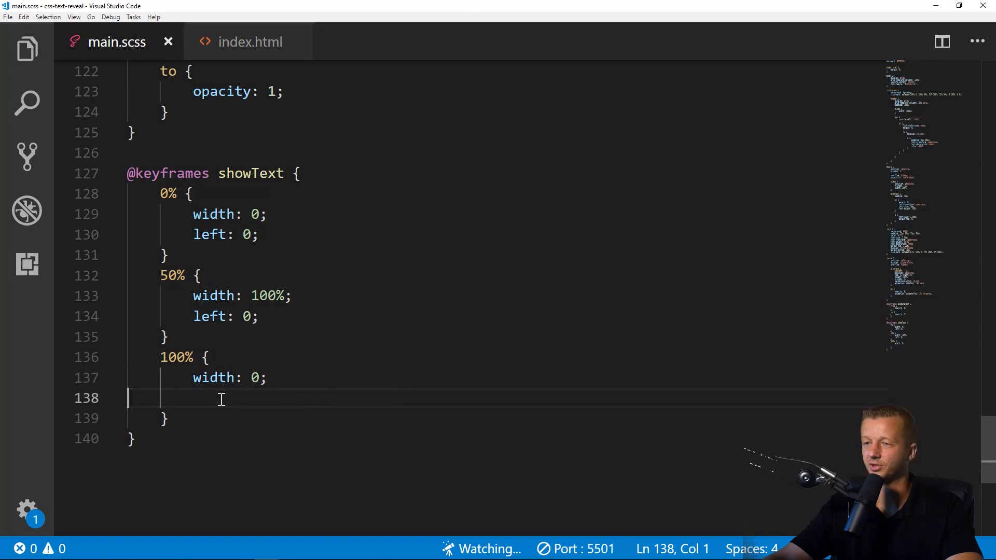
pyautogui.write('left: 0;')
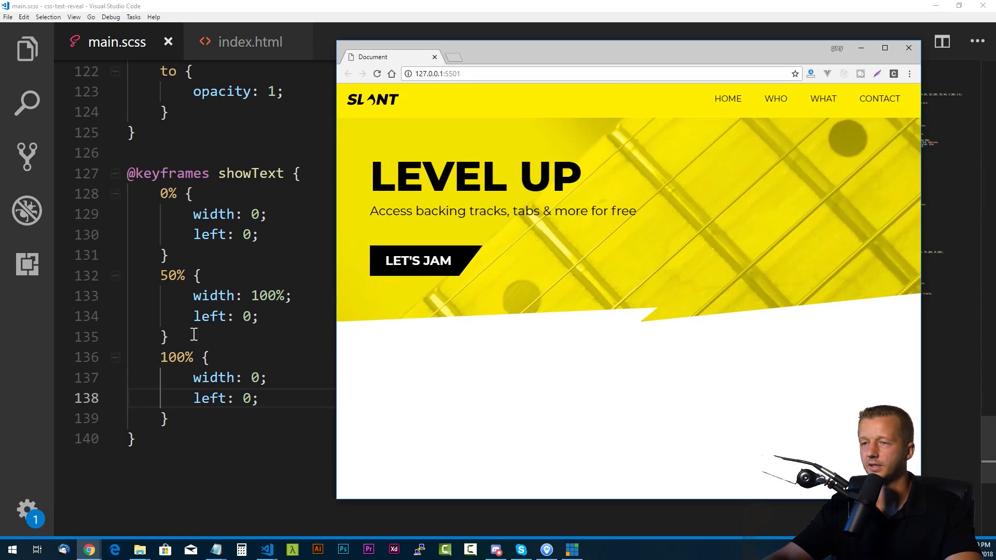
pyautogui.click(376, 73)
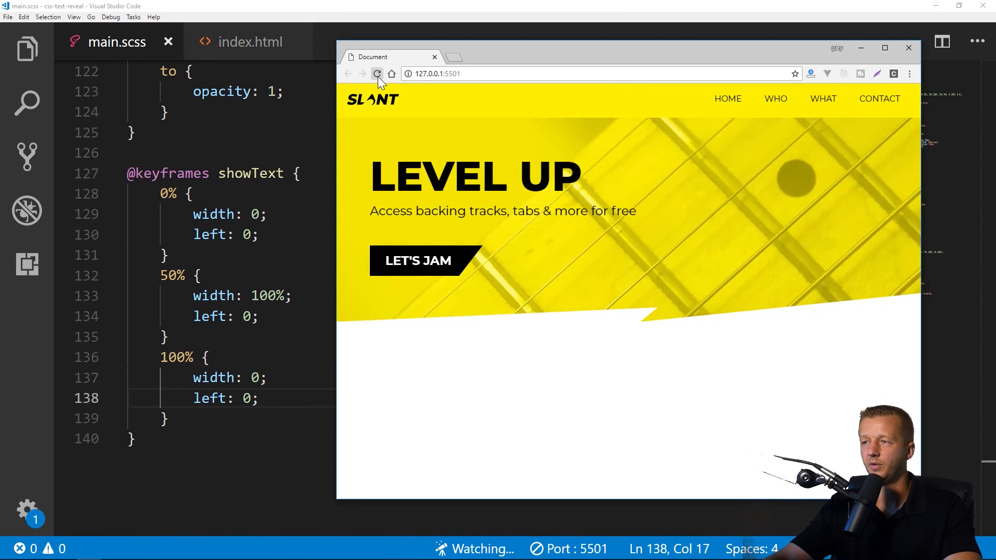
pyautogui.click(376, 73)
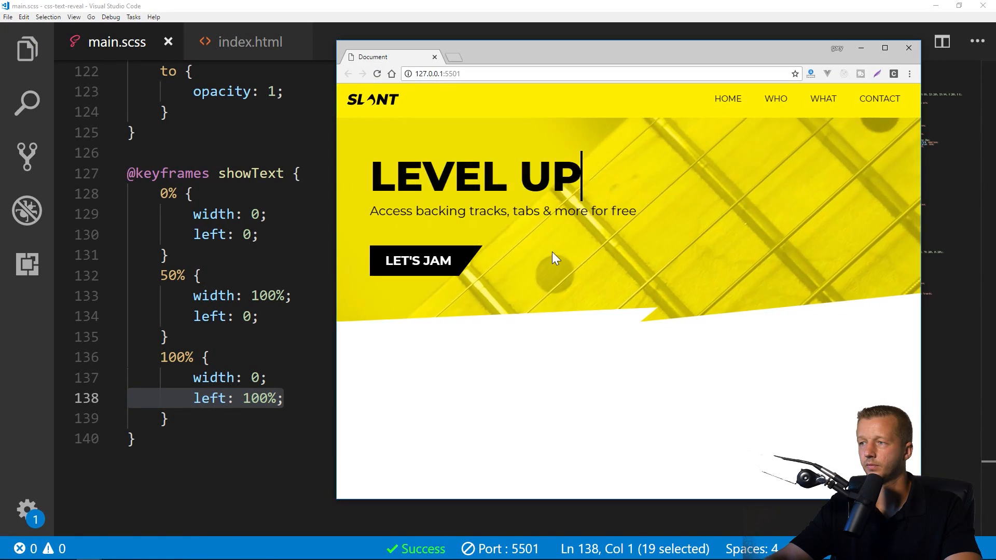
pyautogui.click(377, 74)
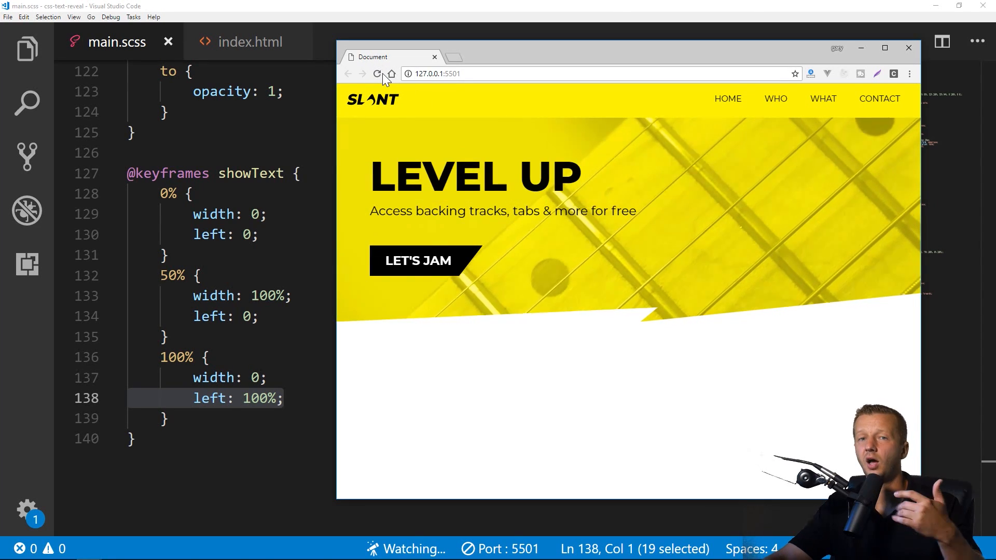
pyautogui.click(378, 74)
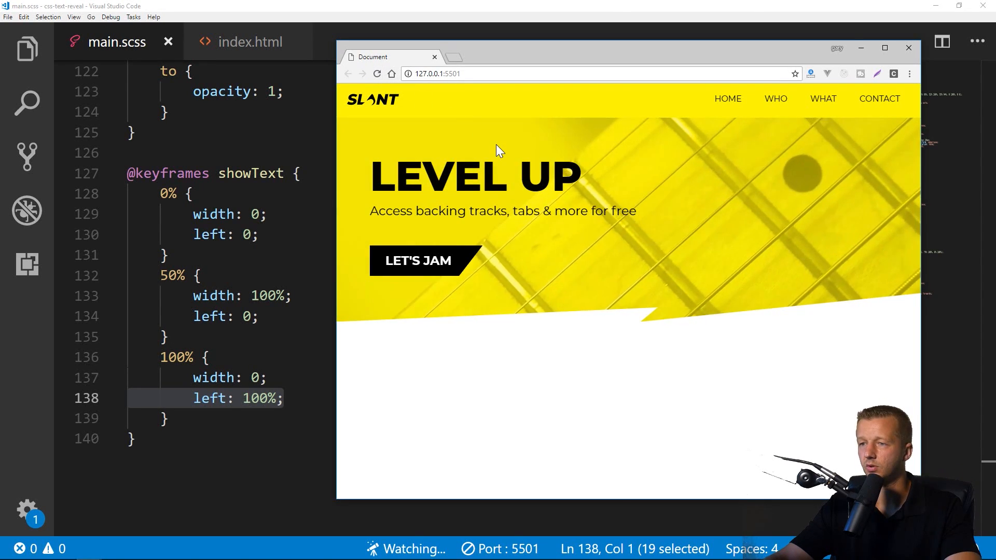
pyautogui.moveTo(310, 303)
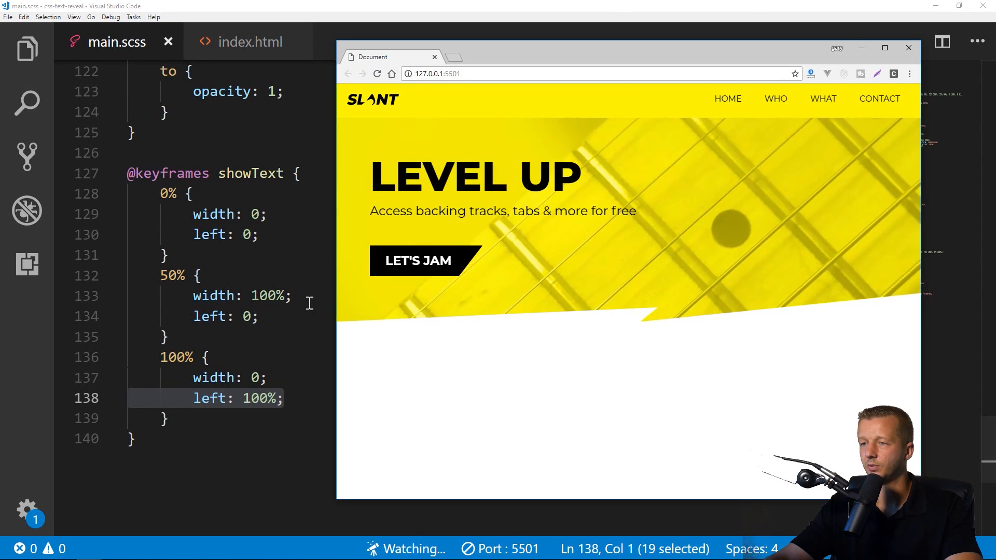
pyautogui.moveTo(213, 234)
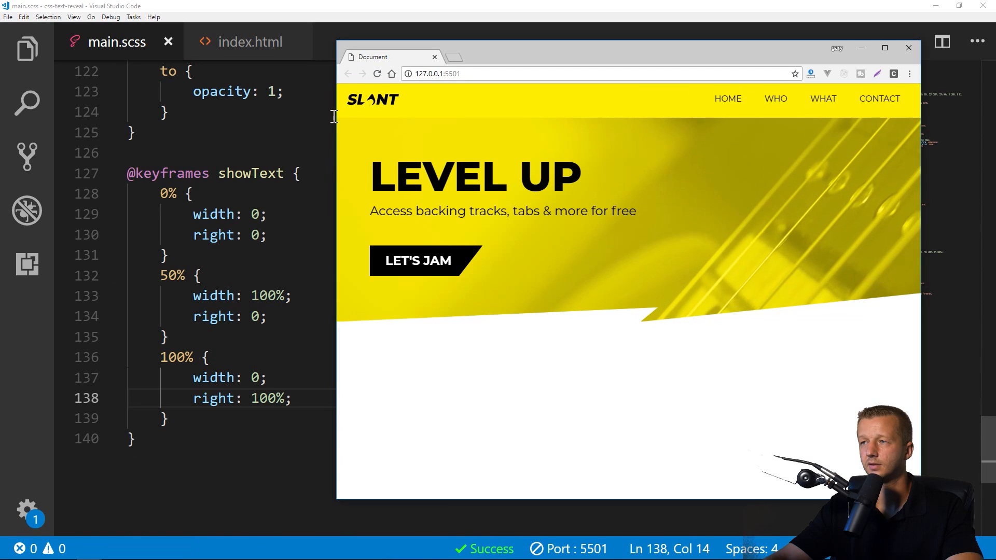
# Step: Reload the Chrome preview repeatedly to watch the right-based black wipe cross the headline
pyautogui.click(377, 73)
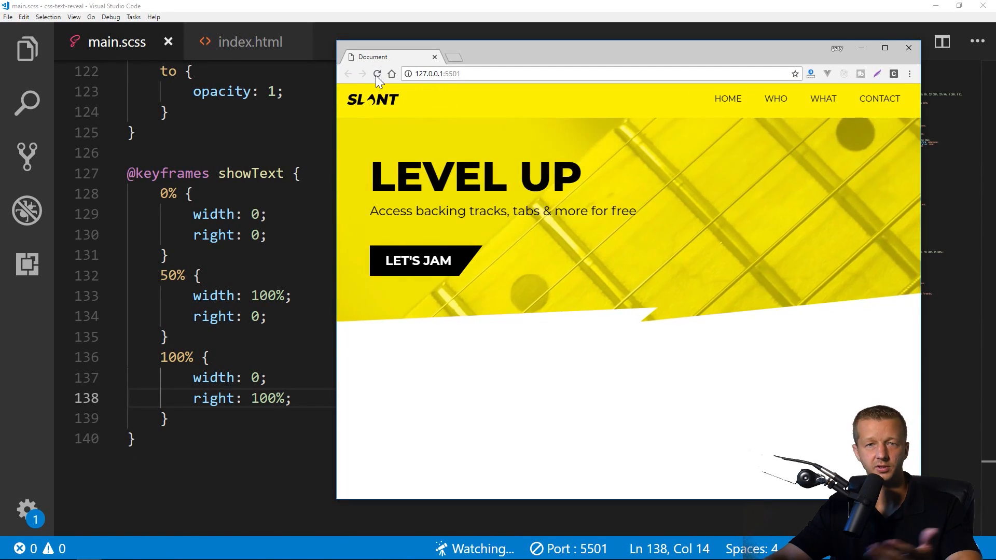
pyautogui.click(377, 74)
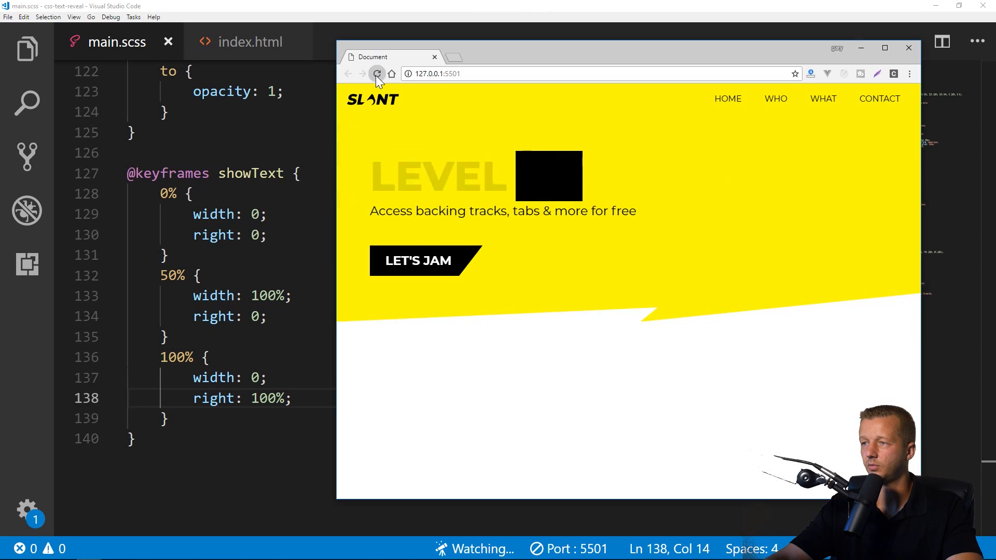
pyautogui.click(376, 74)
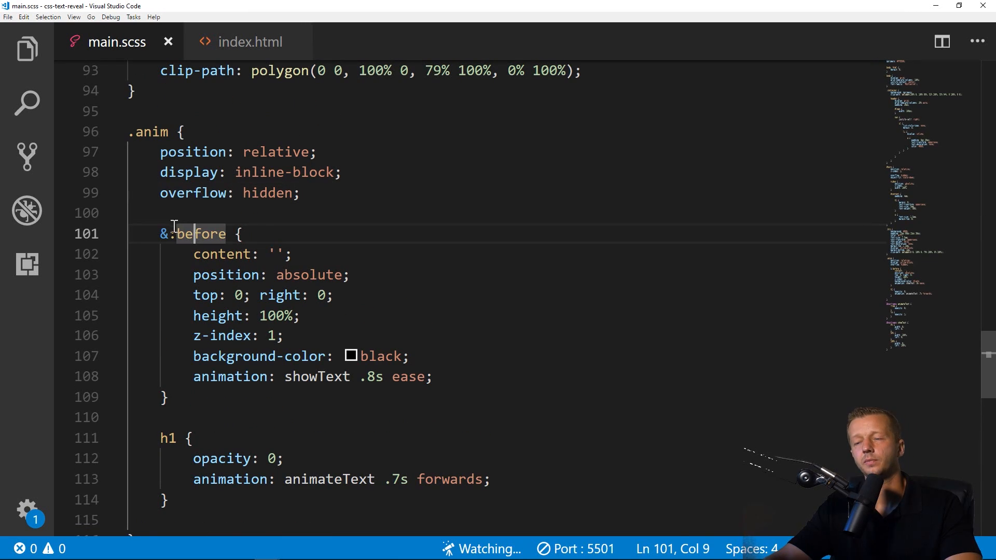
# Step: Change the selector to '&:before, &:after', remove background and animation lines, begin a new &:before
pyautogui.moveTo(161, 234); pyautogui.dragTo(227, 234)
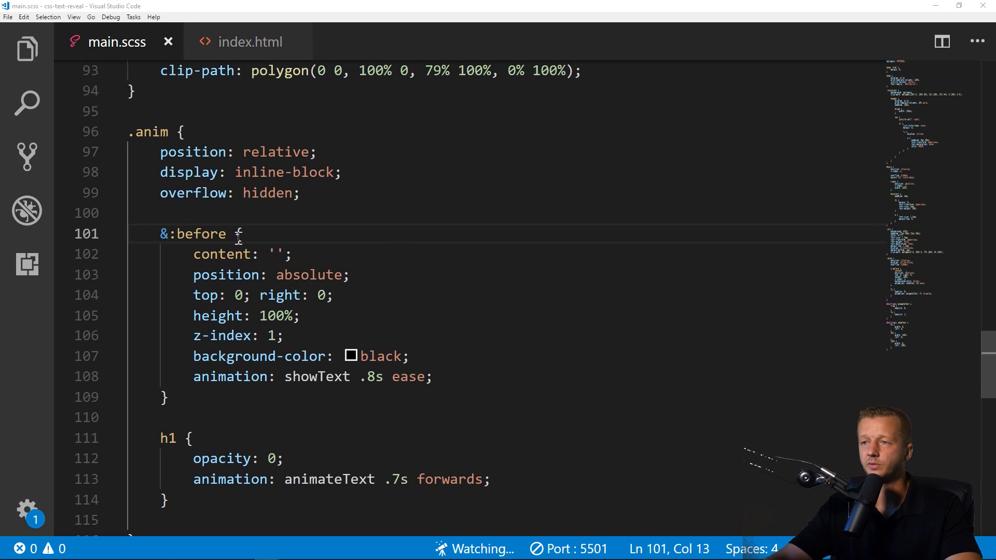
pyautogui.write(',')
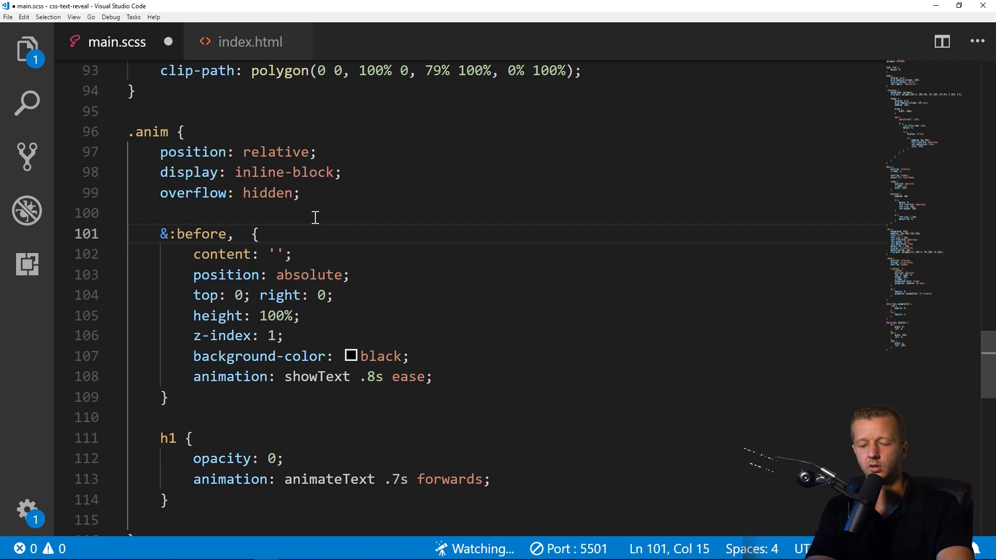
pyautogui.write('&:after')
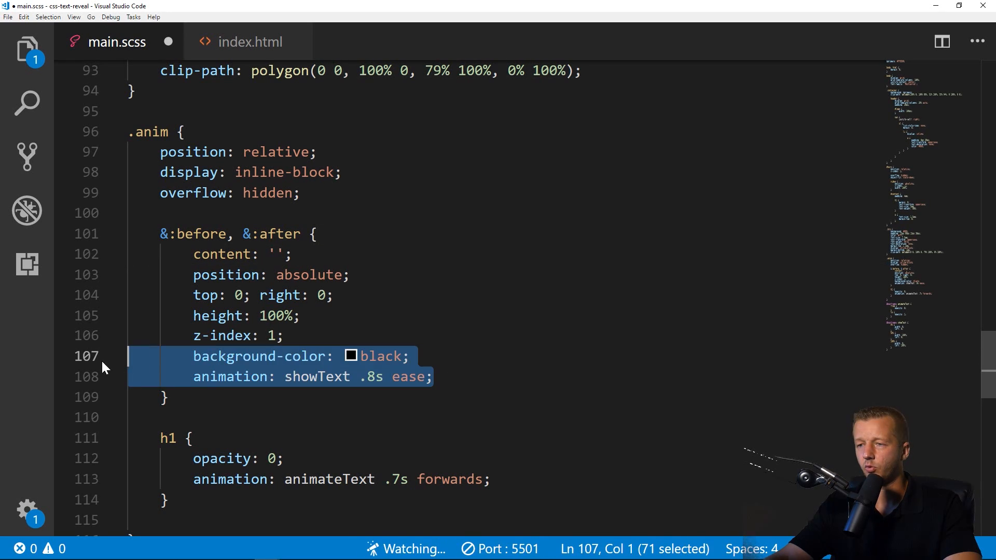
pyautogui.press('Delete')
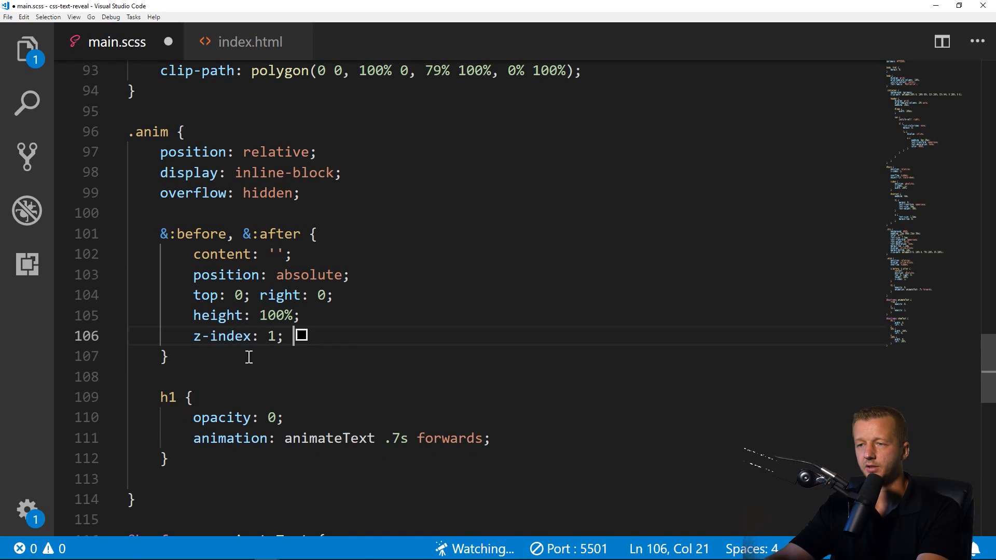
pyautogui.press('Enter')
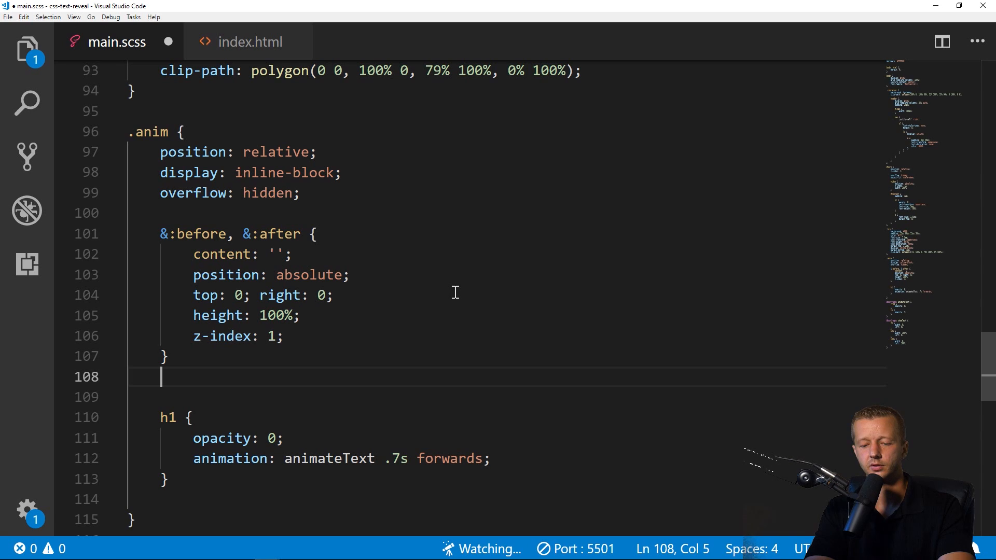
pyautogui.write('&:before {')
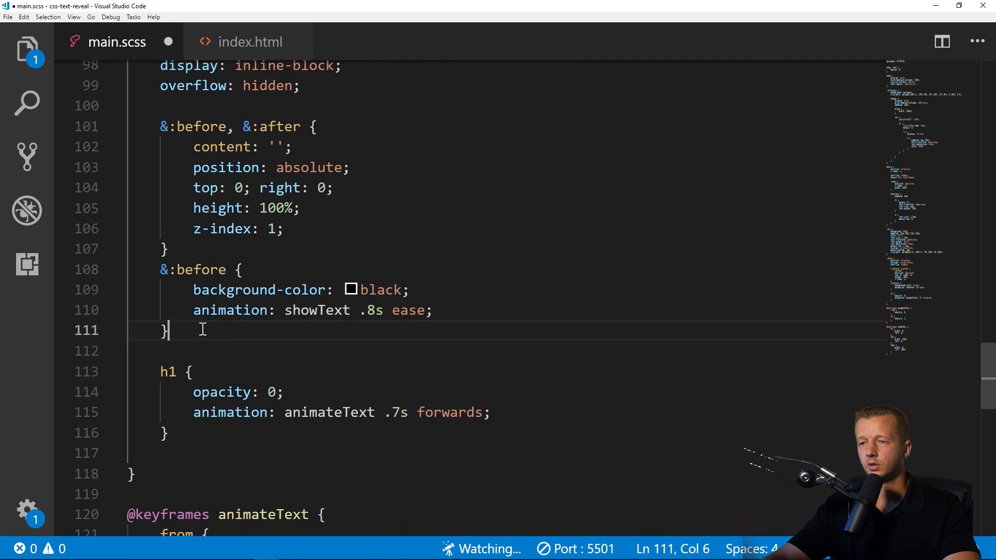
# Step: Make &:before white and add a black &:after with showText .8s animation and .5s delay
pyautogui.press('Enter')
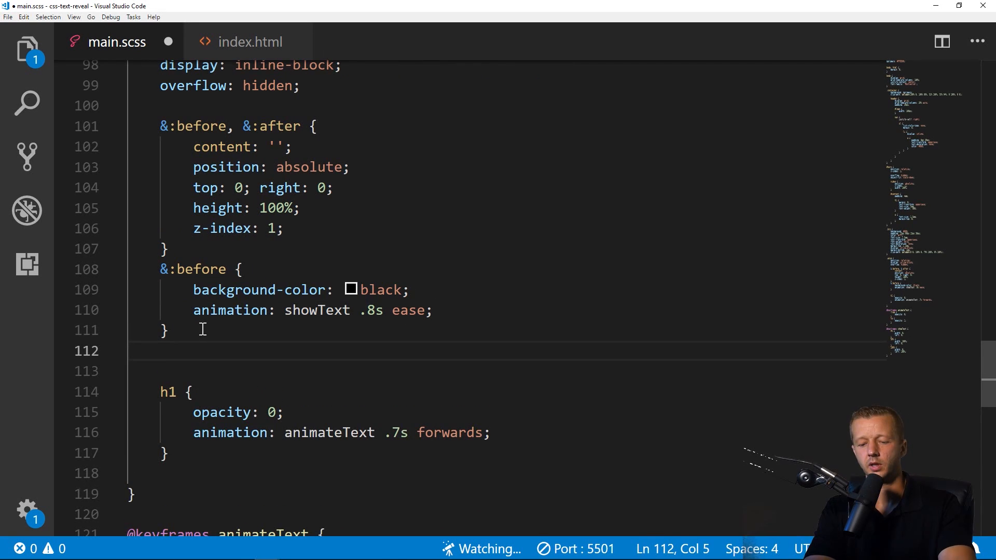
pyautogui.write('&:after {')
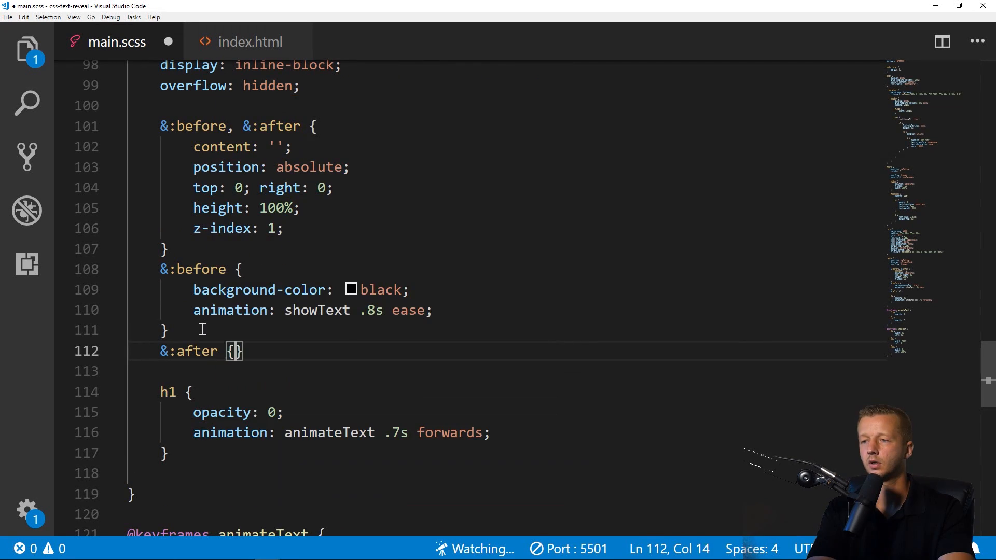
pyautogui.write('background-color: black;\\n    animation: showText .8s ease;')
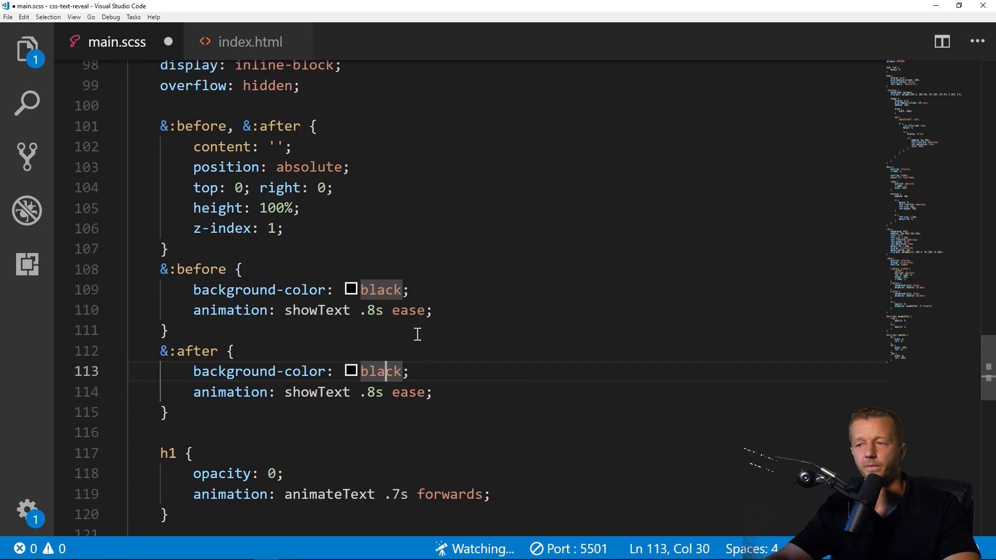
pyautogui.write('white')
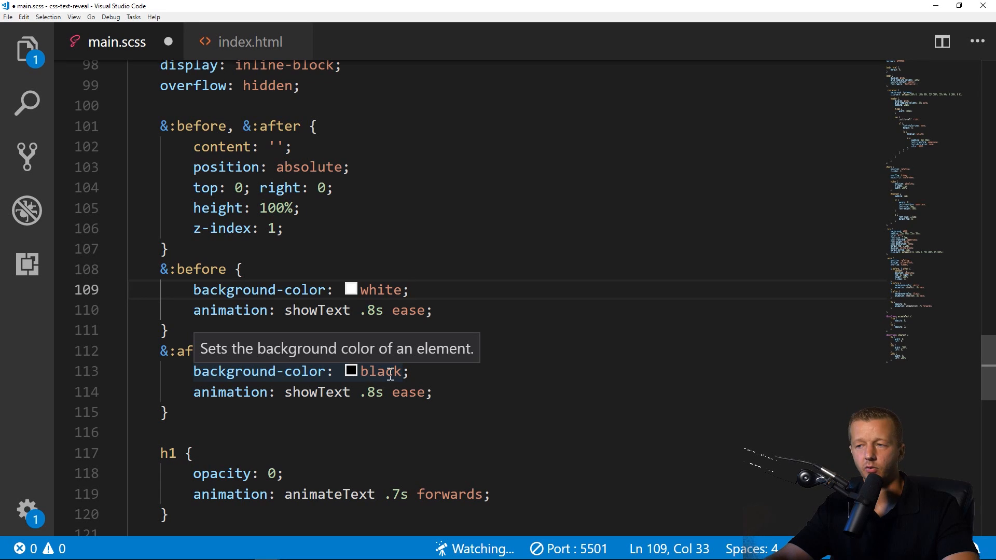
pyautogui.press('Enter')
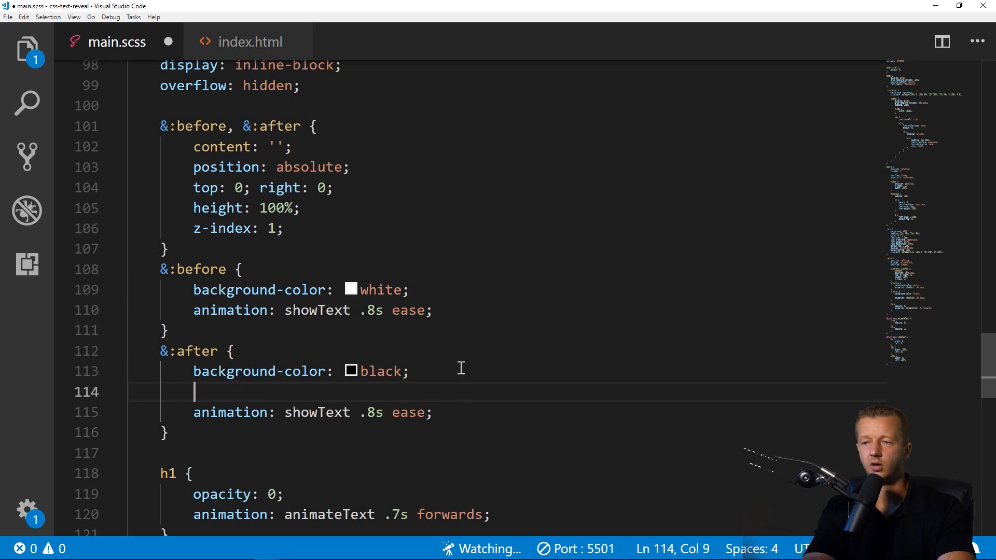
pyautogui.write('animatoin-delay: .5s')
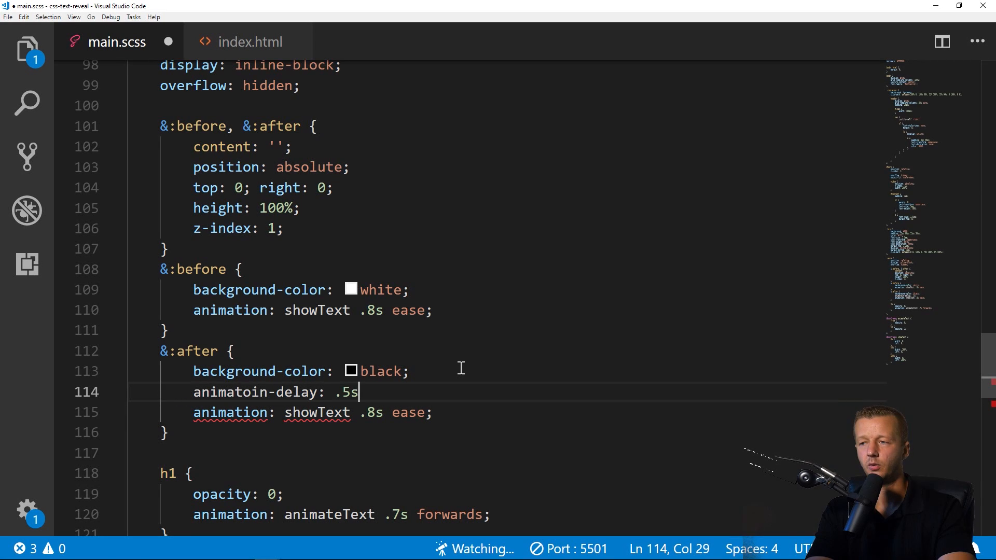
pyautogui.write(';')
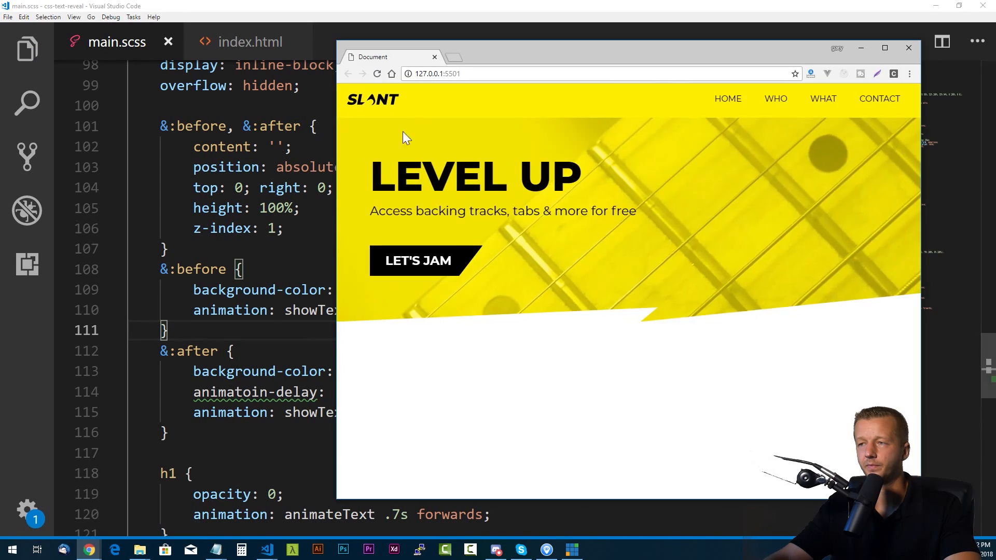
# Step: Reload the preview to watch the black block sweep over the LEVEL UP headline
pyautogui.click(377, 74)
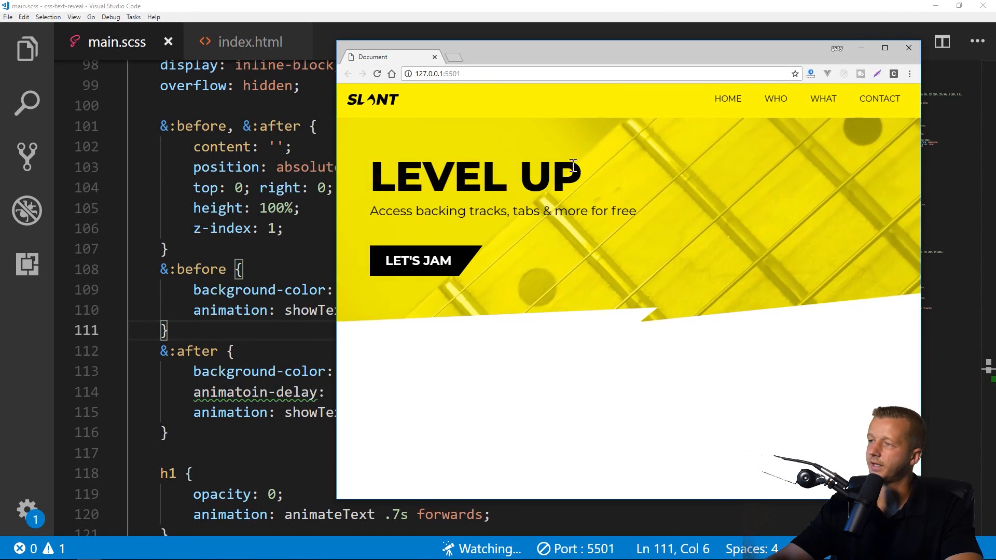
pyautogui.moveTo(597, 180)
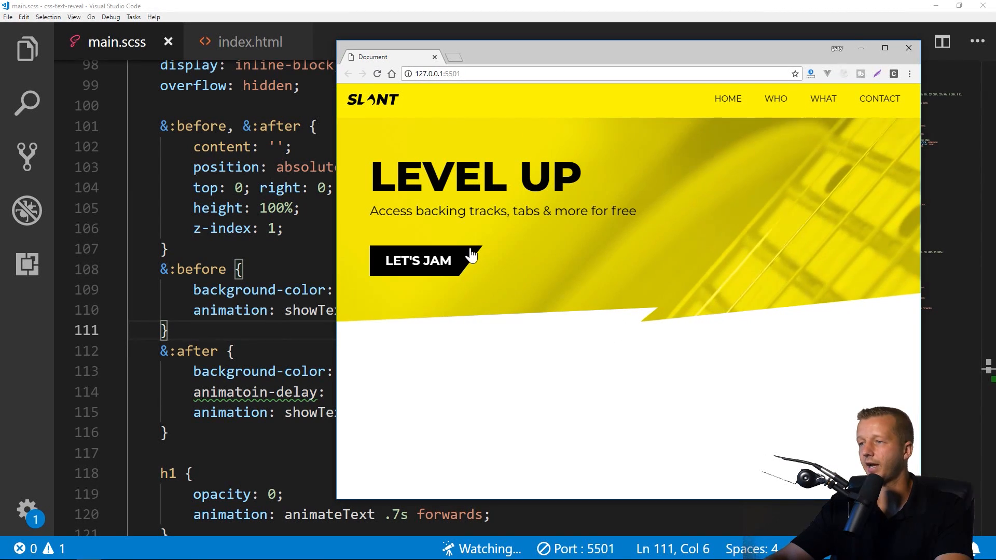
pyautogui.moveTo(450, 284)
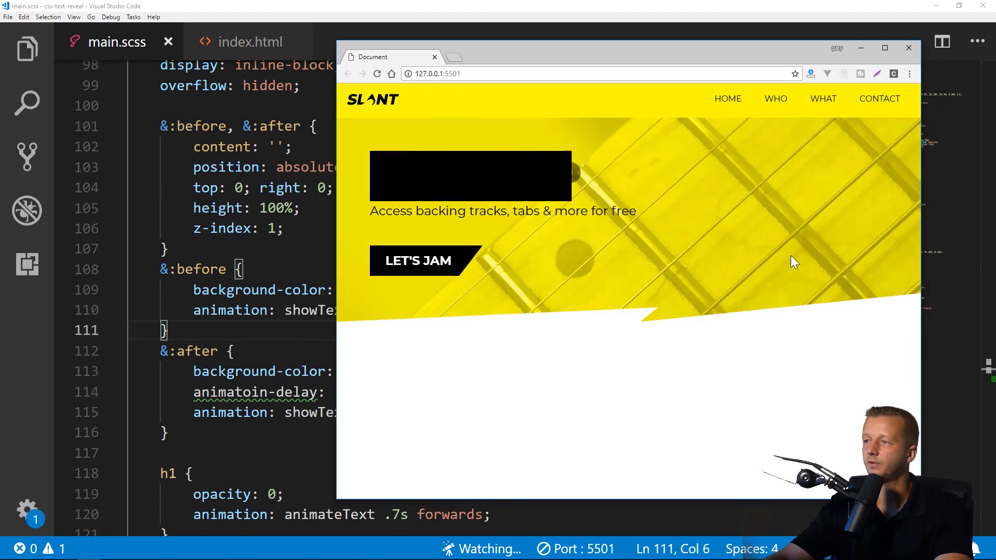
# Step: Reload the page three times to replay the LEVEL UP reveal animation
pyautogui.click(377, 74)
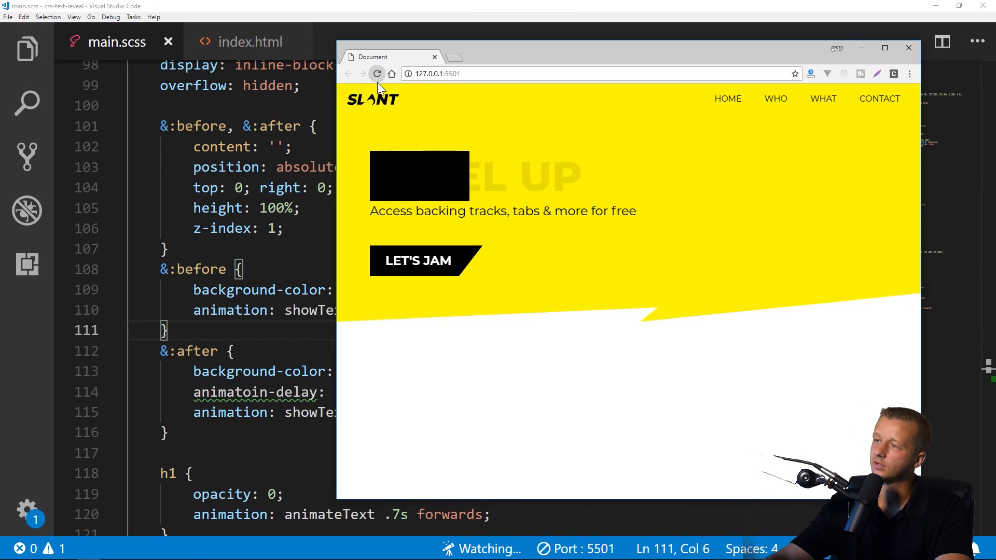
pyautogui.click(377, 74)
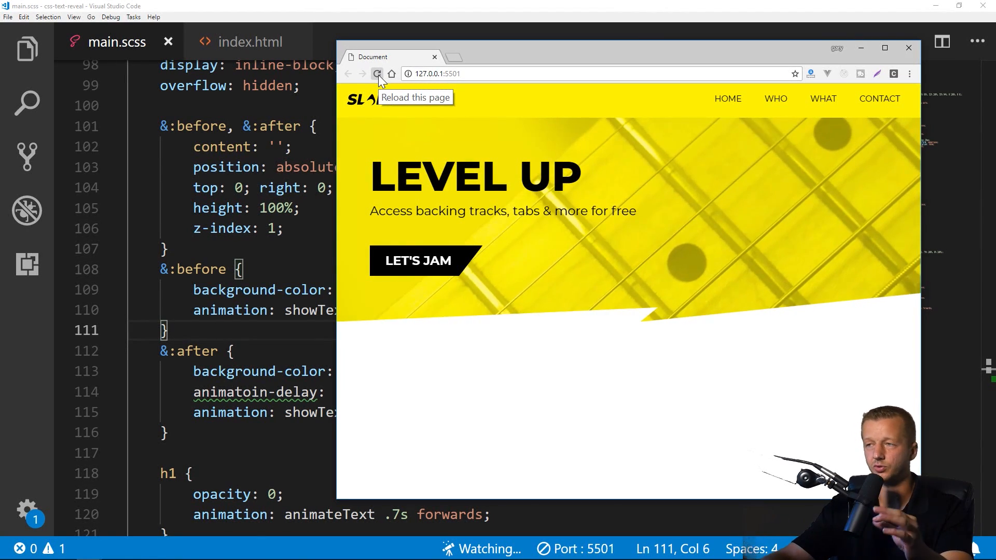
pyautogui.click(377, 73)
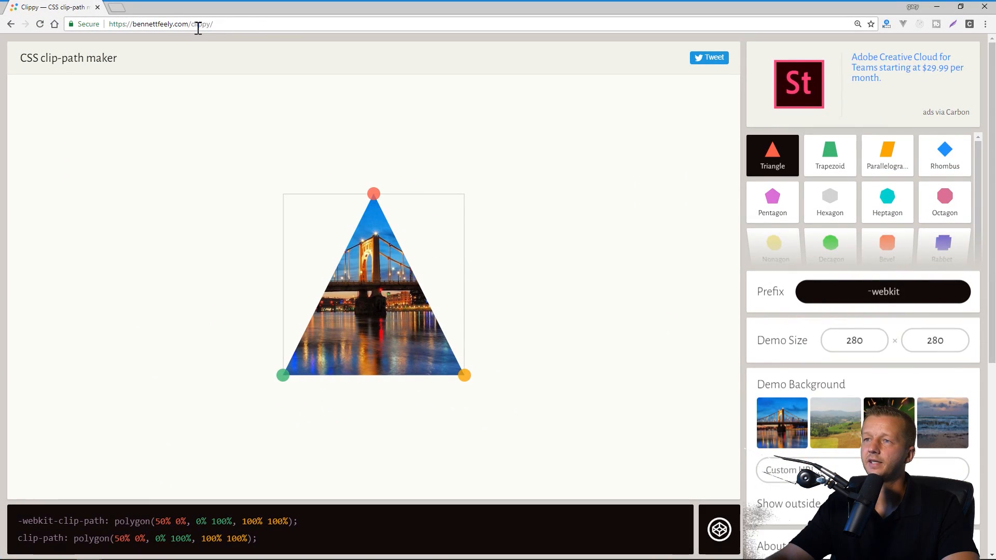
pyautogui.moveTo(206, 40)
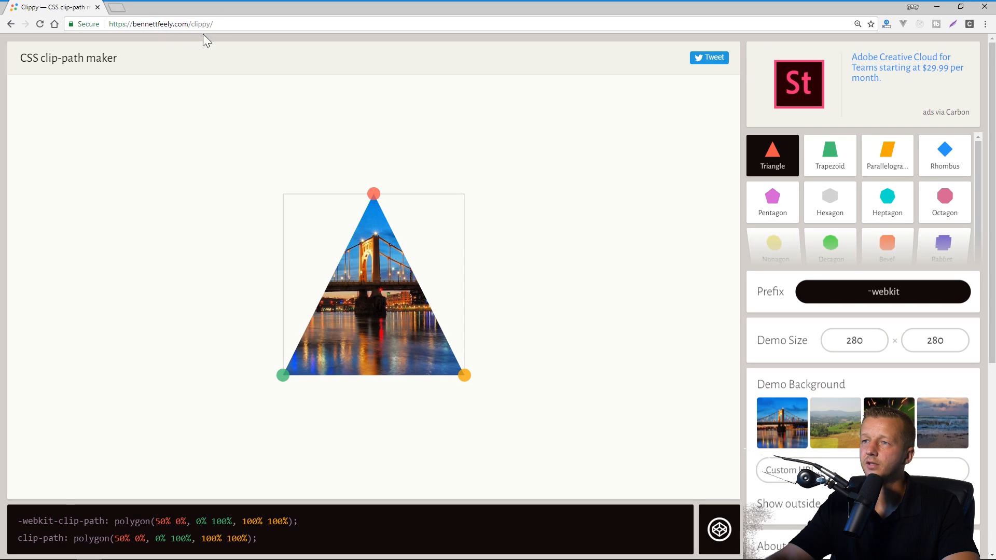
# Step: Choose the Trapezoid preset, set height 100, and drag the bottom-right corner inward to slant it
pyautogui.click(833, 156)
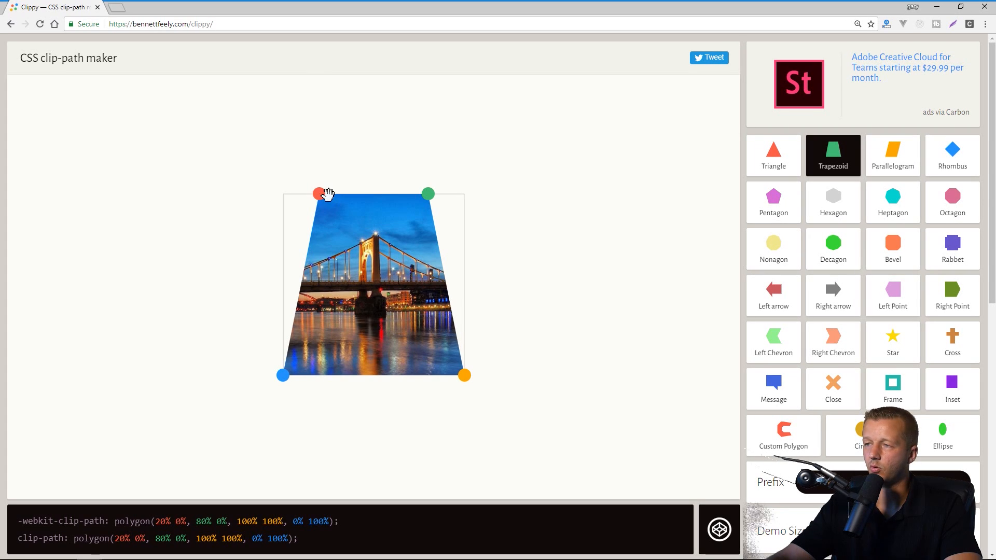
pyautogui.scroll(-3)
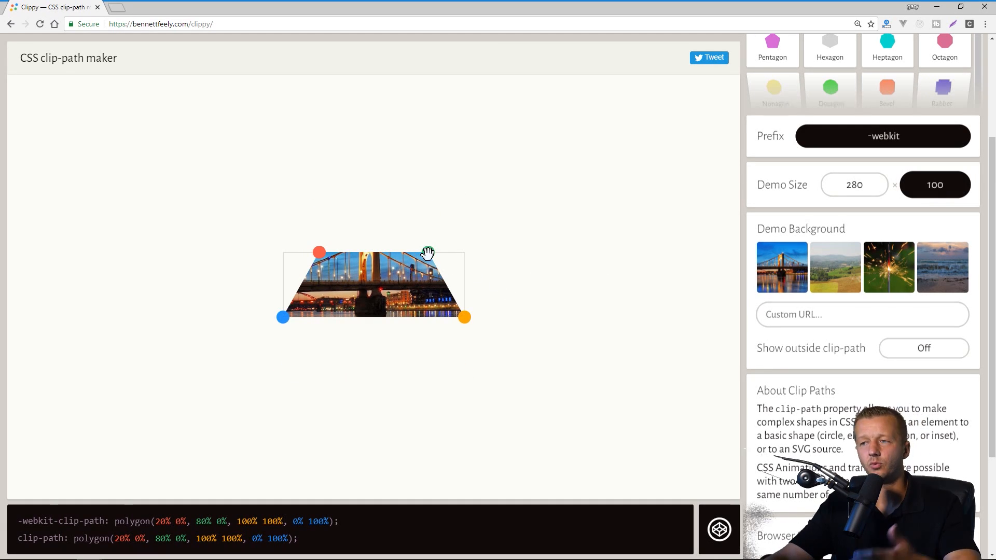
pyautogui.click(935, 185)
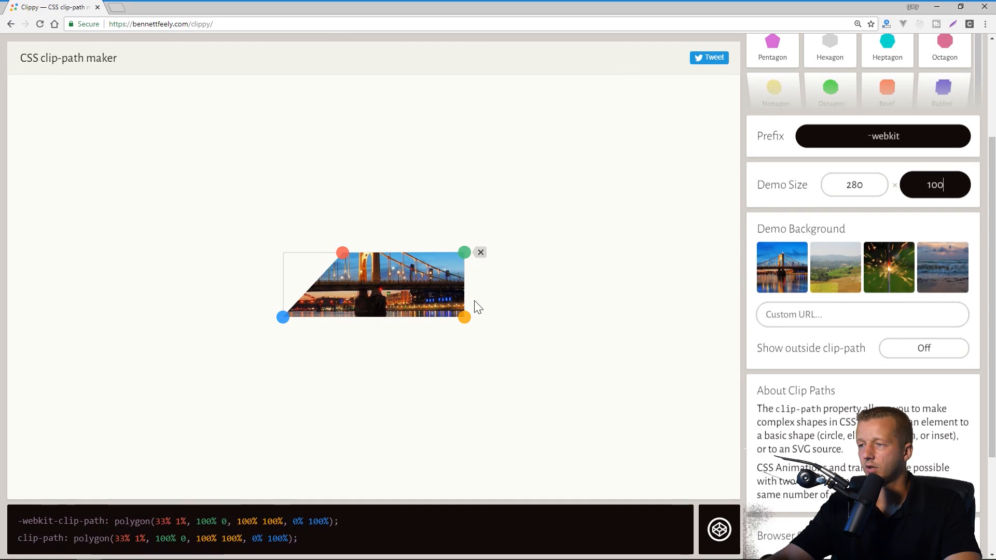
pyautogui.moveTo(464, 317); pyautogui.dragTo(403, 317)
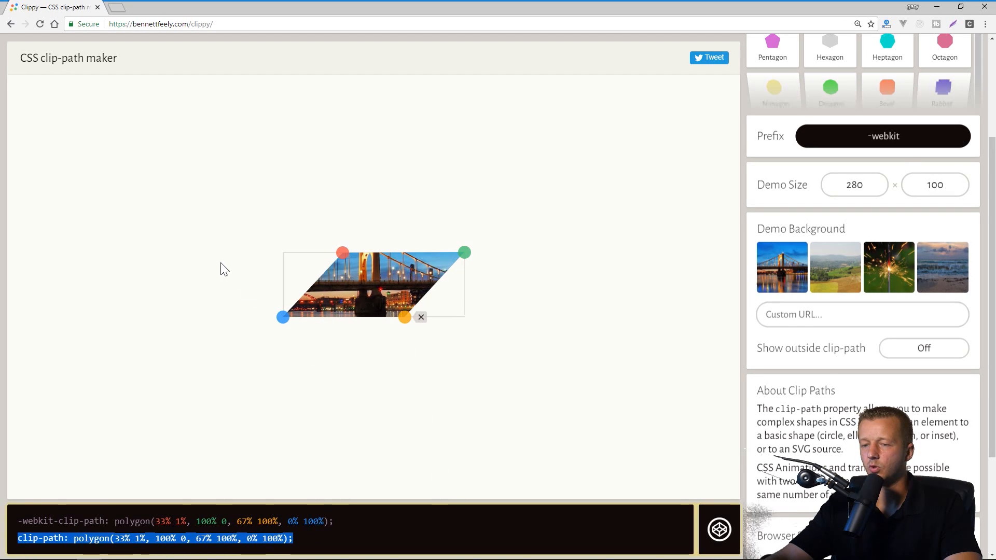
pyautogui.moveTo(380, 130)
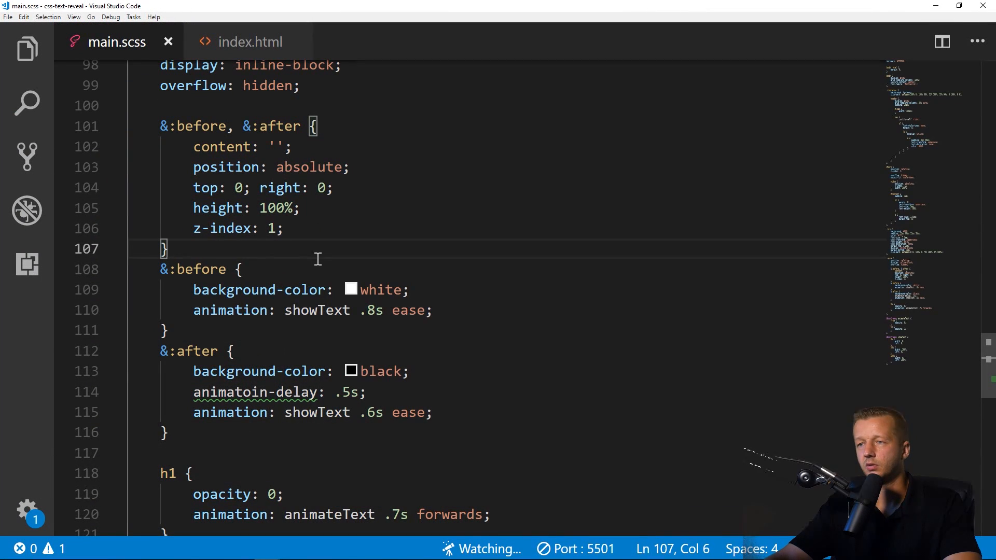
# Step: Add clip-path: polygon(33% 1%, 100% 0, 67% 100%, 0% 100%) after z-index, then reload repeatedly
pyautogui.click(297, 228)
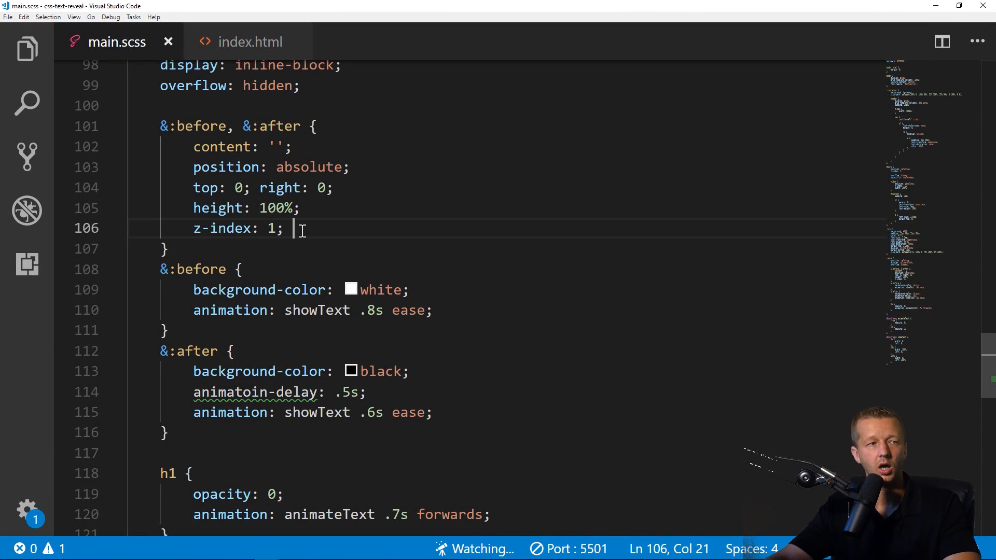
pyautogui.write('clip-path: polygon(33% 1%, 100% 0, 67% 100%, 0% 100%);')
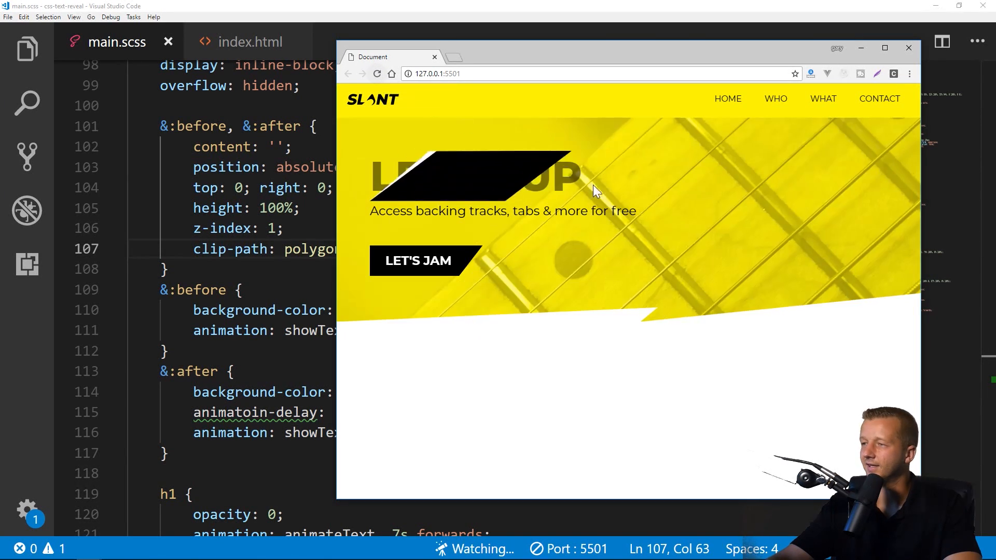
pyautogui.click(377, 74)
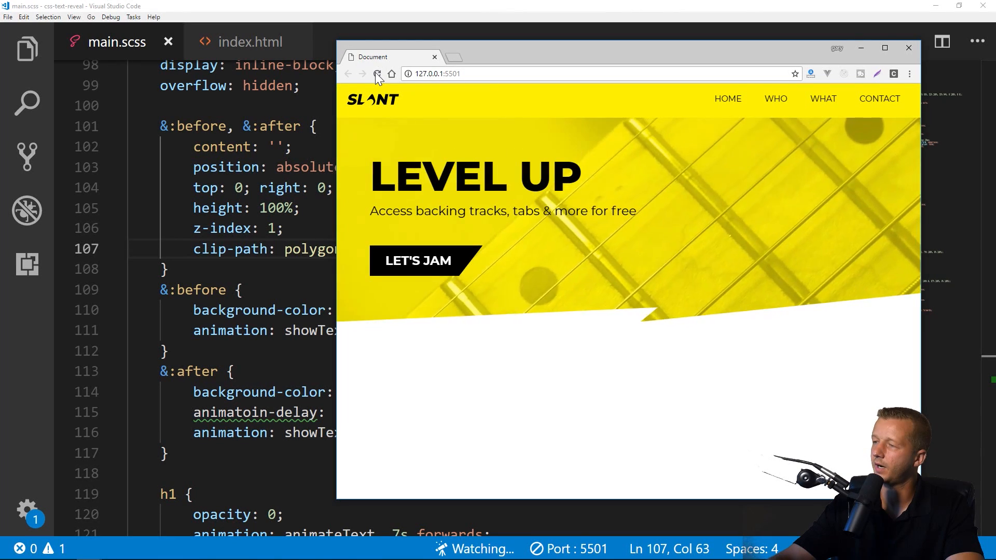
pyautogui.click(377, 74)
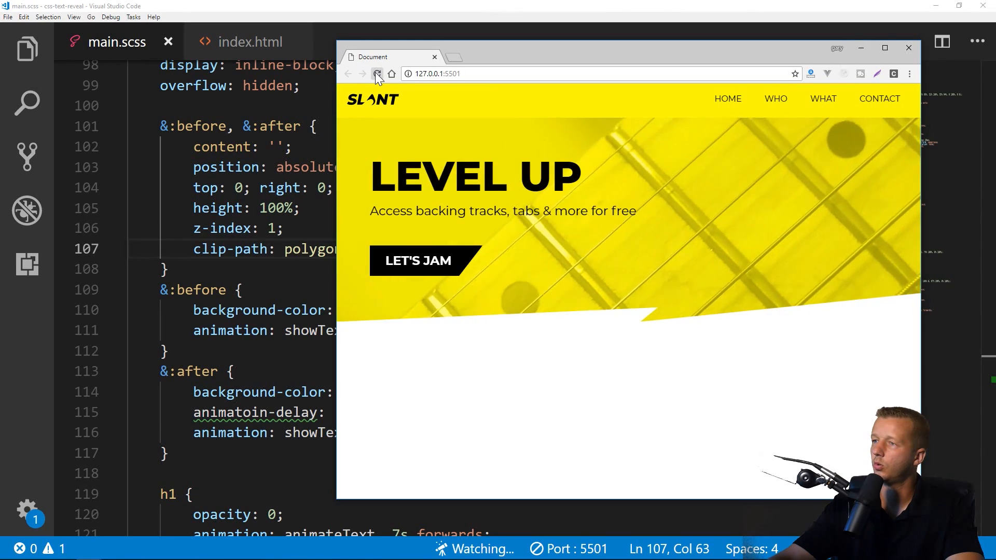
pyautogui.click(377, 74)
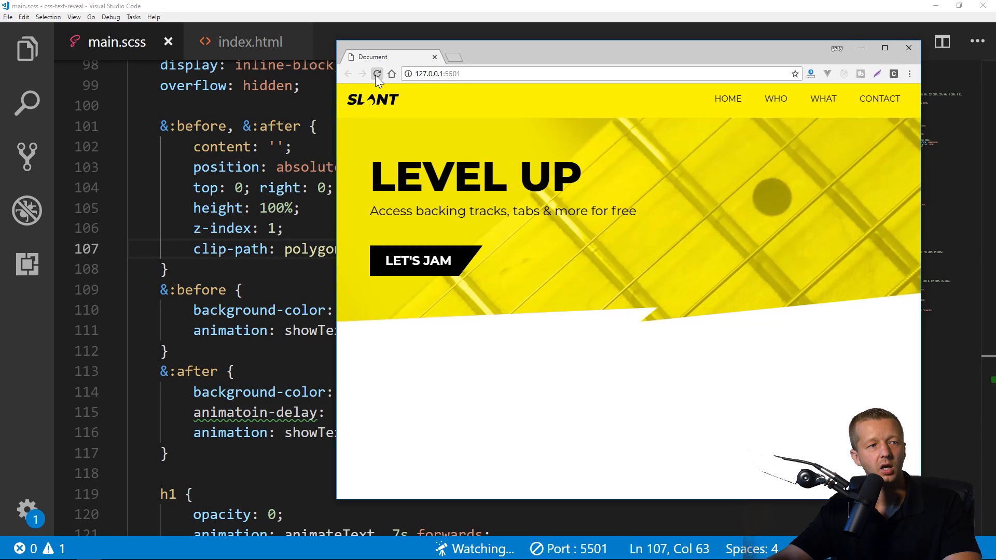
pyautogui.click(378, 73)
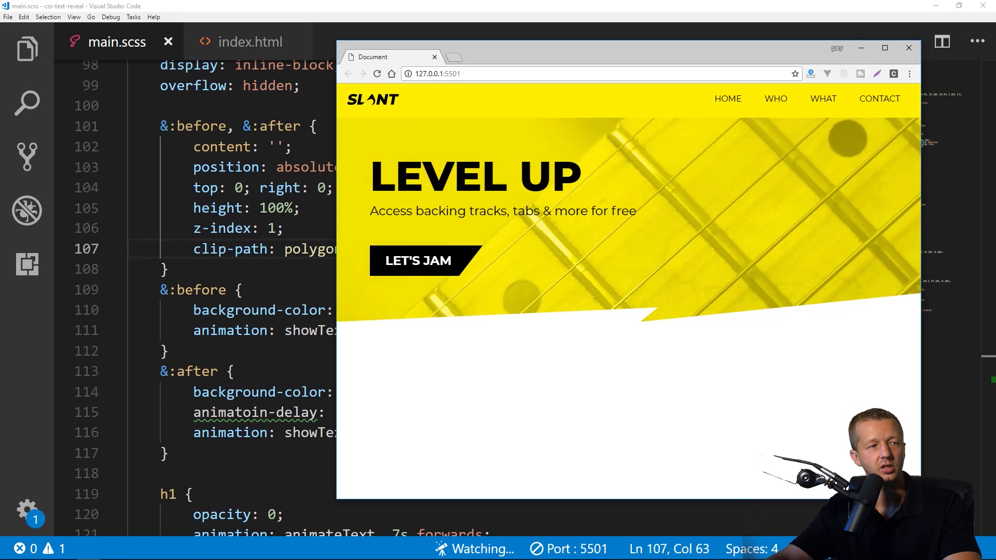
pyautogui.click(376, 73)
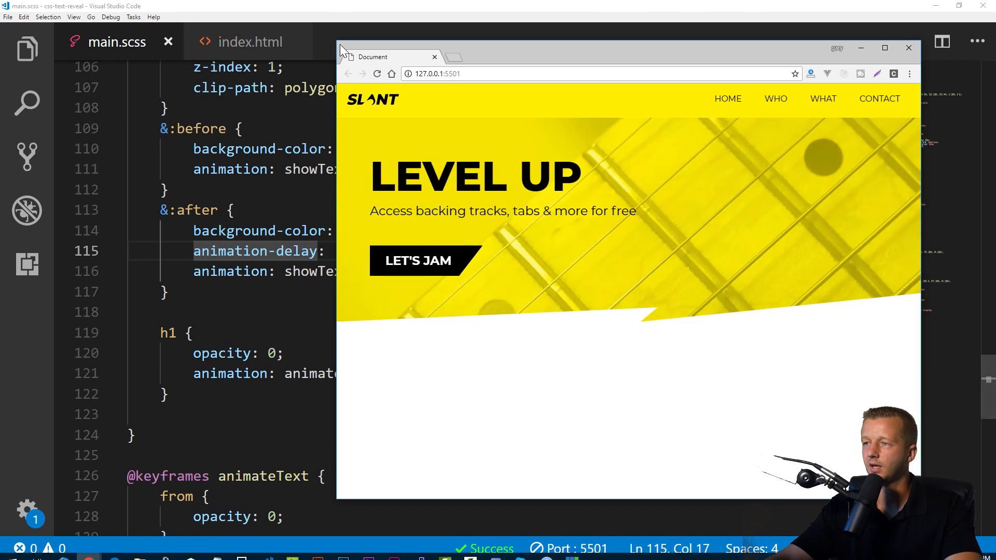
# Step: Add transform: translateX(0) to the 0% step of the showText keyframes
pyautogui.click(377, 74)
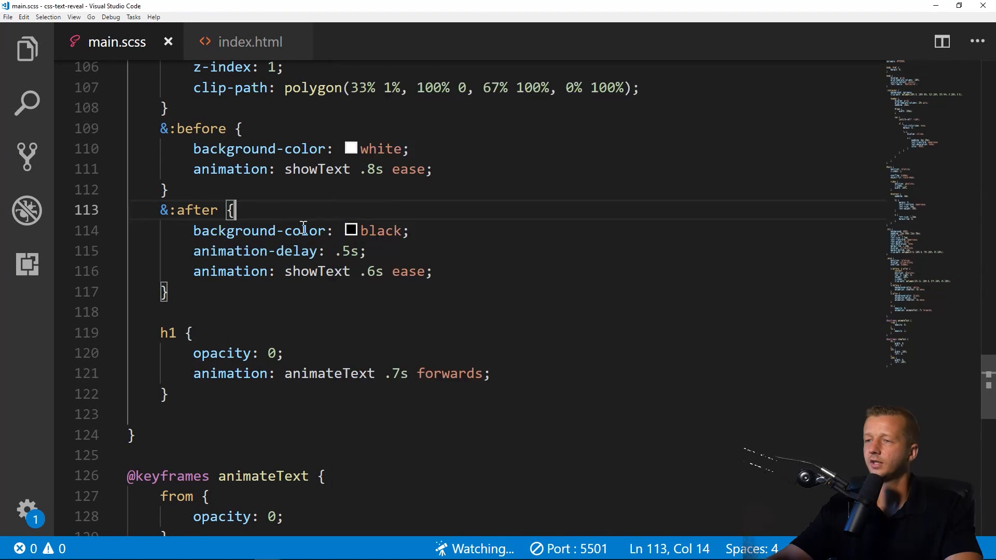
pyautogui.scroll(-3)
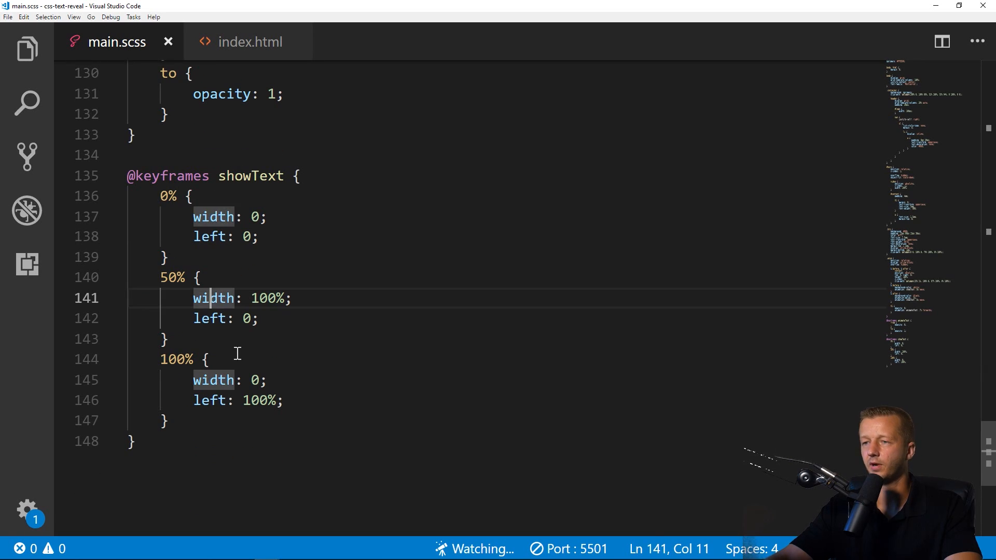
pyautogui.click(205, 360)
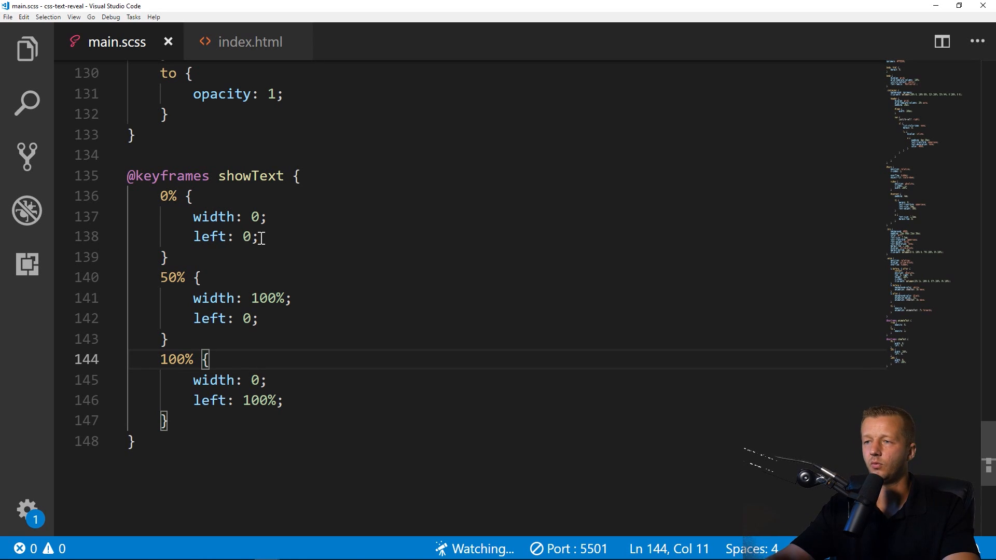
pyautogui.click(271, 237)
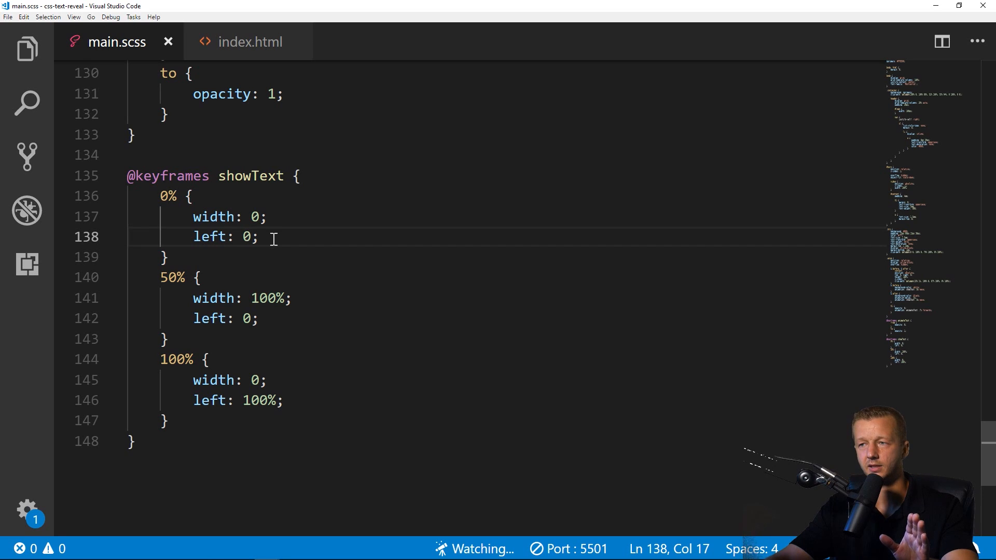
pyautogui.press('Enter')
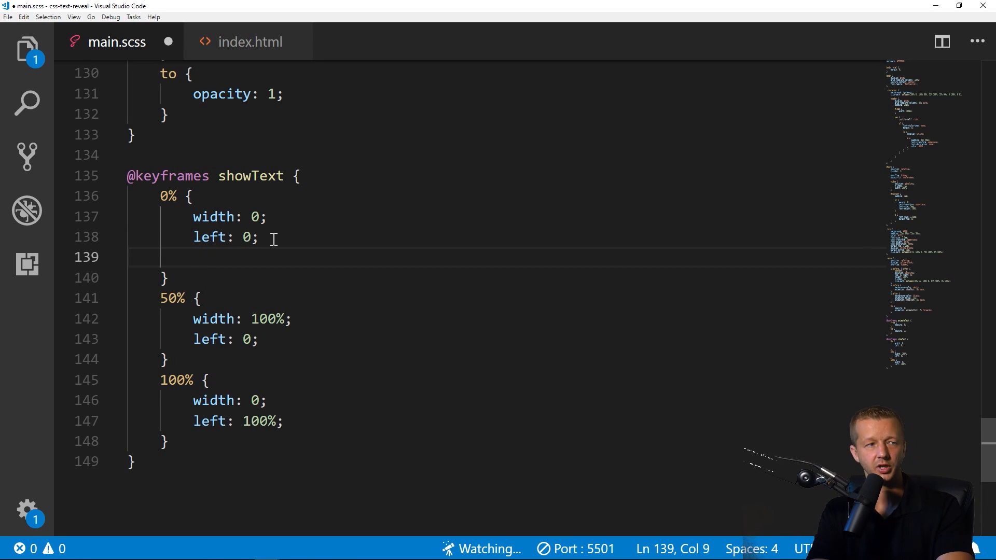
pyautogui.write('transform')
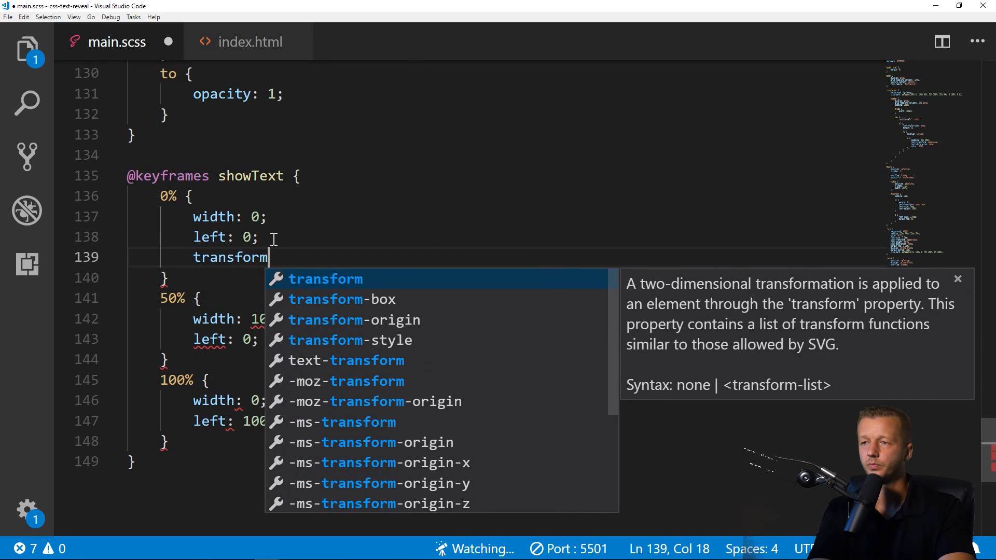
pyautogui.write(': translateX')
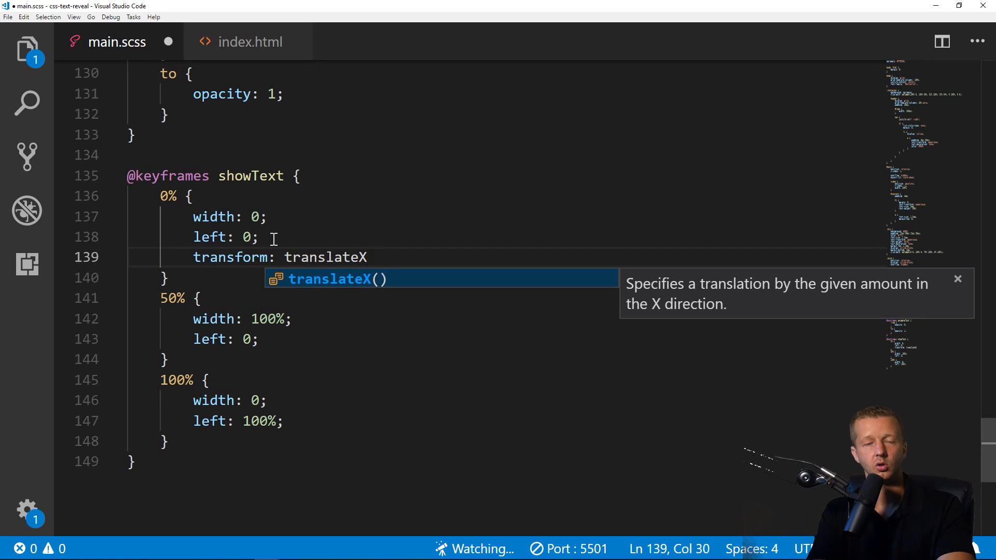
pyautogui.write('(0);')
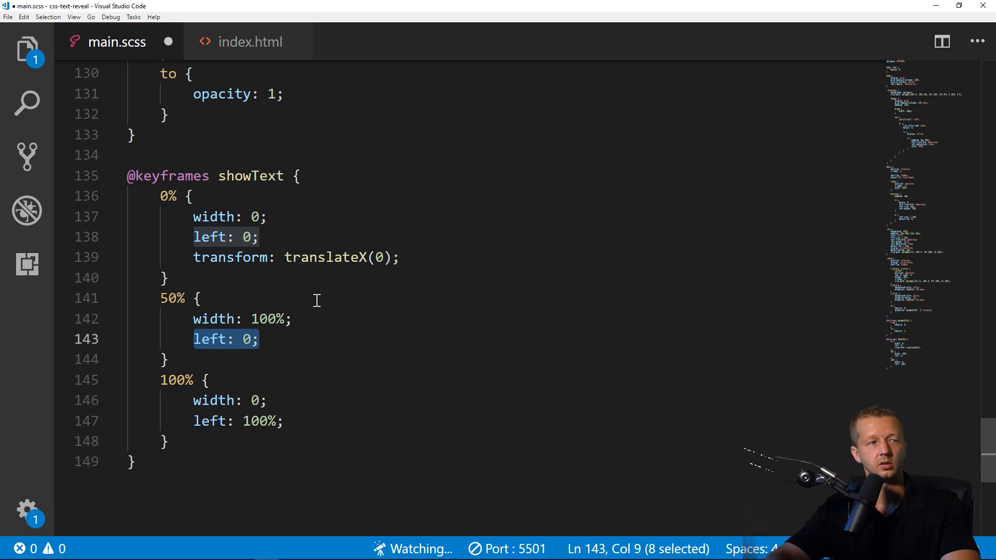
# Step: Use transform: translateX(12%) at 50% and translateX(100%) at 100%
pyautogui.write('transform')
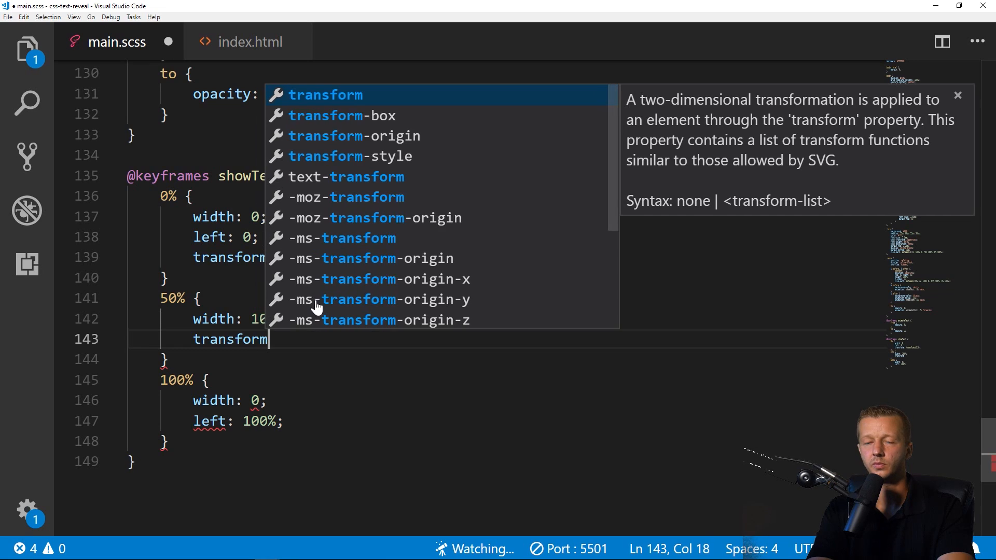
pyautogui.write(': translate')
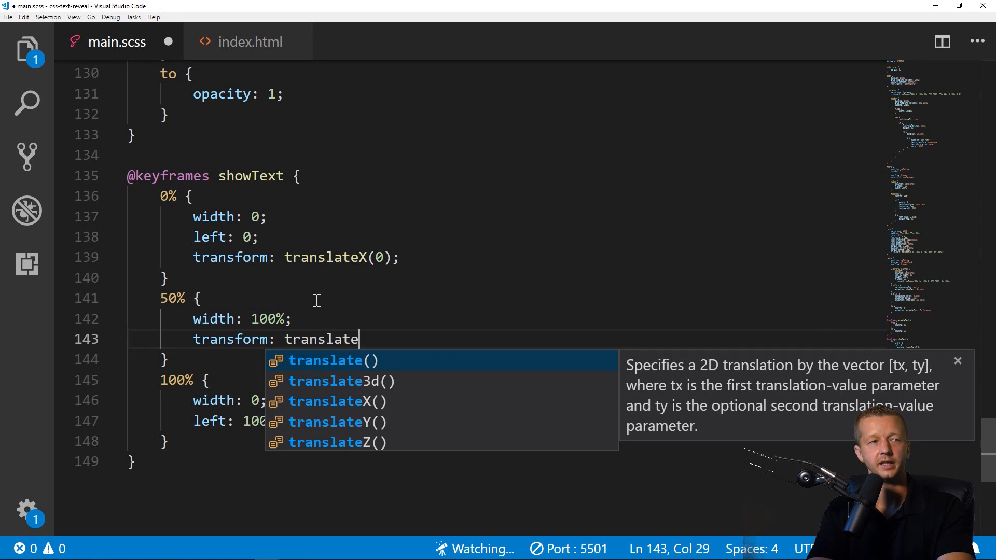
pyautogui.write('X(12)')
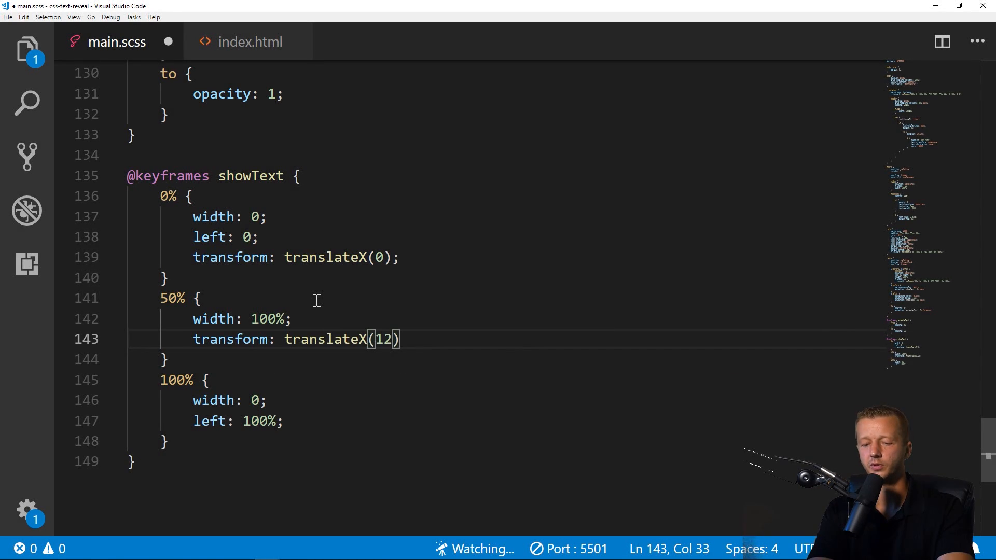
pyautogui.write('%')
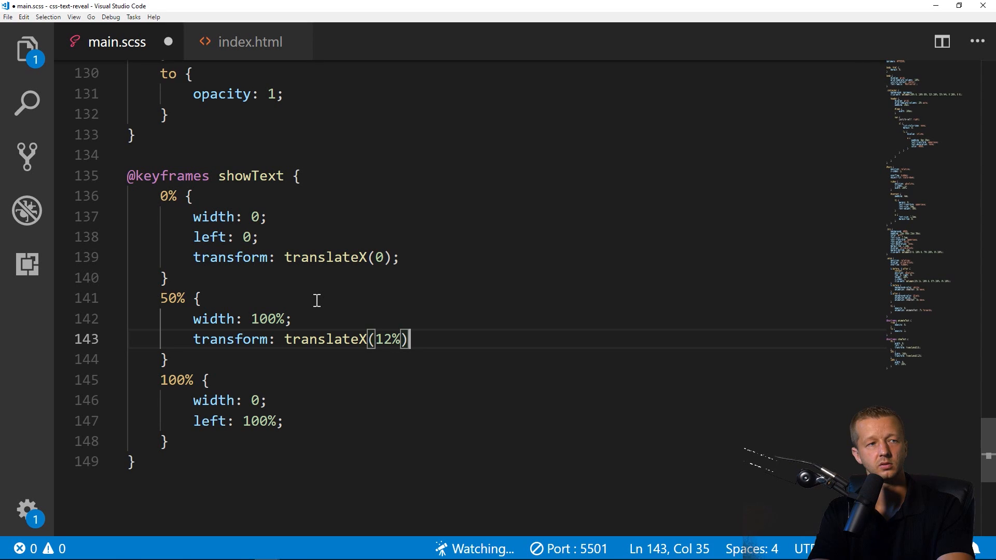
pyautogui.write(';')
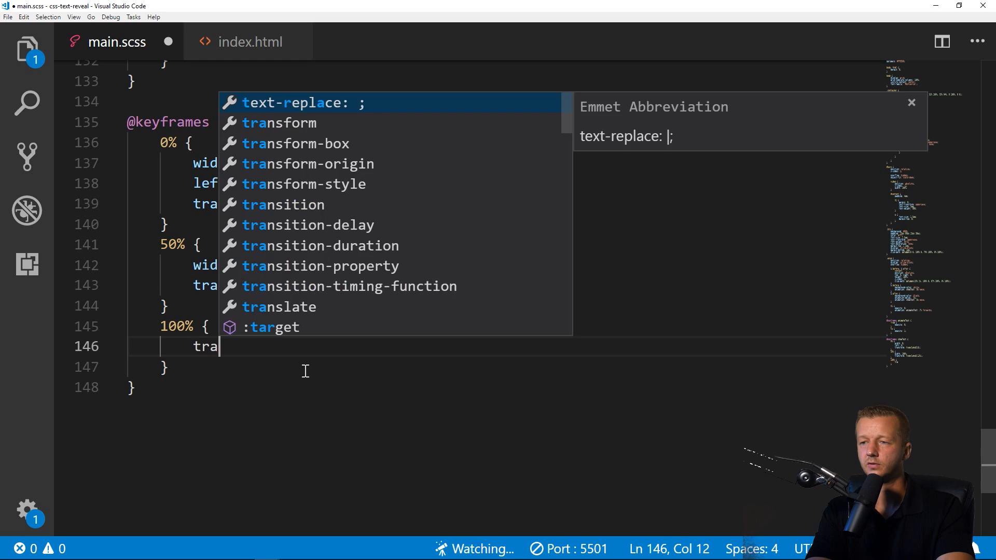
pyautogui.write('nsform: translatex(')
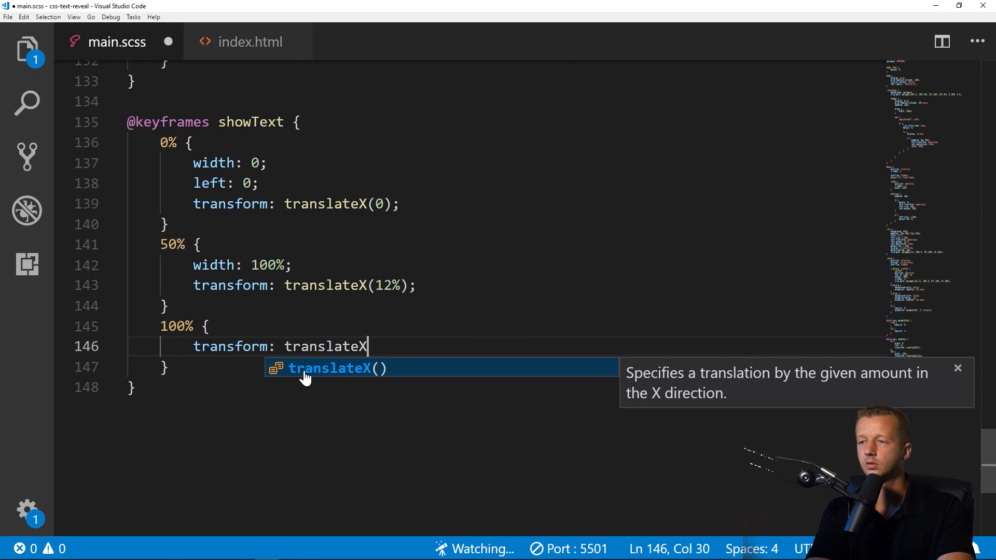
pyautogui.write('(100%);')
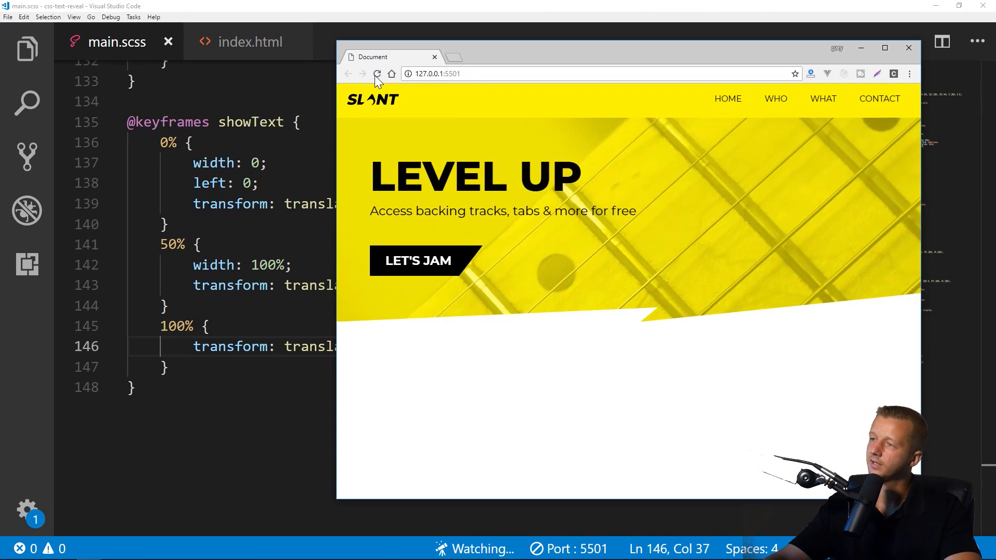
# Step: Reload the Slant page three times to replay the LEVEL UP reveal
pyautogui.click(377, 74)
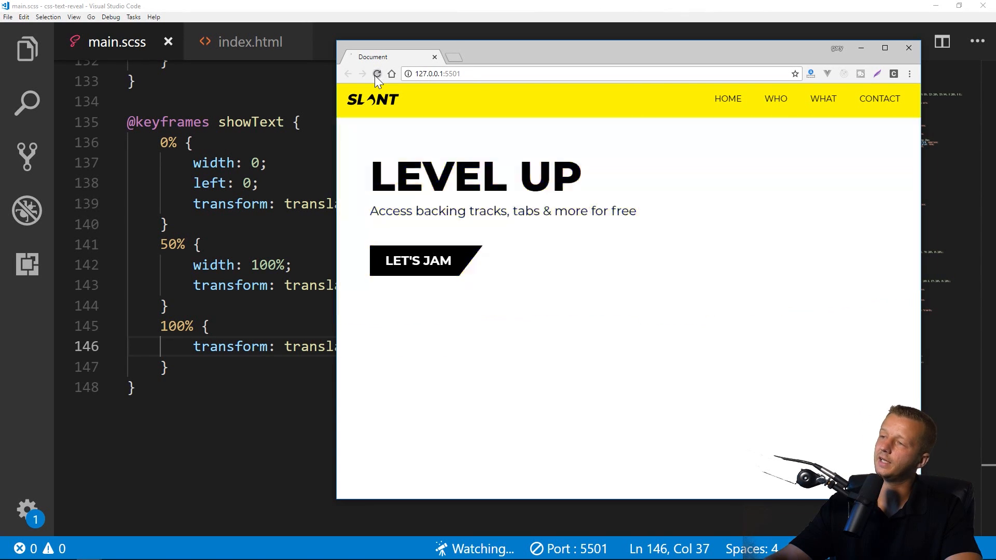
pyautogui.click(377, 73)
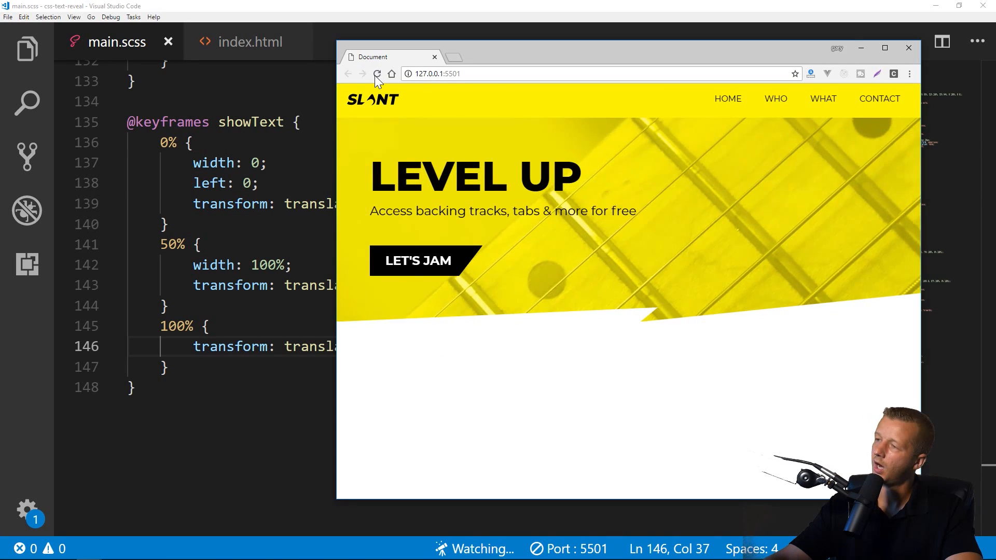
pyautogui.click(377, 74)
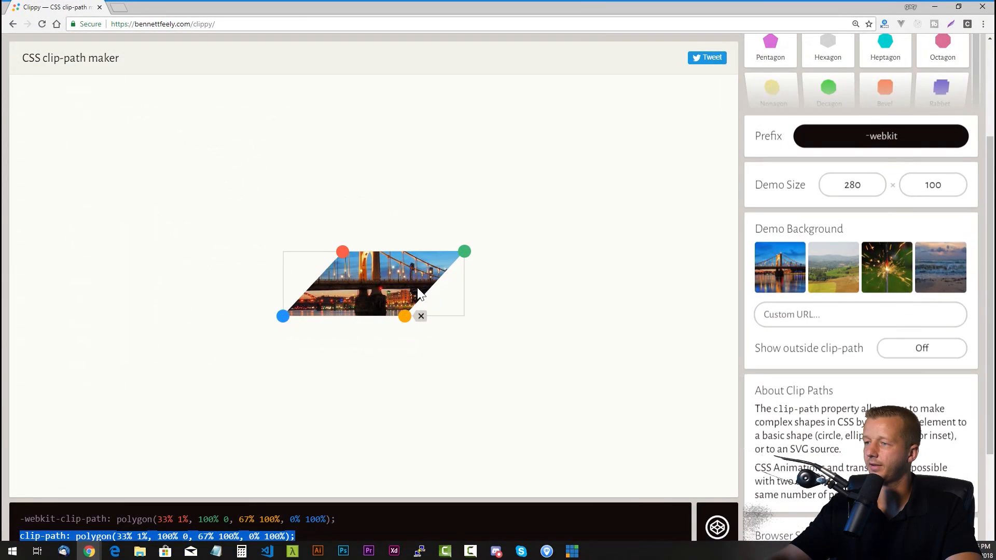
# Step: Drag Clippy's lower-right point to 100% 100% for polygon(33% 1%, 100% 0, 100% 100%, 0% 100%)
pyautogui.moveTo(404, 316); pyautogui.dragTo(464, 316)
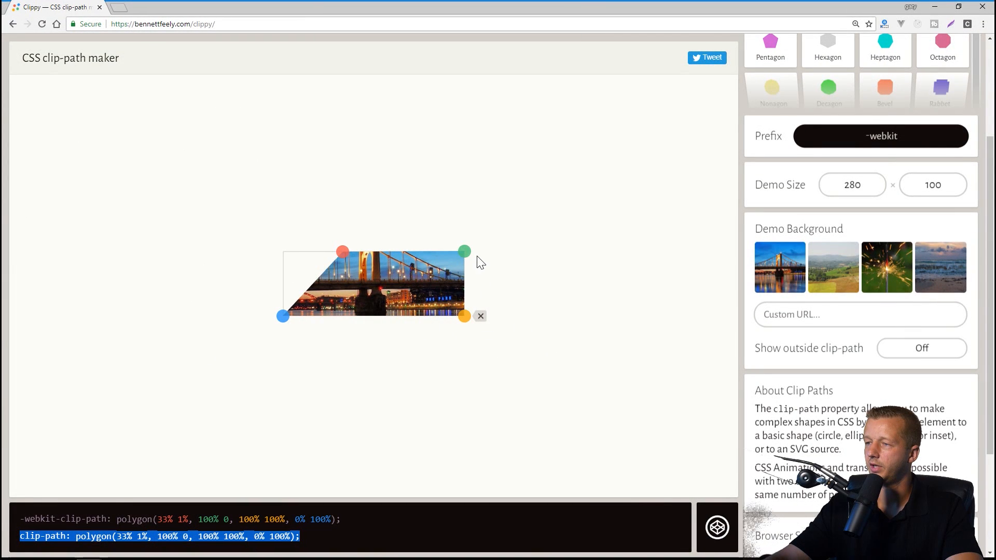
pyautogui.moveTo(290, 461)
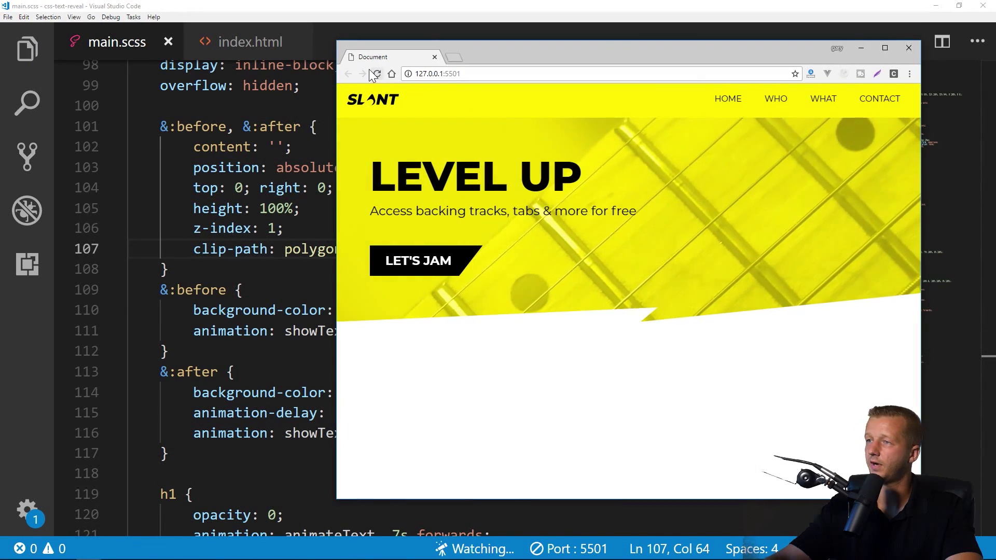
# Step: Reload the preview to test the straight-edged wipe with inline-block removed
pyautogui.click(377, 73)
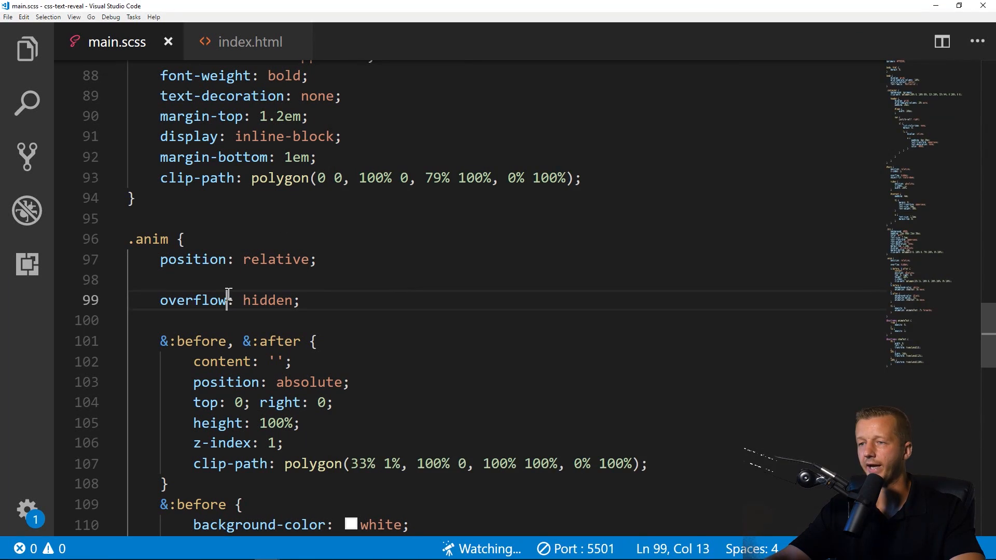
# Step: Restore display: inline-block in .anim, then bring up Chrome and reload to replay the reveal
pyautogui.write('display: inline-block;')
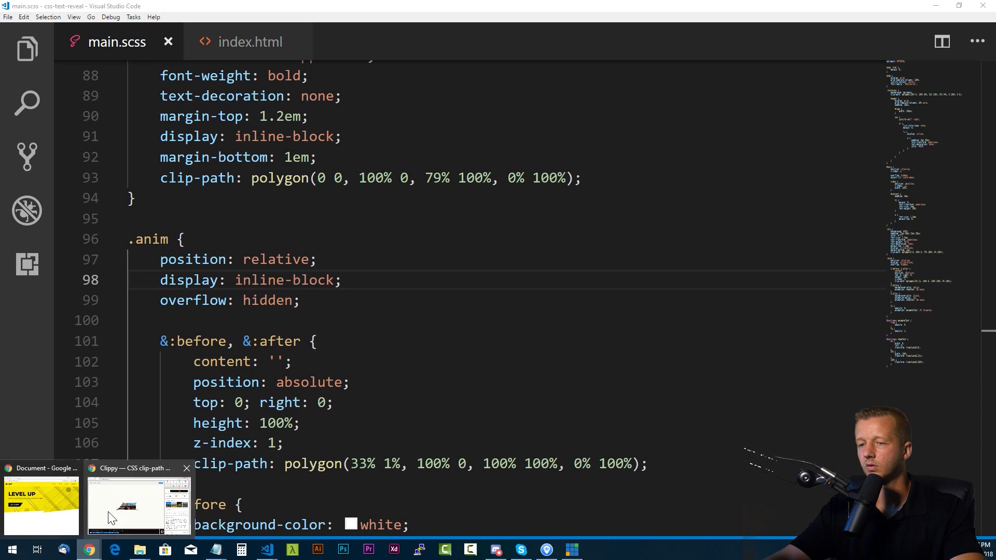
pyautogui.click(41, 504)
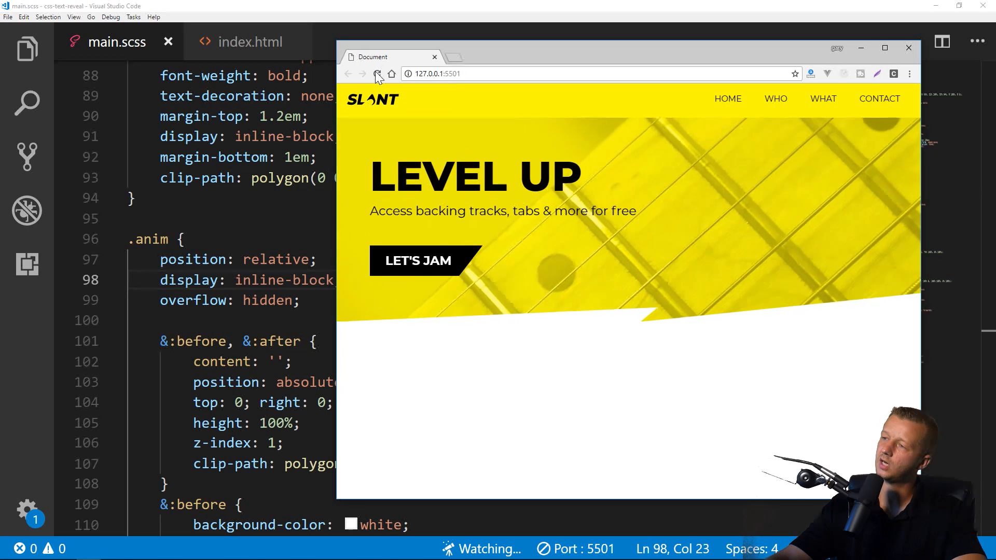
pyautogui.moveTo(451, 177); pyautogui.dragTo(581, 177)
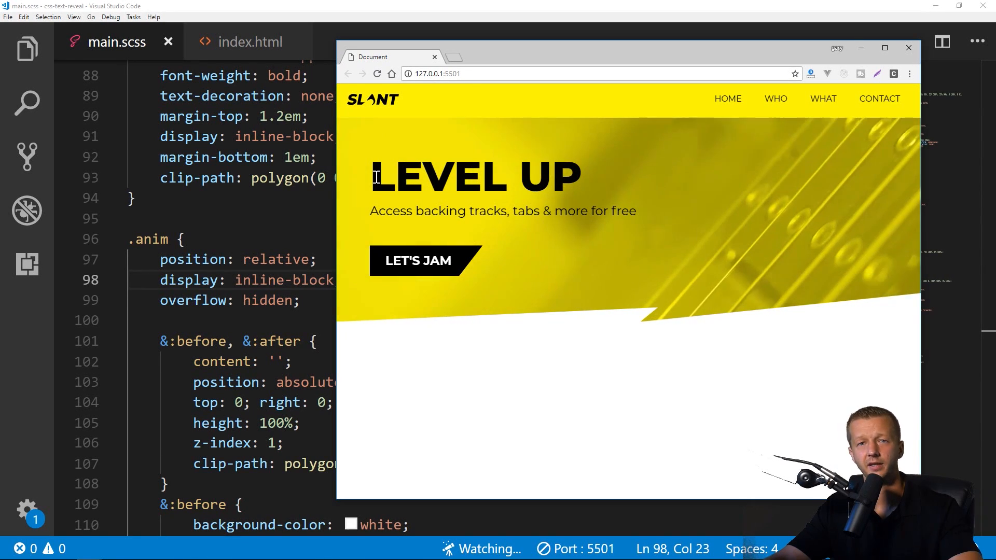
pyautogui.moveTo(736, 211)
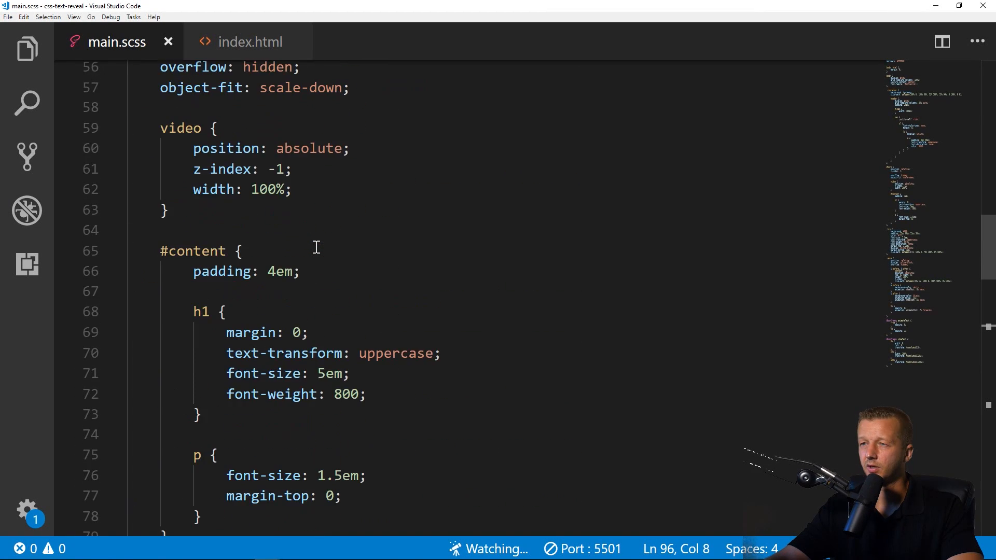
pyautogui.scroll(-3)
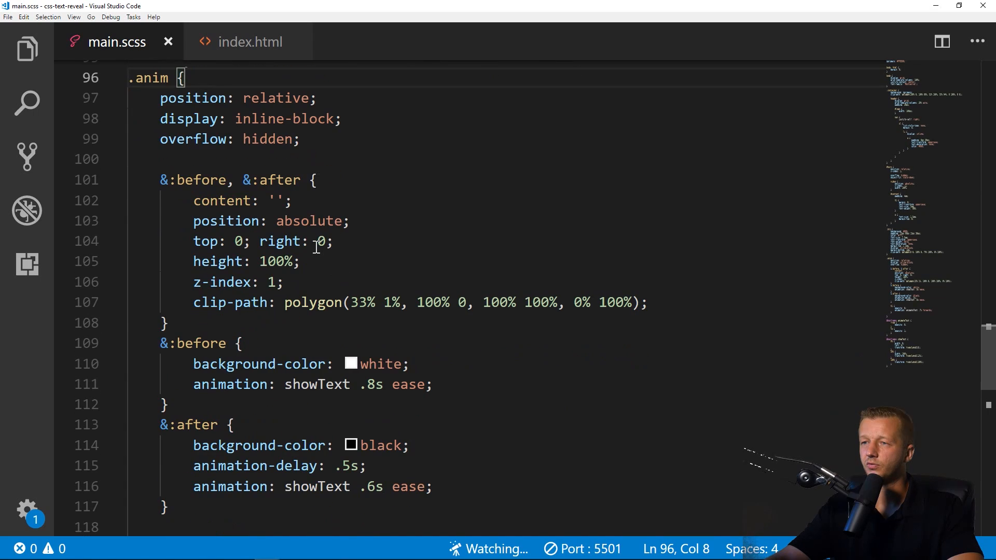
pyautogui.doubleClick(195, 180)
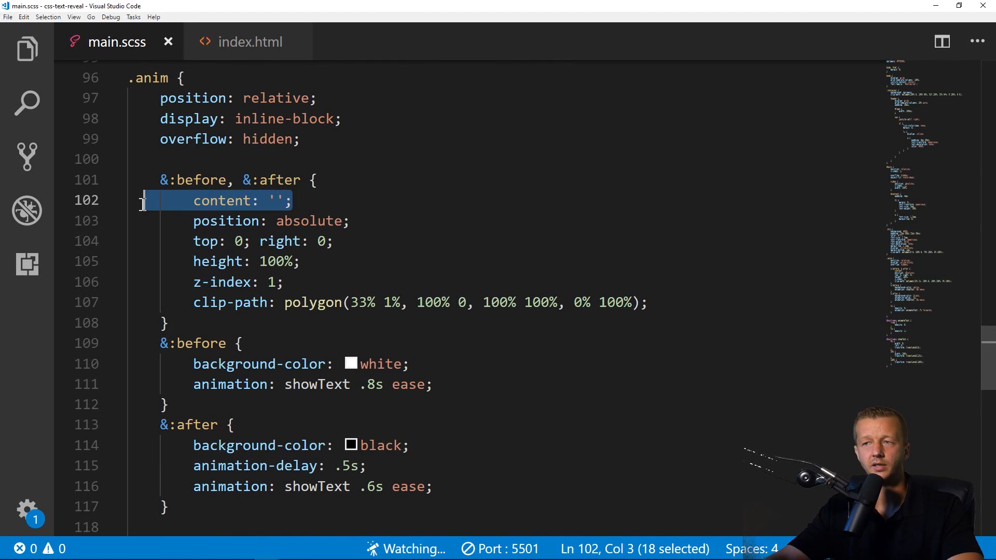
pyautogui.click(380, 205)
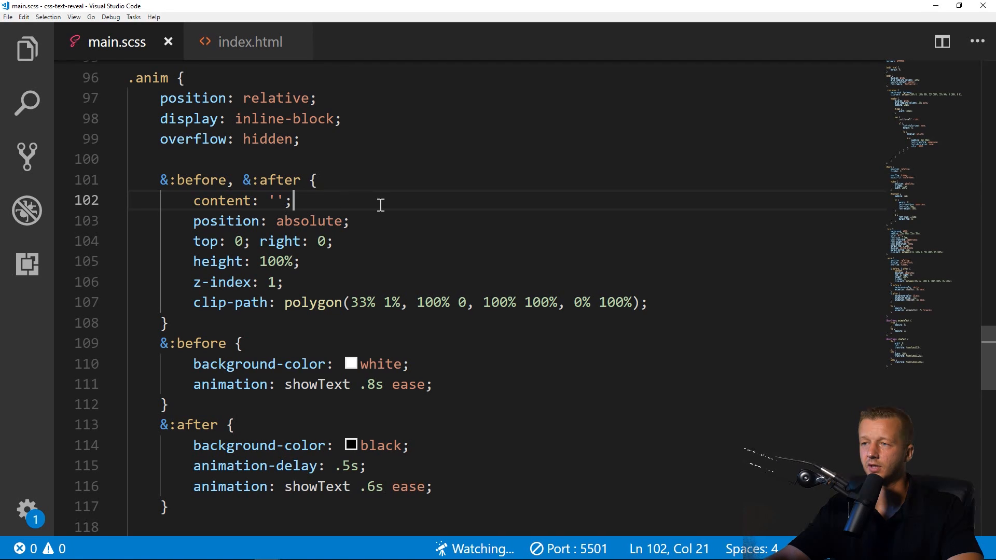
pyautogui.moveTo(407, 247)
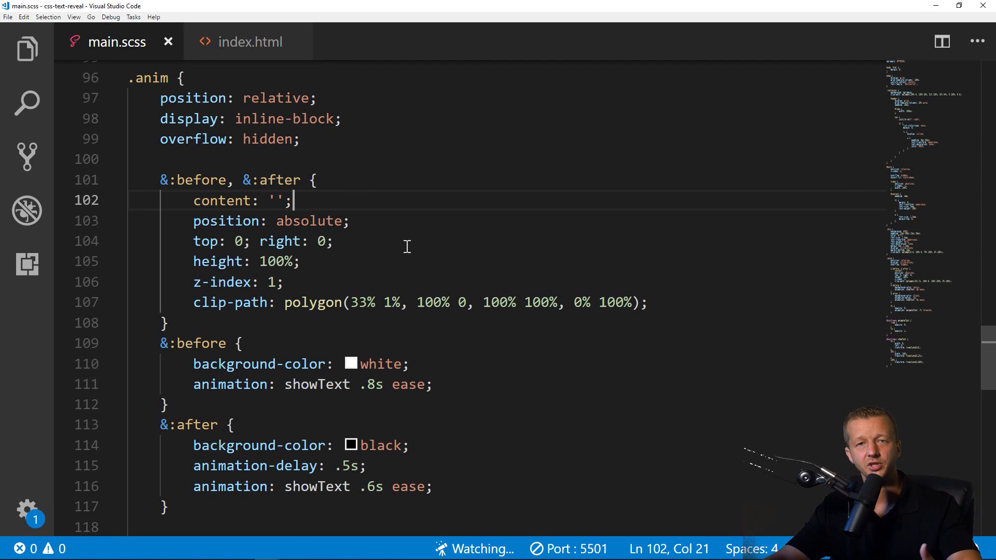